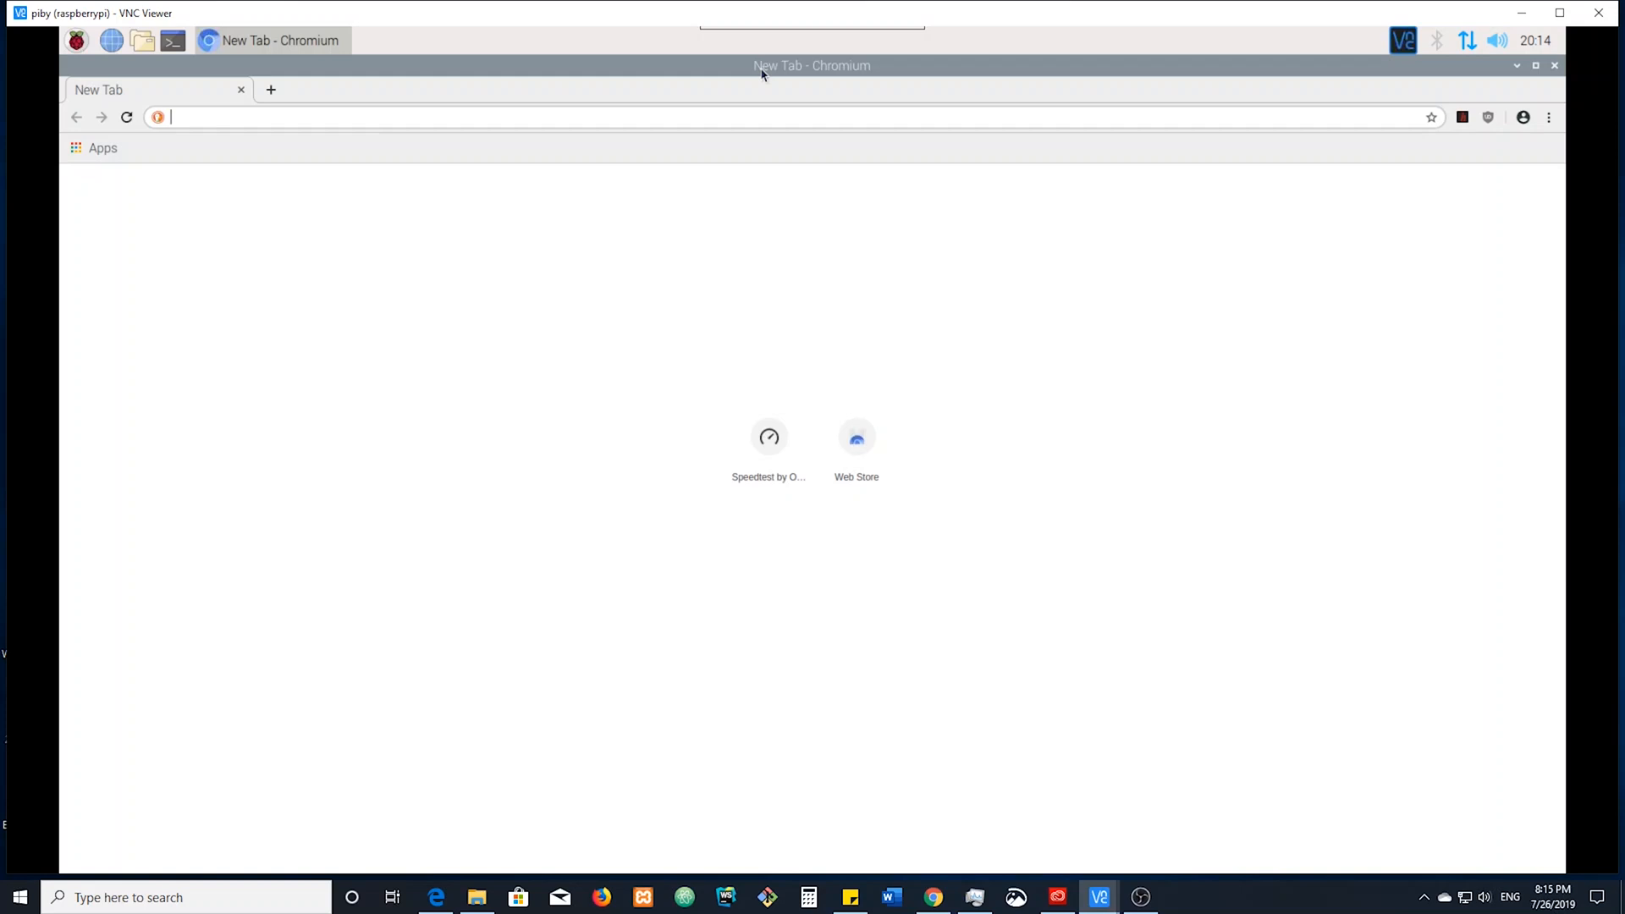
pyautogui.moveTo(1047, 119)
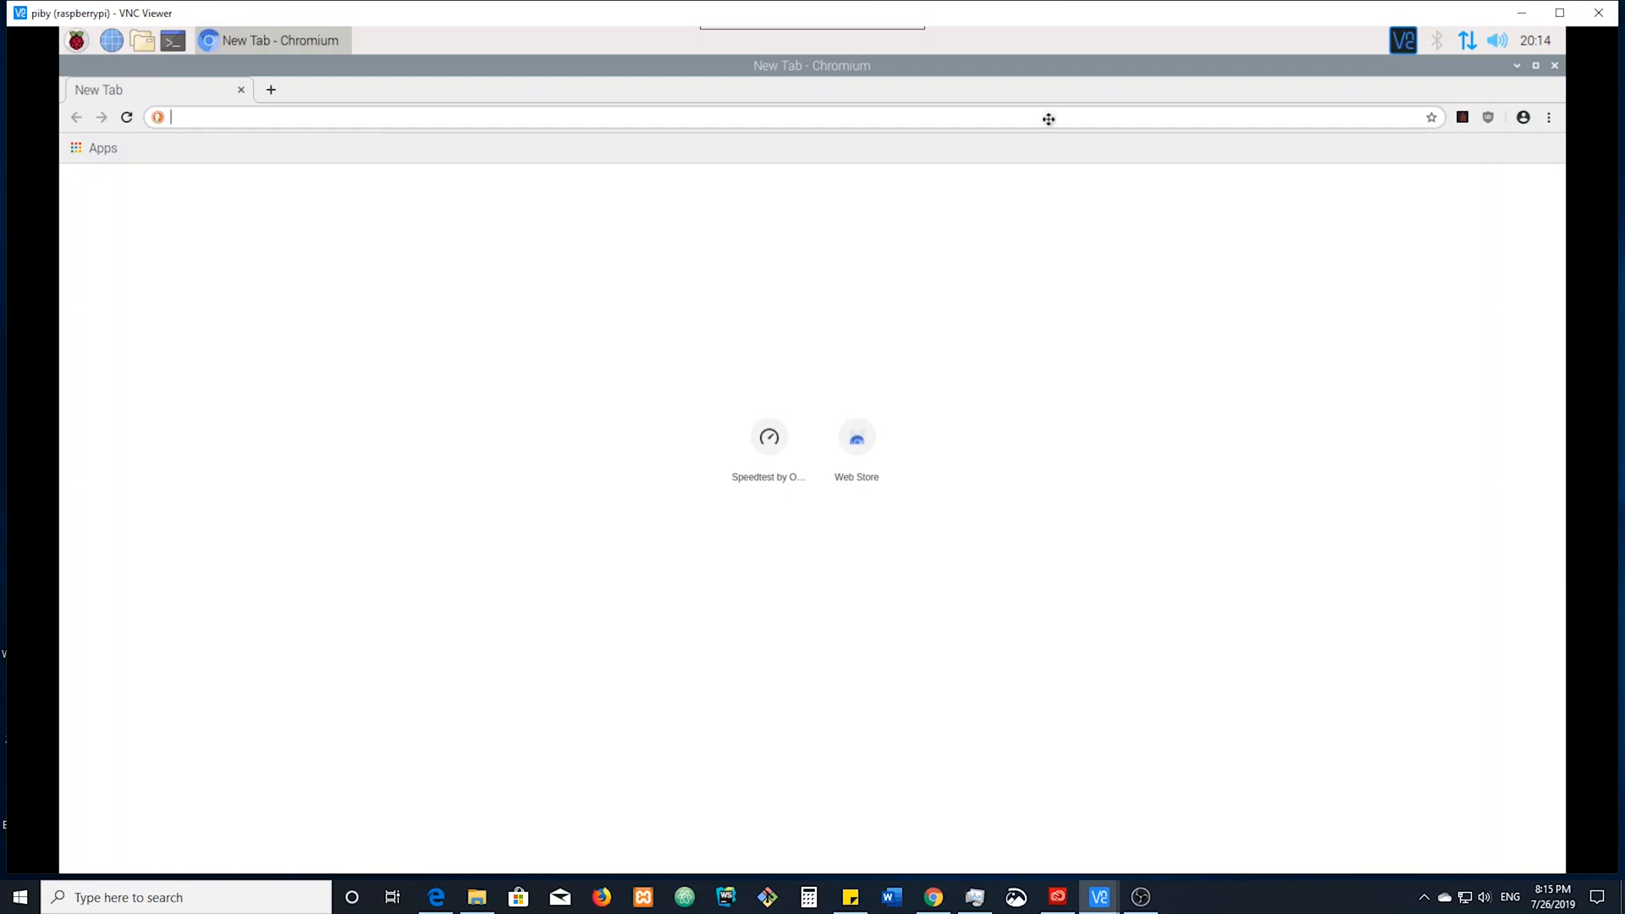
pyautogui.moveTo(1521, 75)
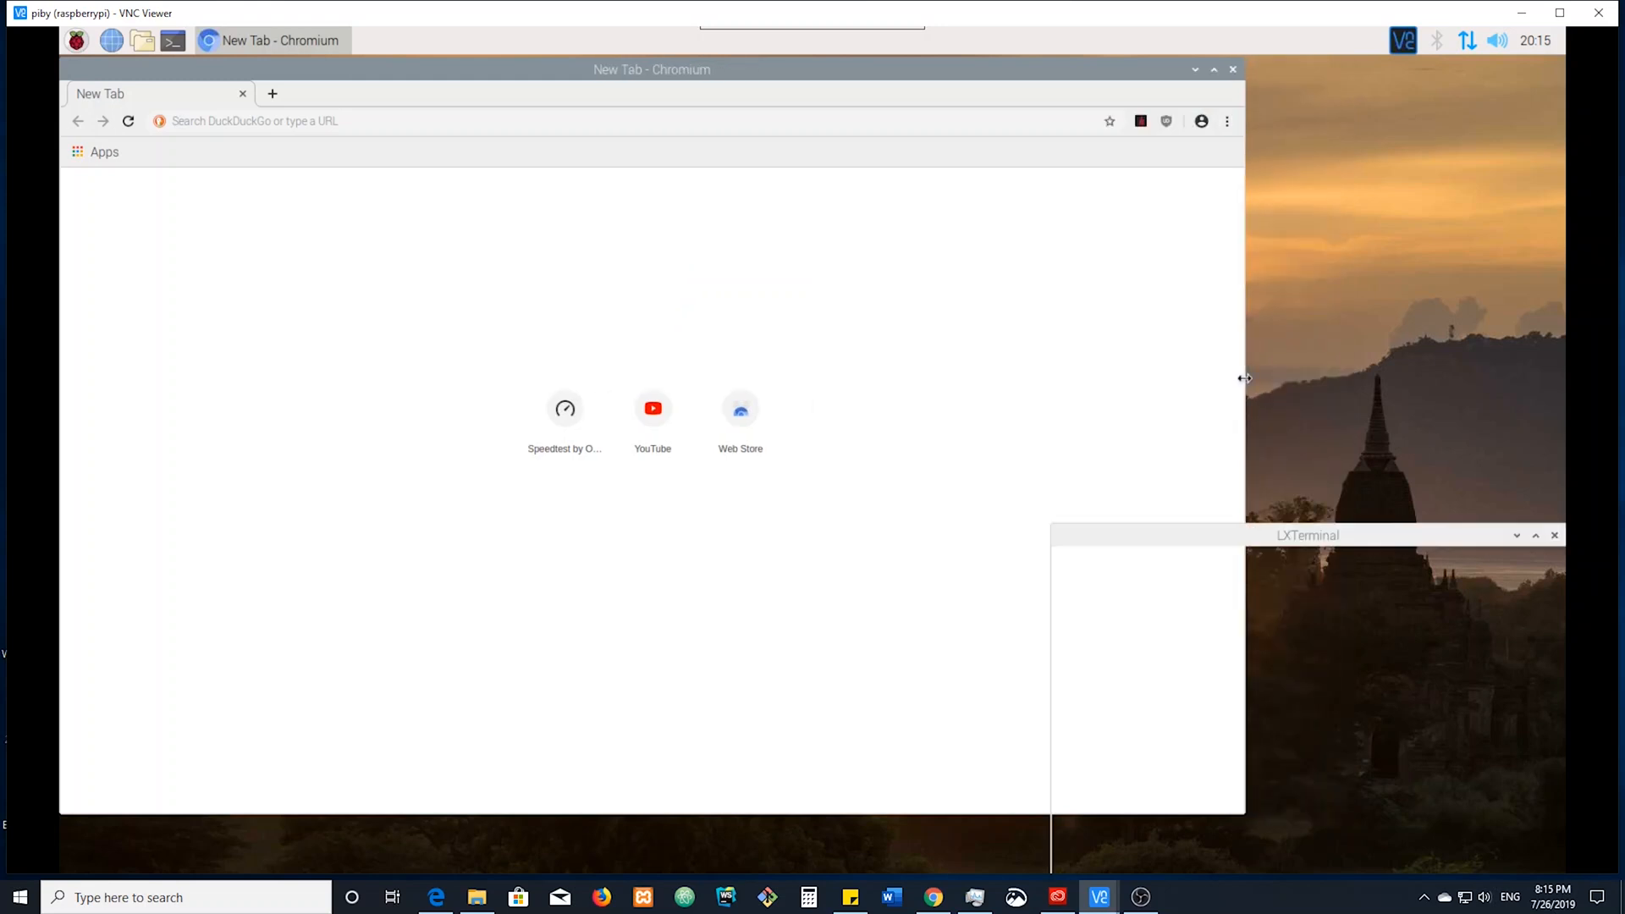
# Run htop in LXTerminal to show live per-core CPU, memory and load figures
pyautogui.click(77, 40)
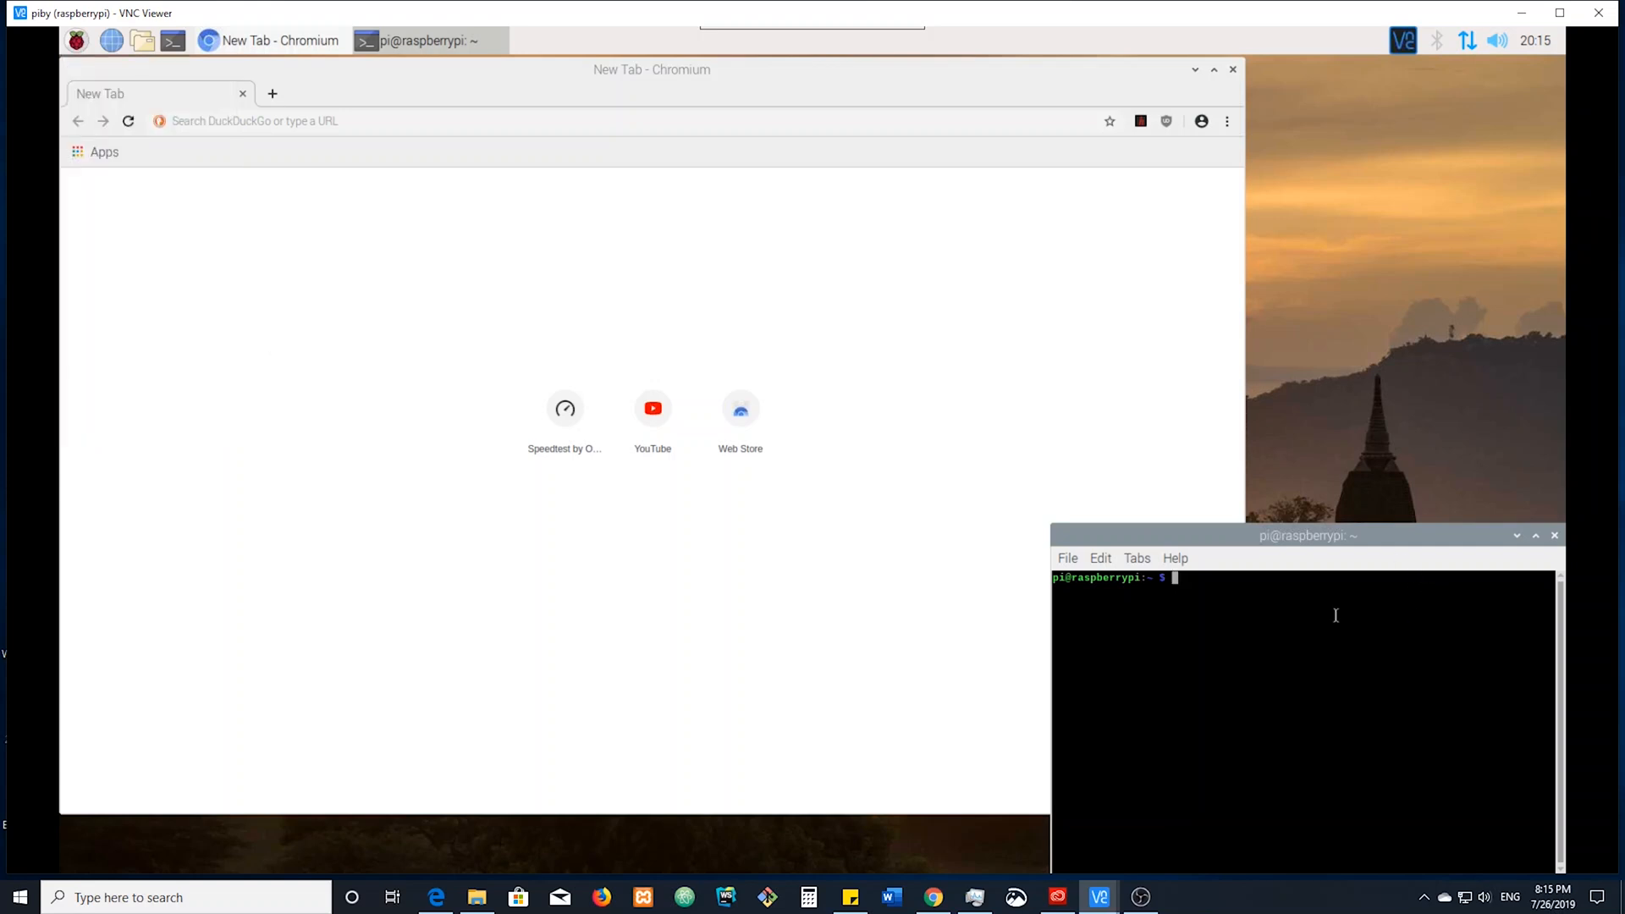
pyautogui.write('htop')
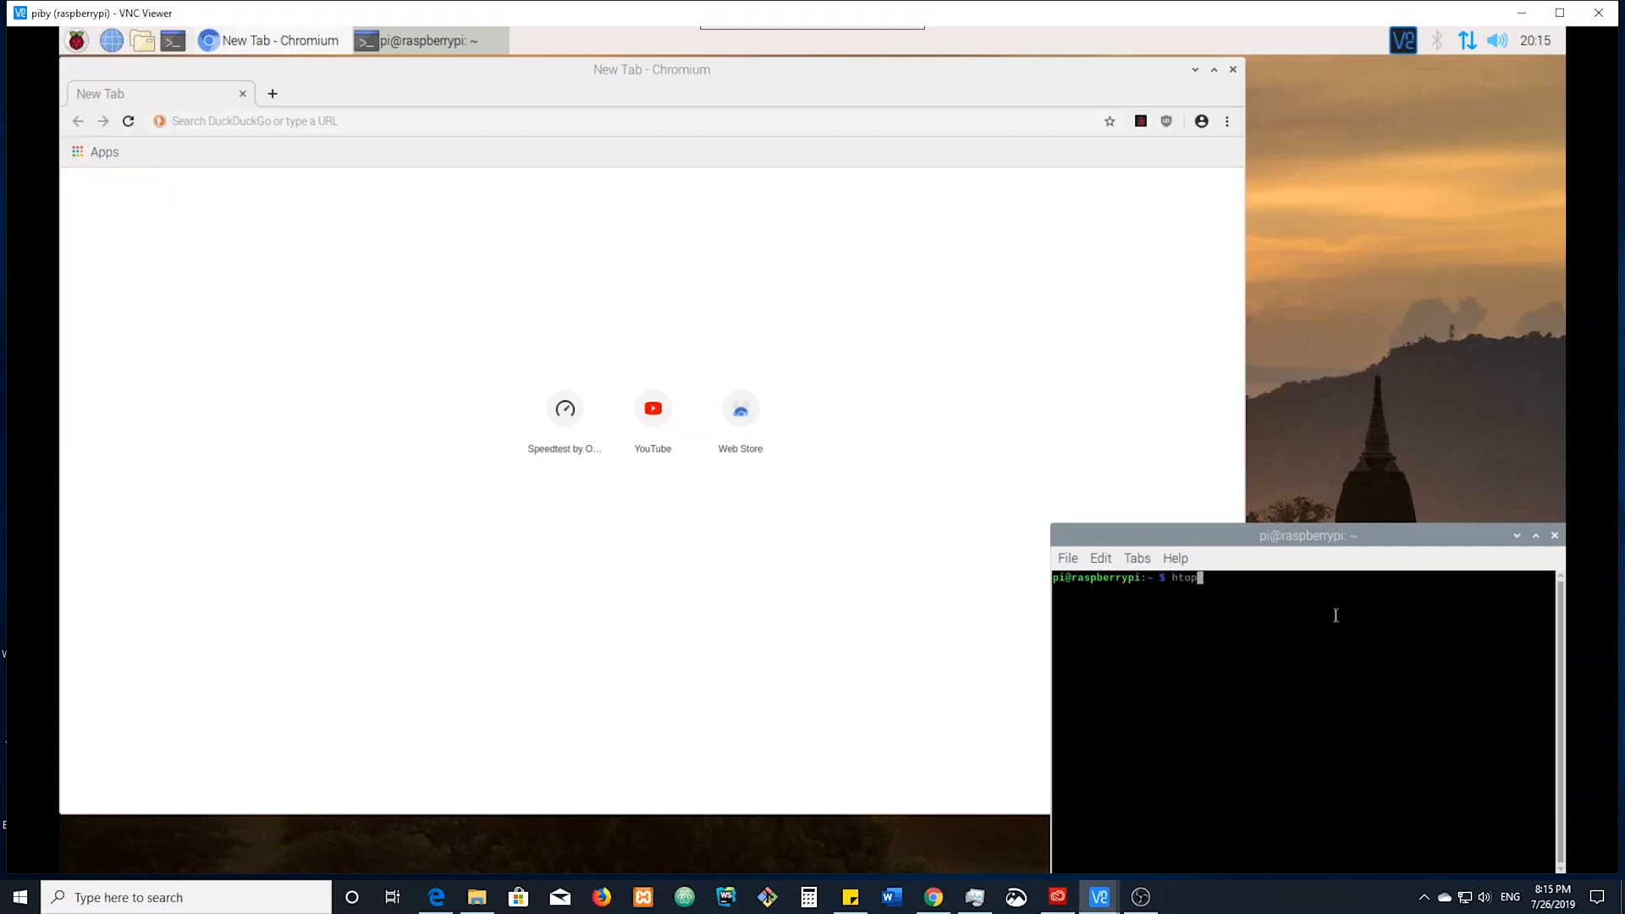
pyautogui.press('Return')
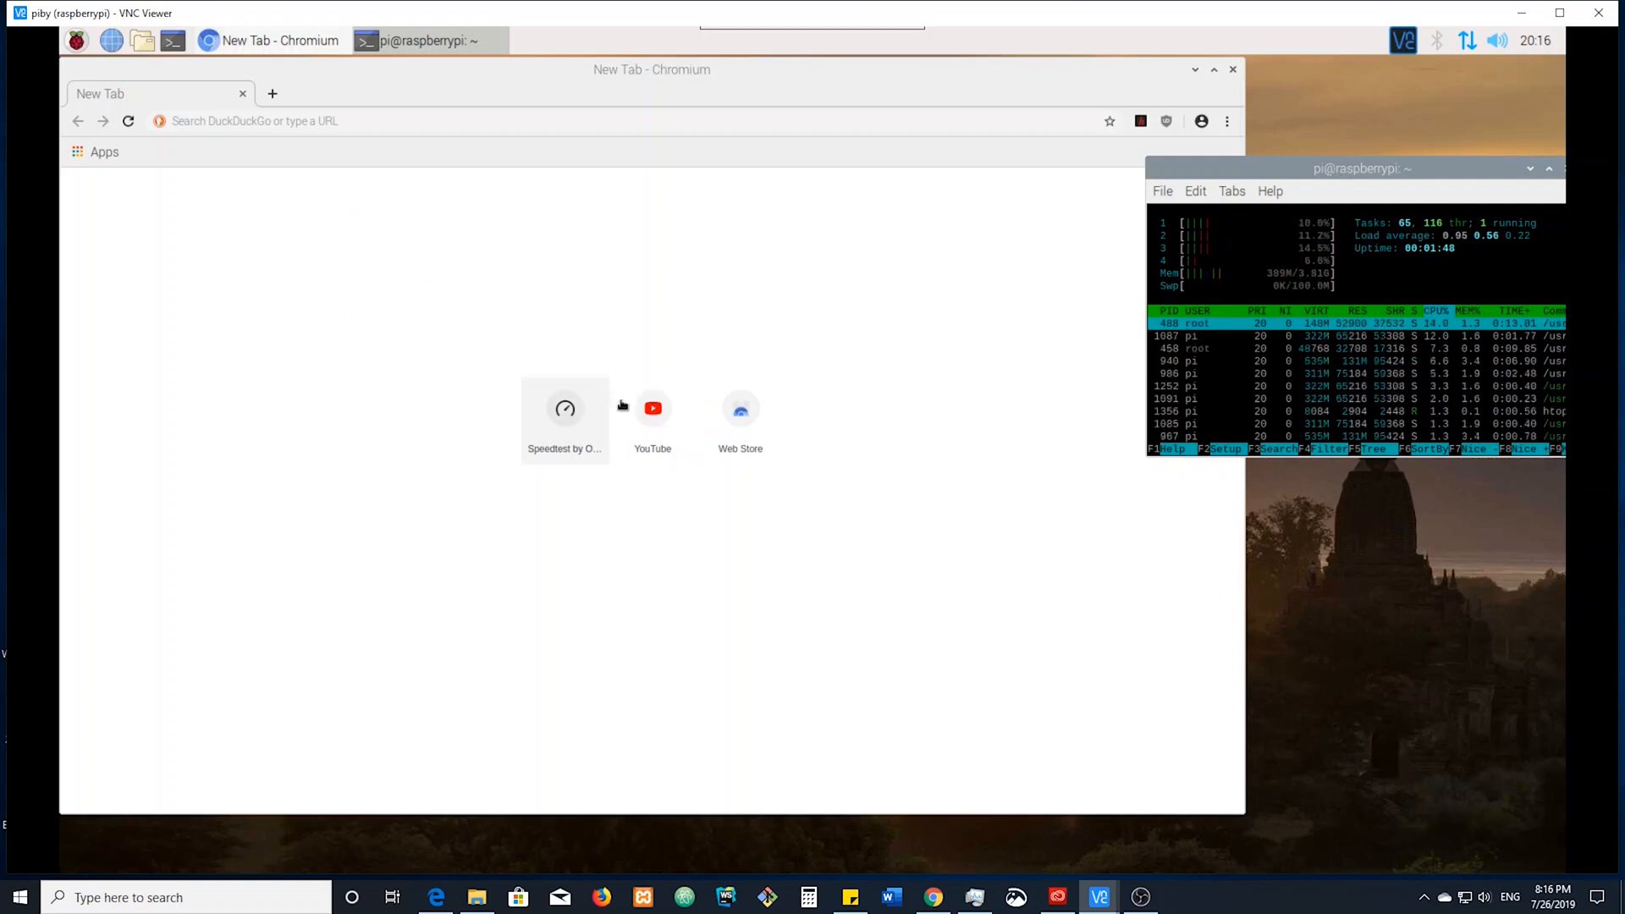
# Load YouTube and a search, then new tabs for yahoo.com and msn.com
pyautogui.click(652, 408)
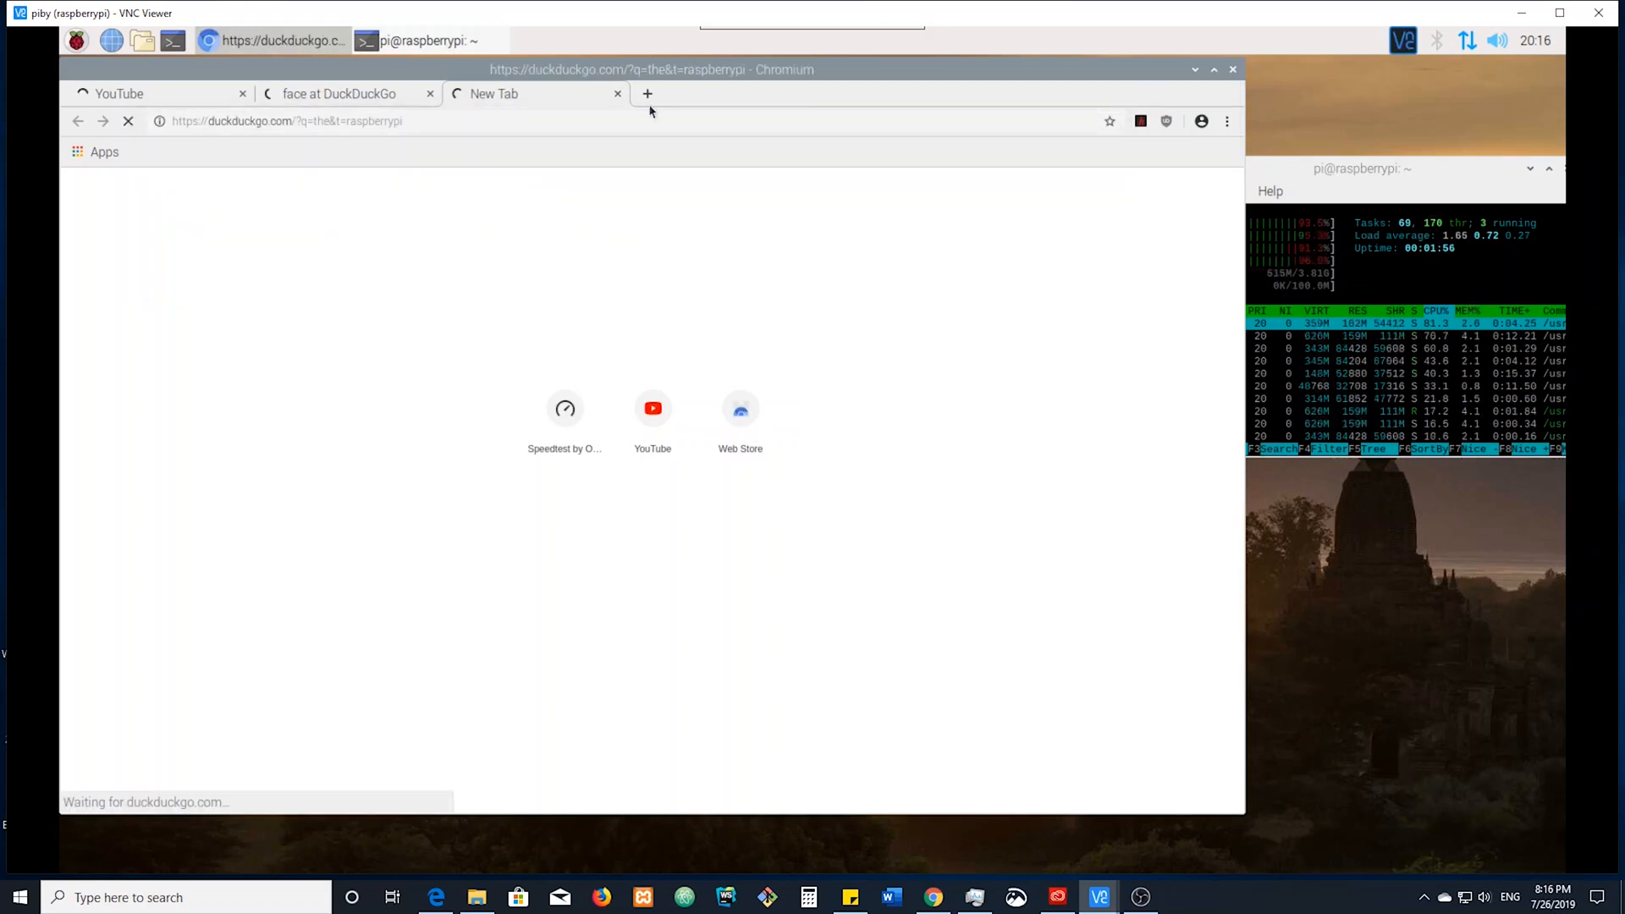
pyautogui.write('hog')
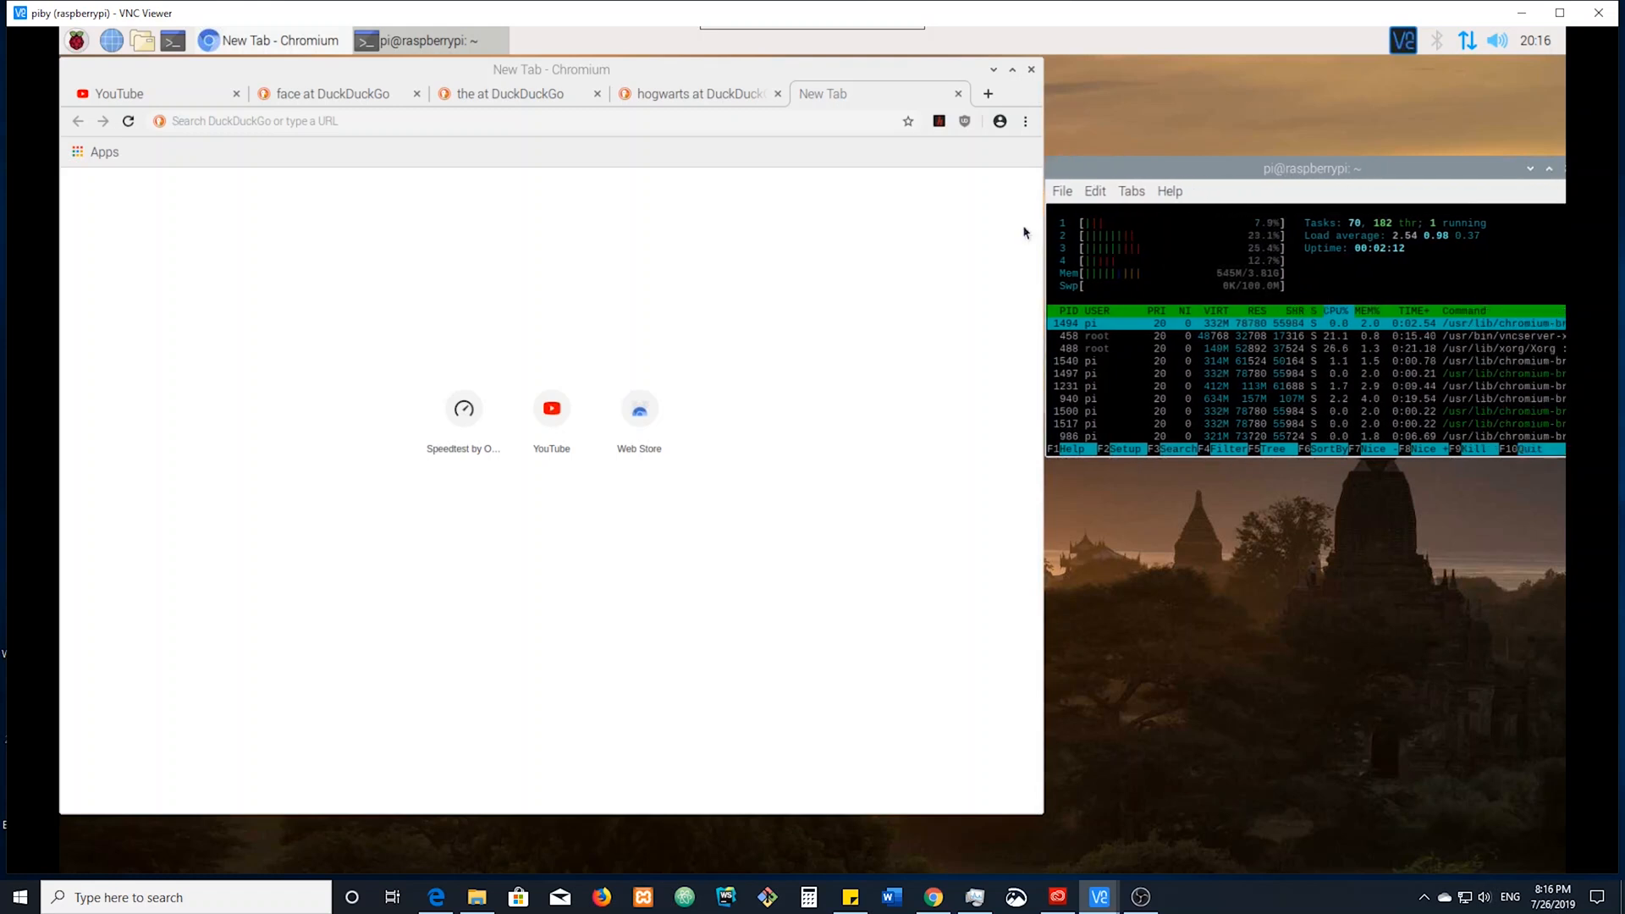
pyautogui.click(467, 120)
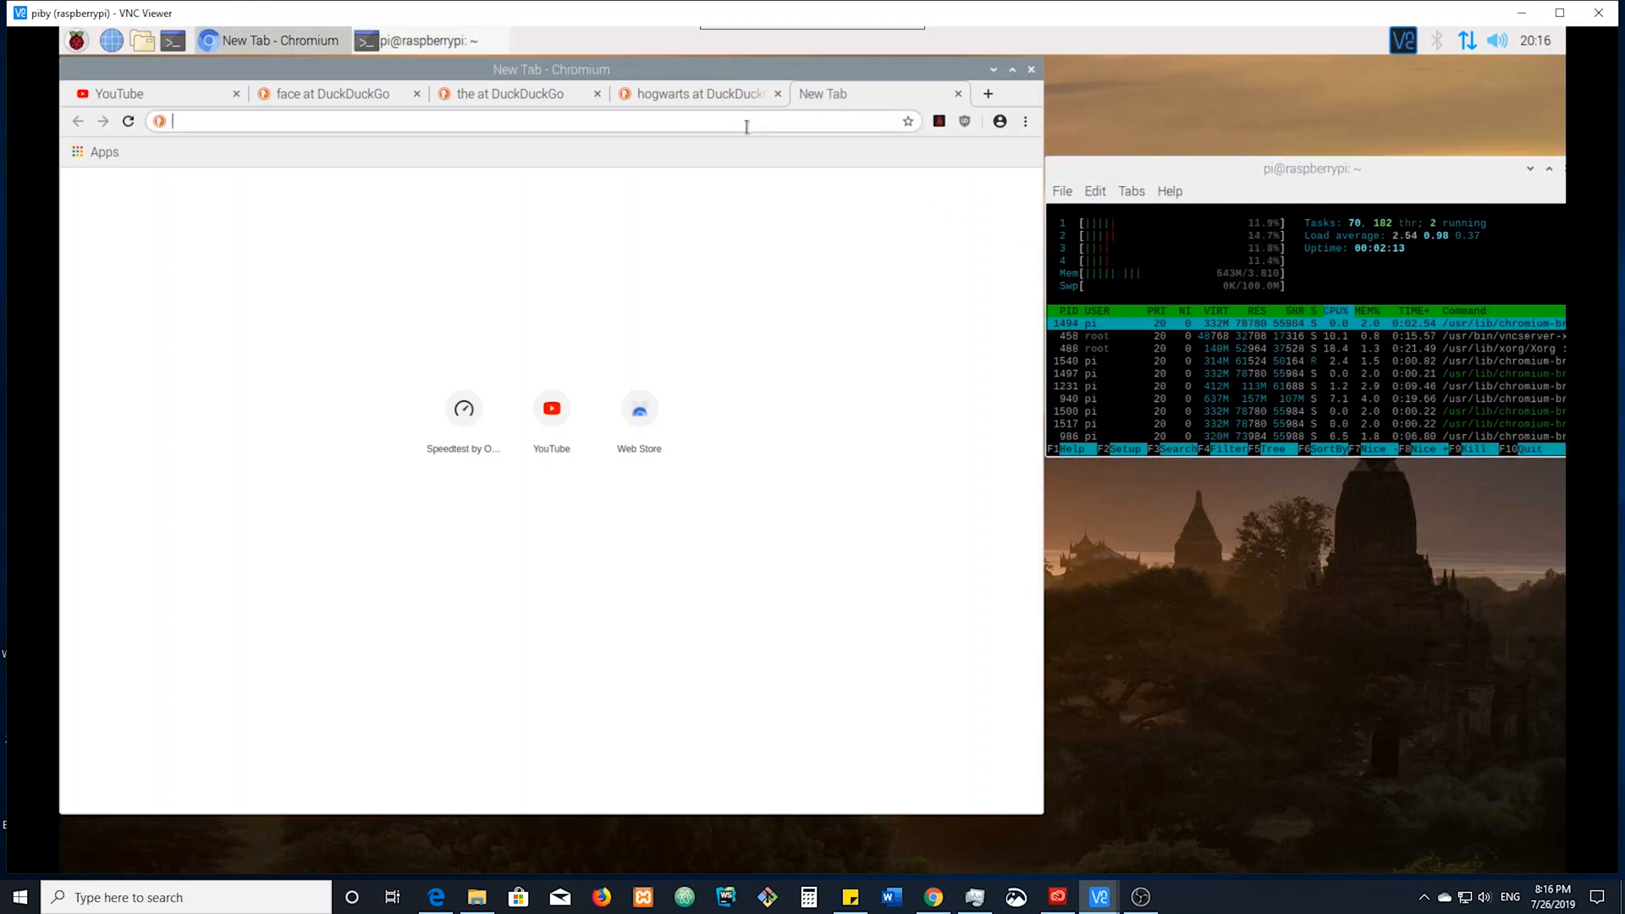
pyautogui.write('tequila&t=raspberrypi')
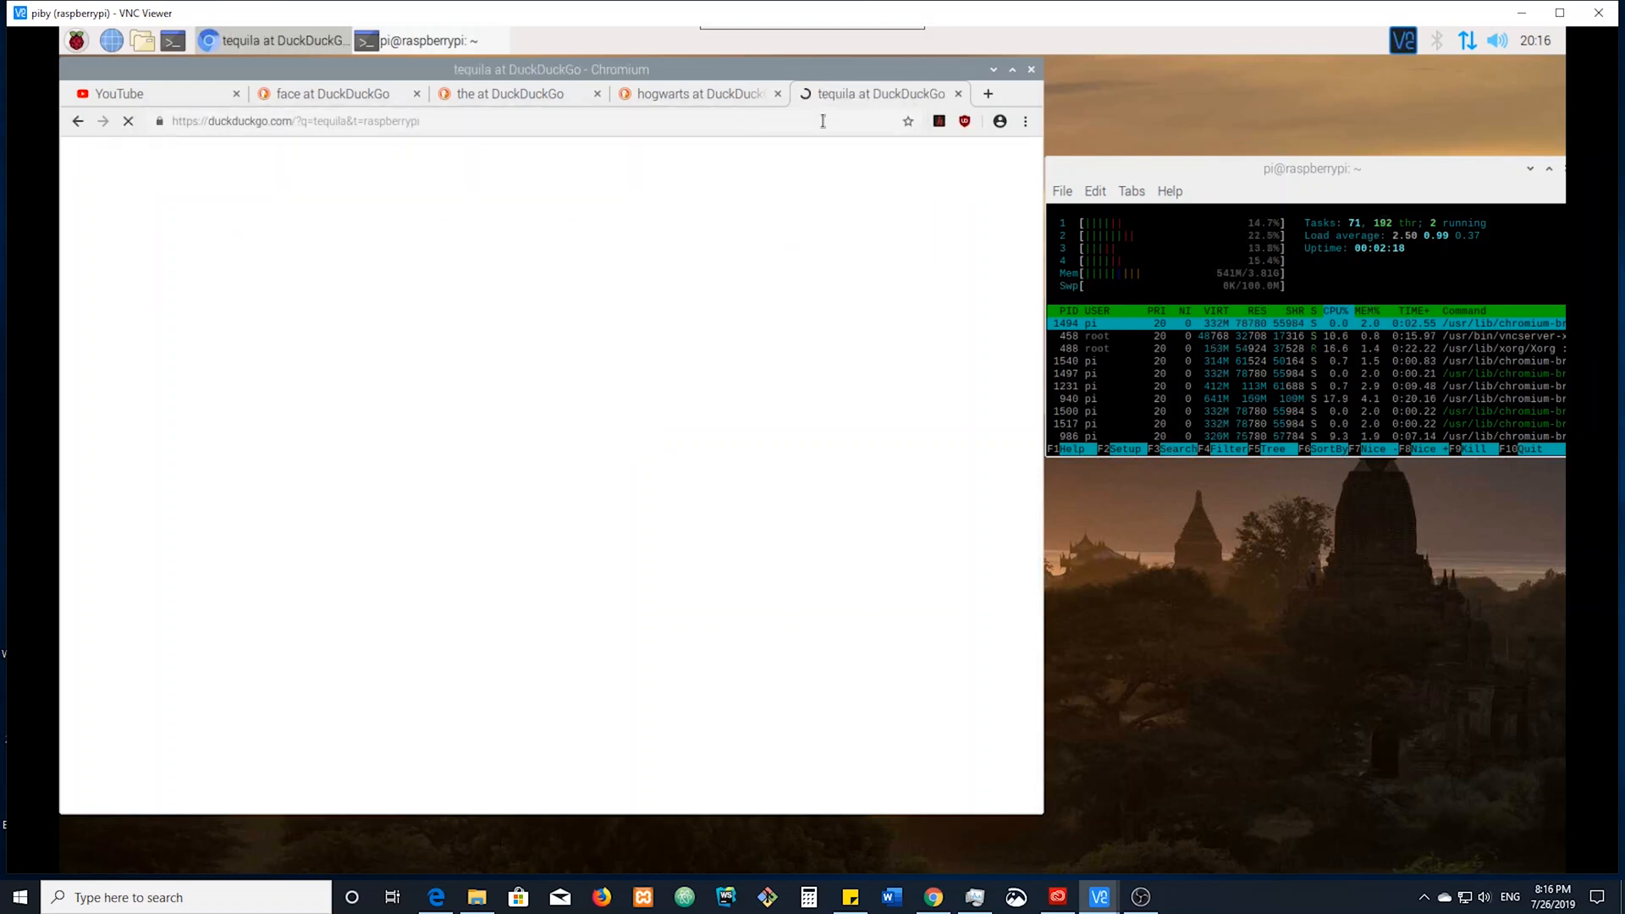
pyautogui.click(985, 93)
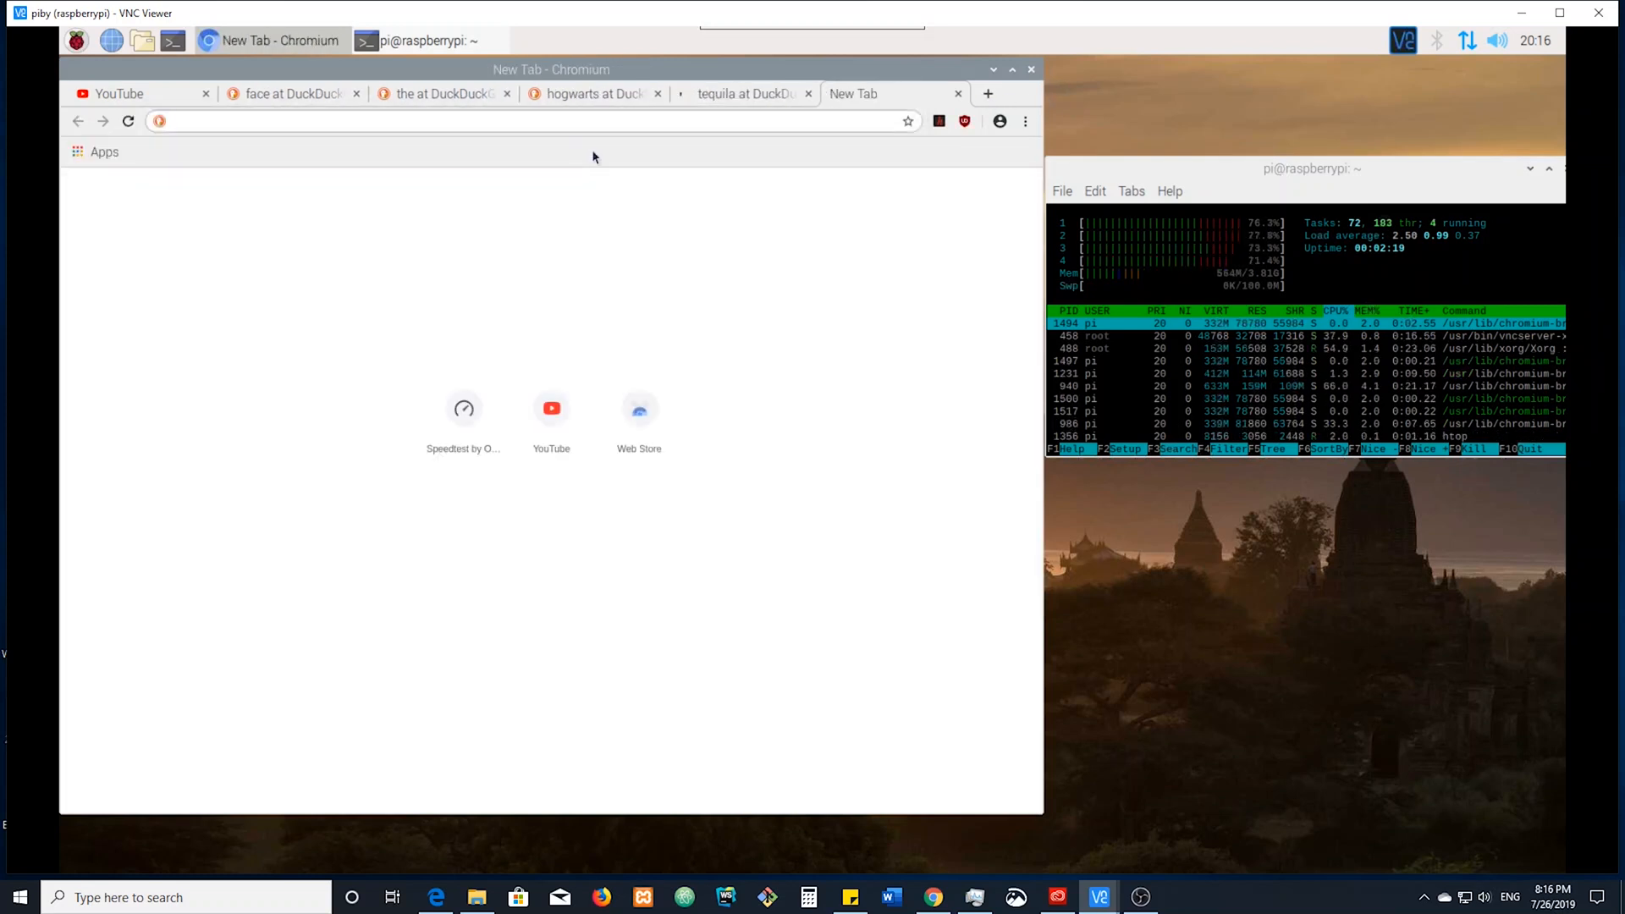
pyautogui.write('yahoo.com')
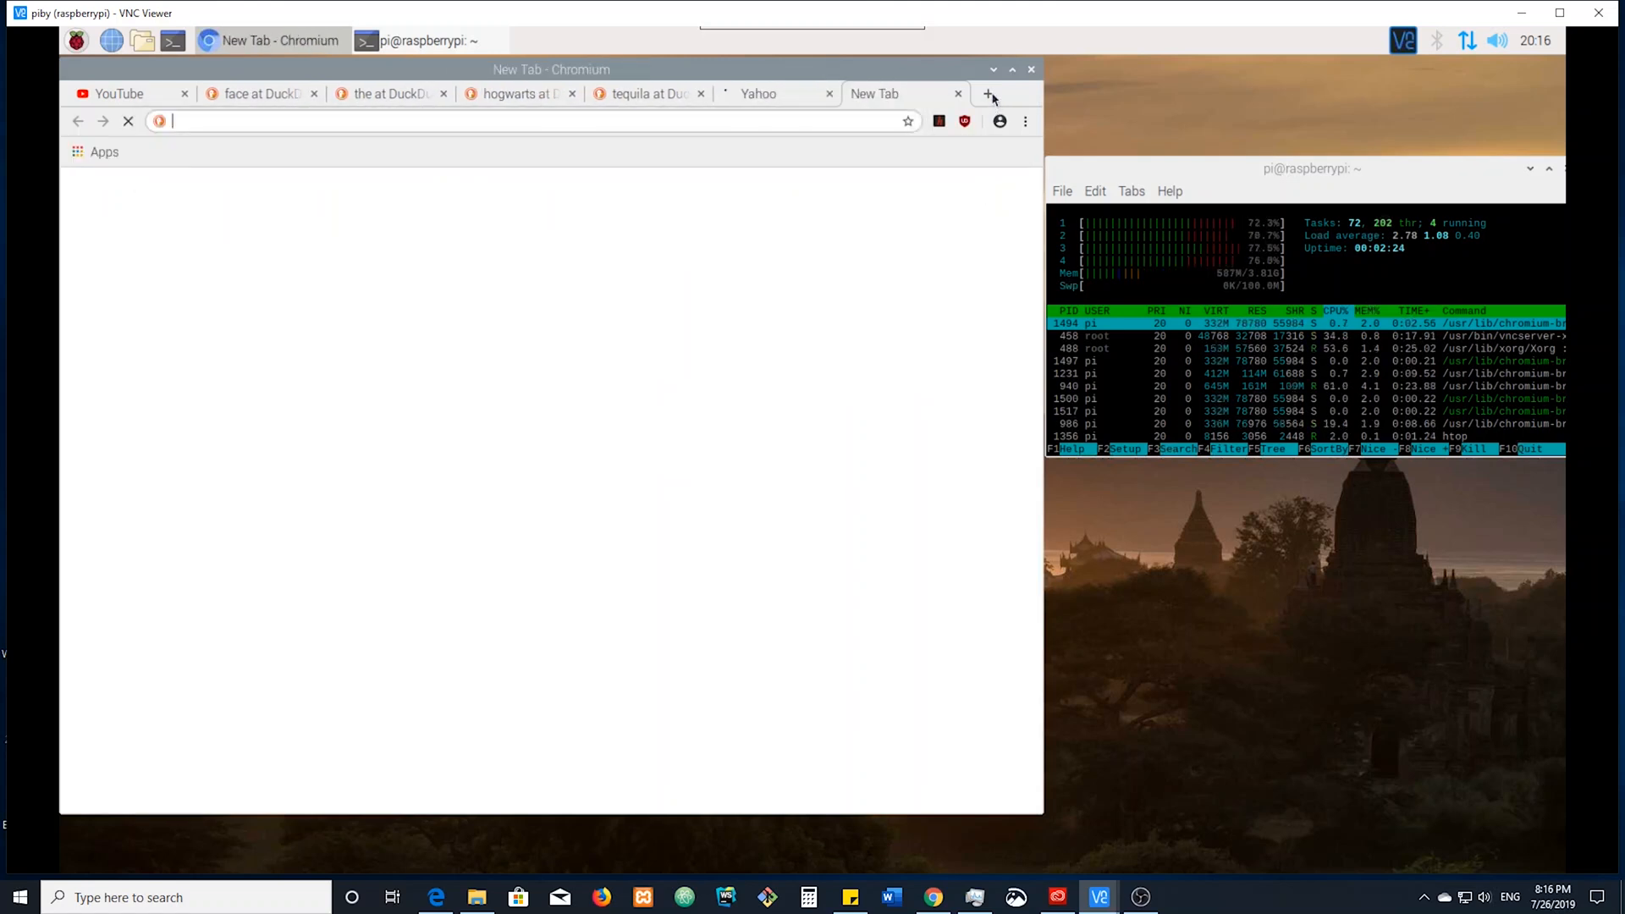
pyautogui.write('msn.com')
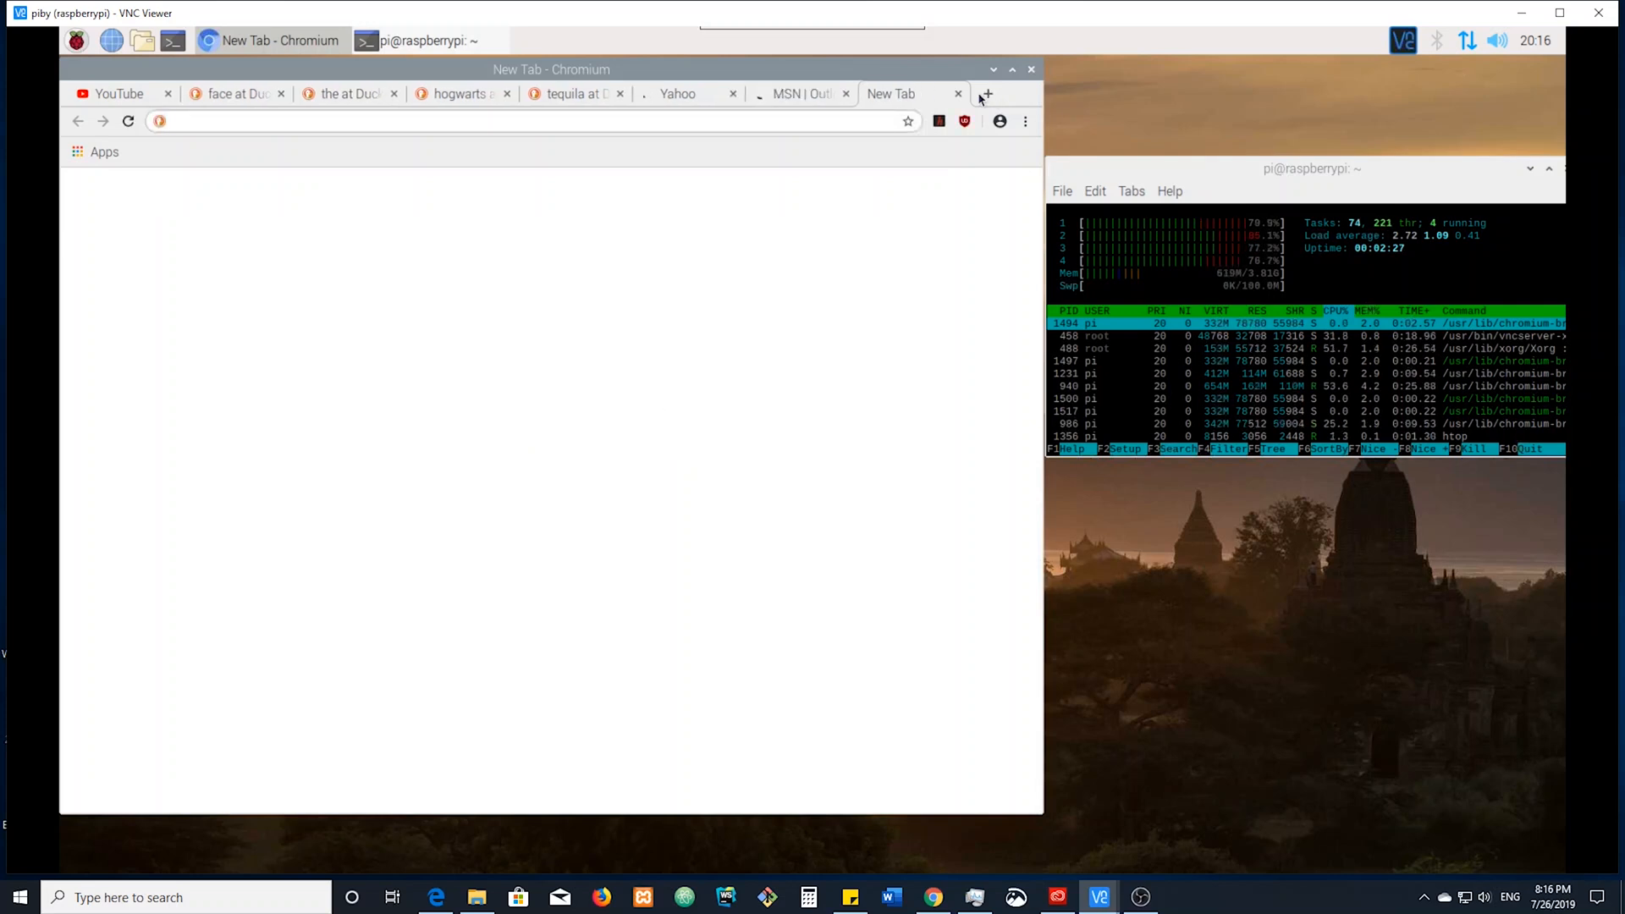
# Add more tabs searching espn and theangrydog, plus two extra empty tabs
pyautogui.click(985, 93)
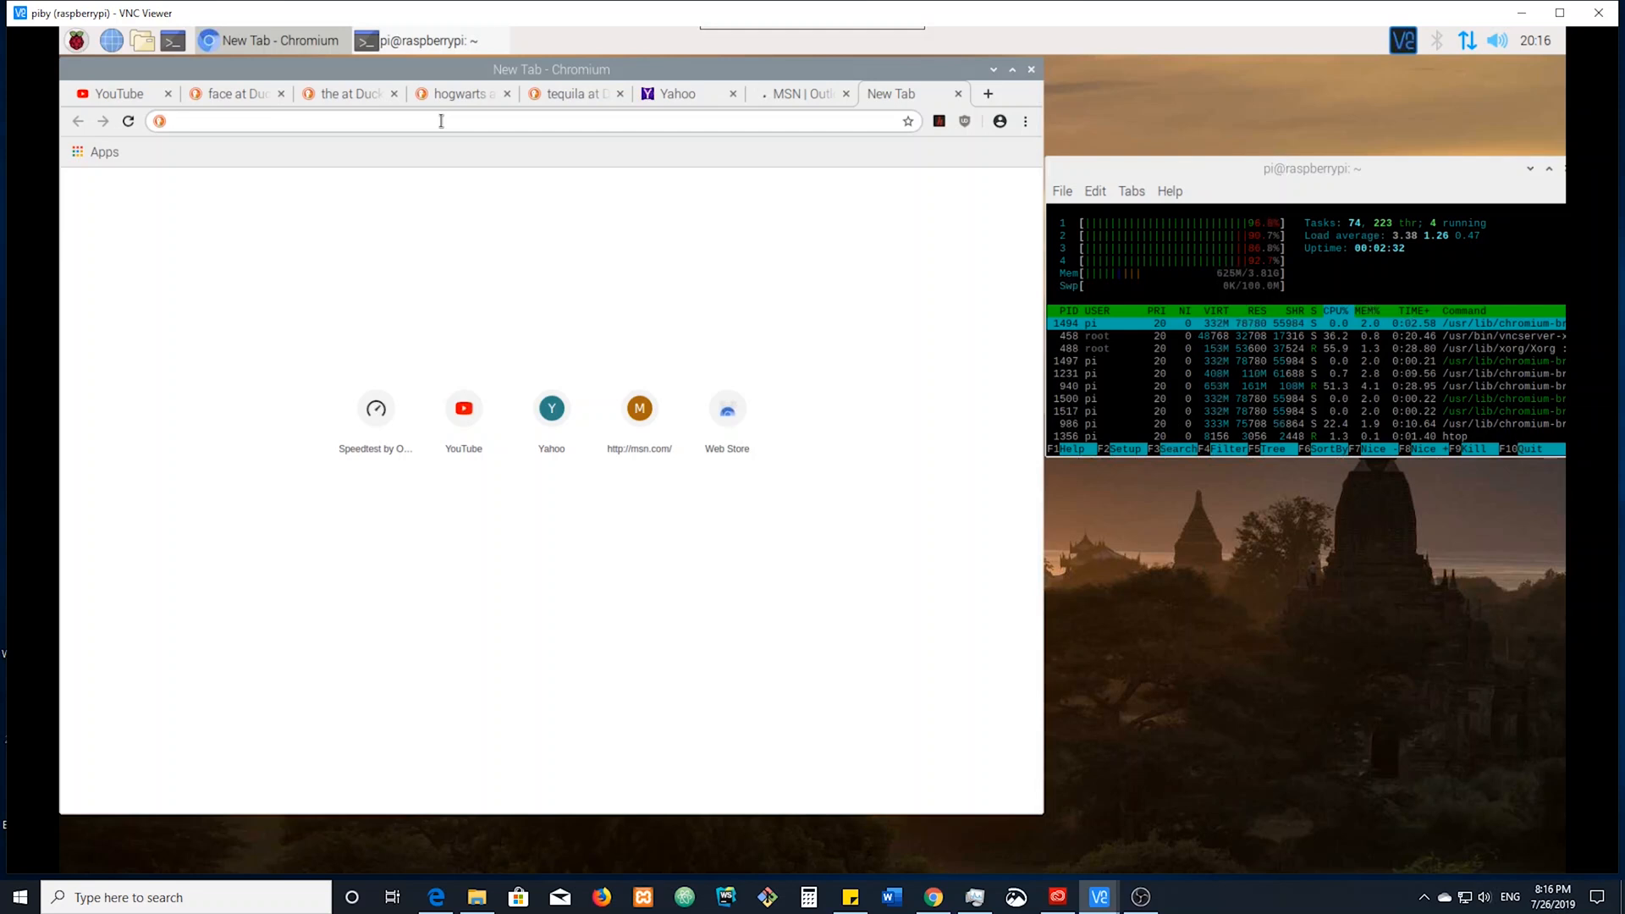
pyautogui.write('espn')
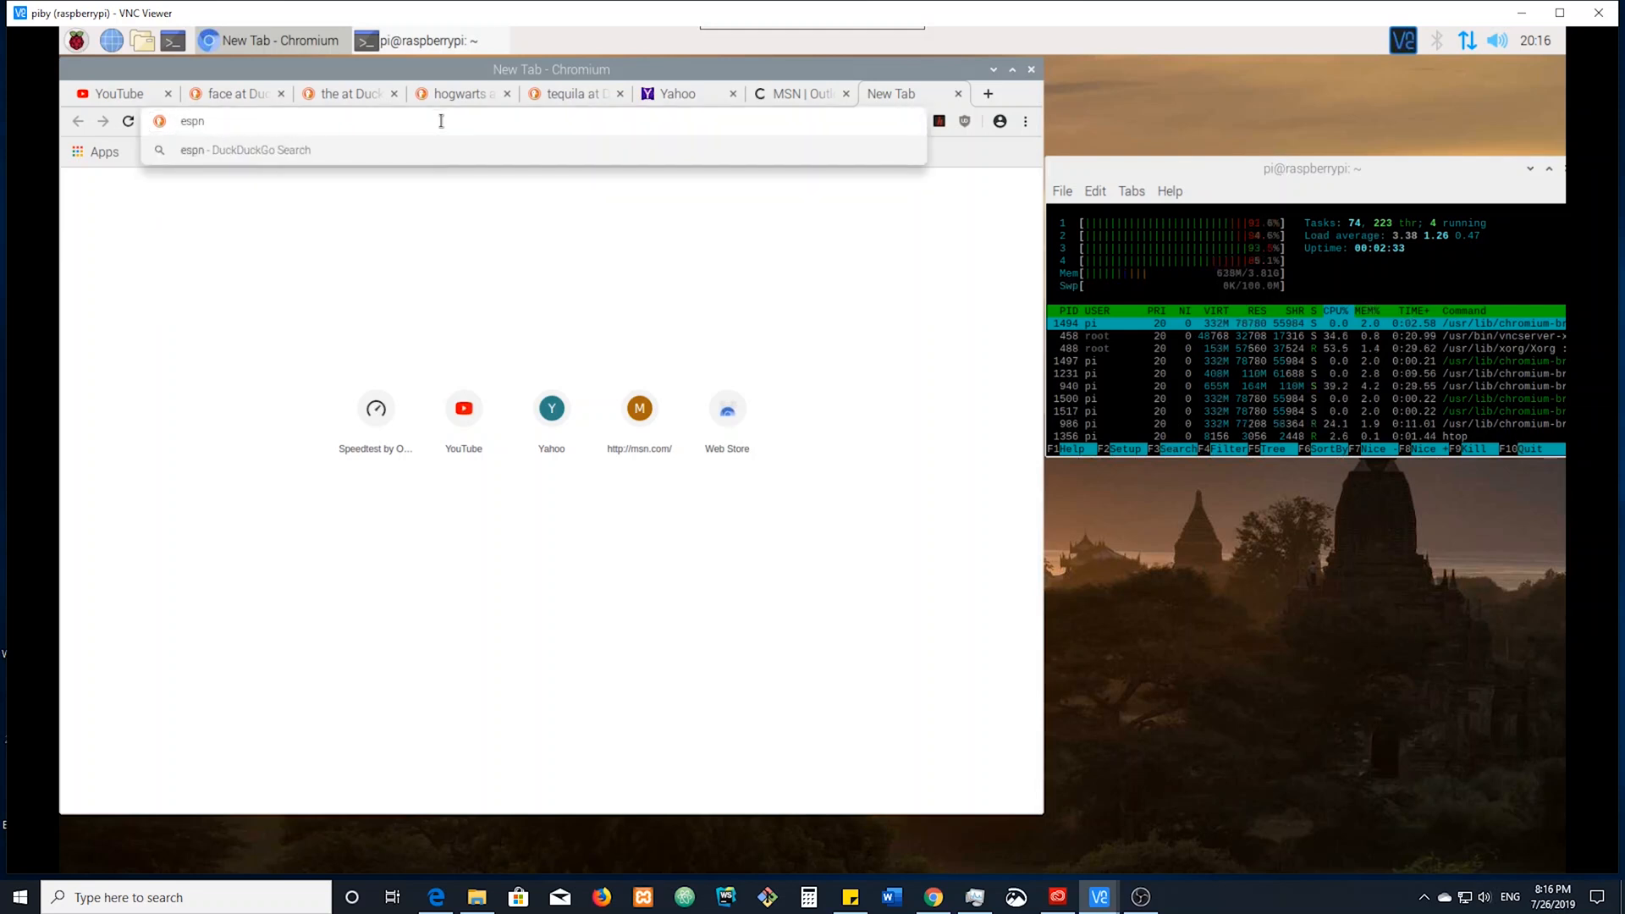
pyautogui.press('Return')
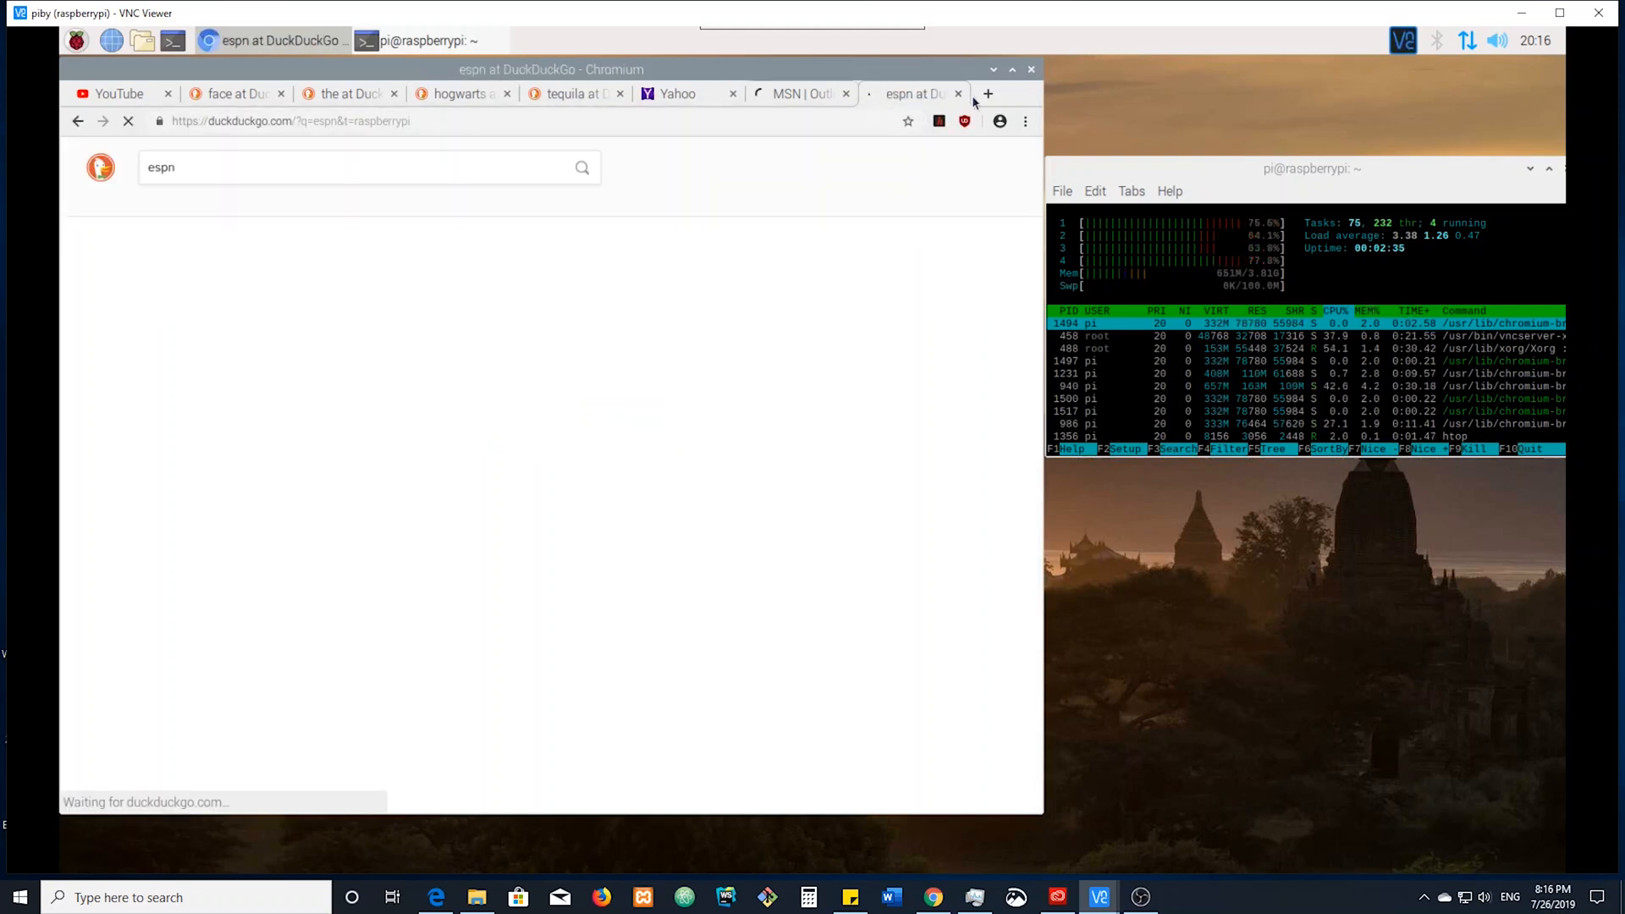
pyautogui.click(985, 93)
pyautogui.write('mus')
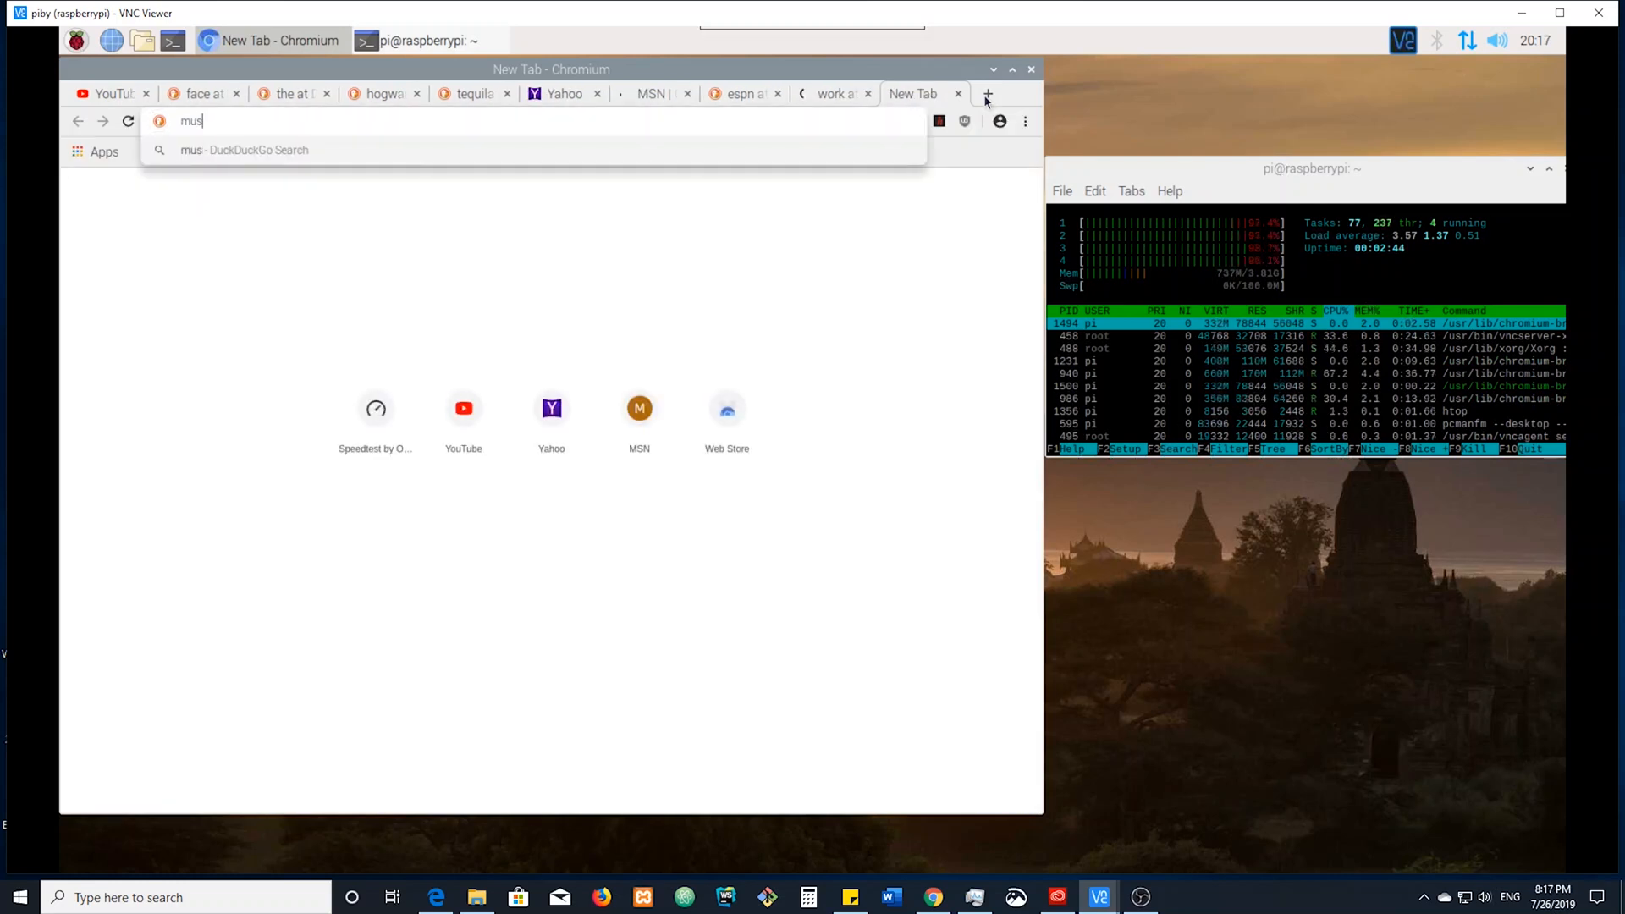
pyautogui.write('ic vide')
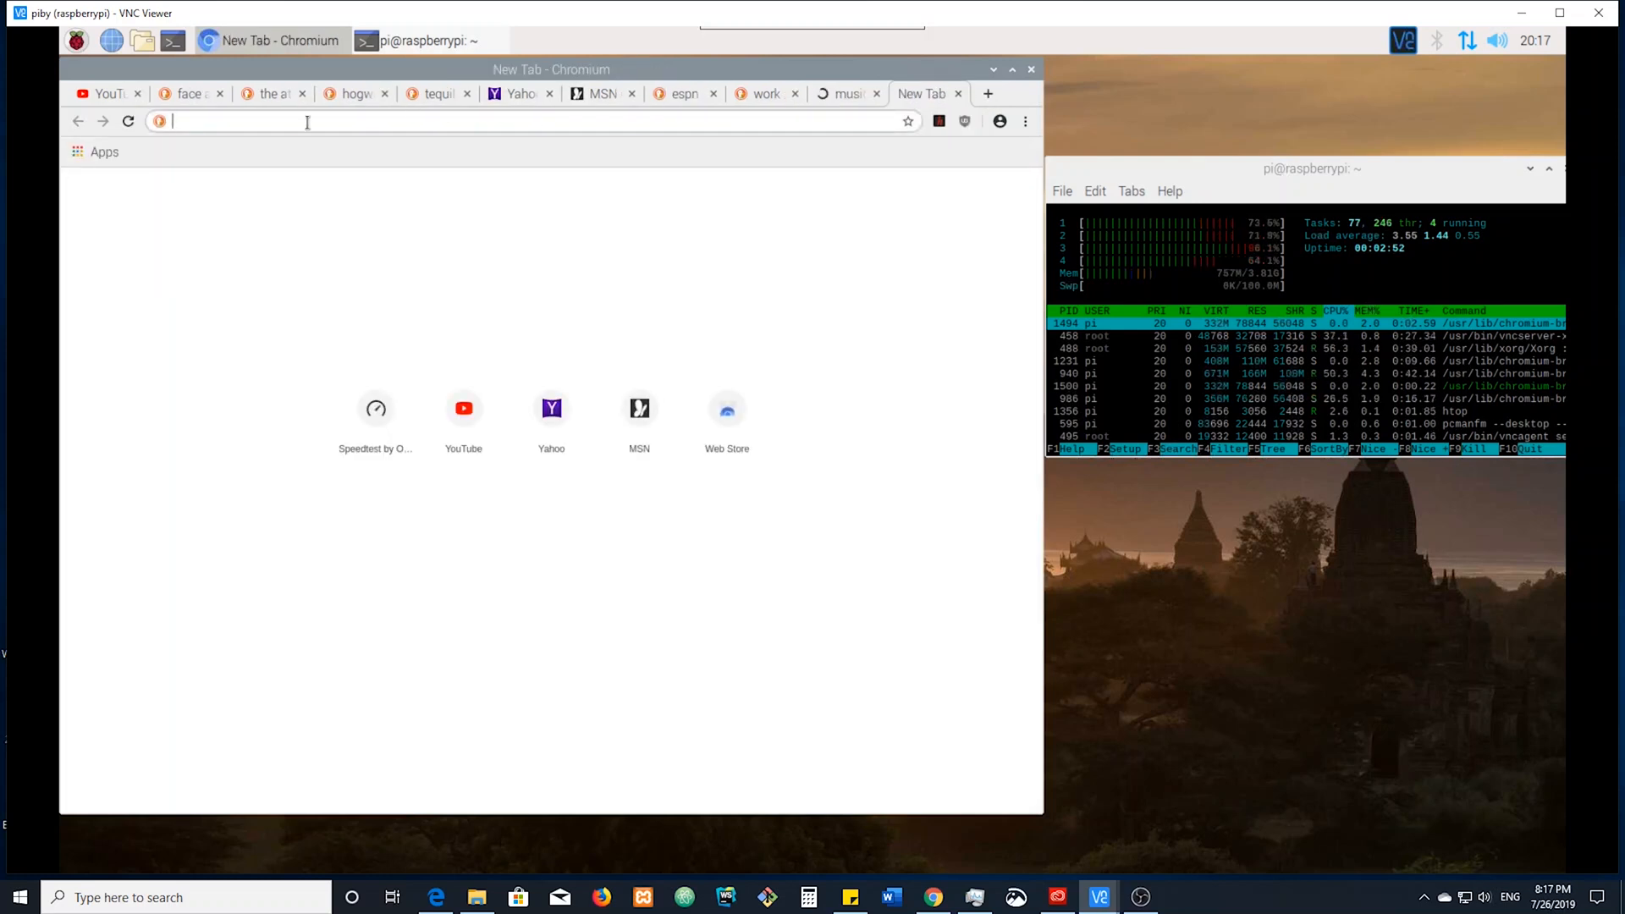
pyautogui.write('theangryd')
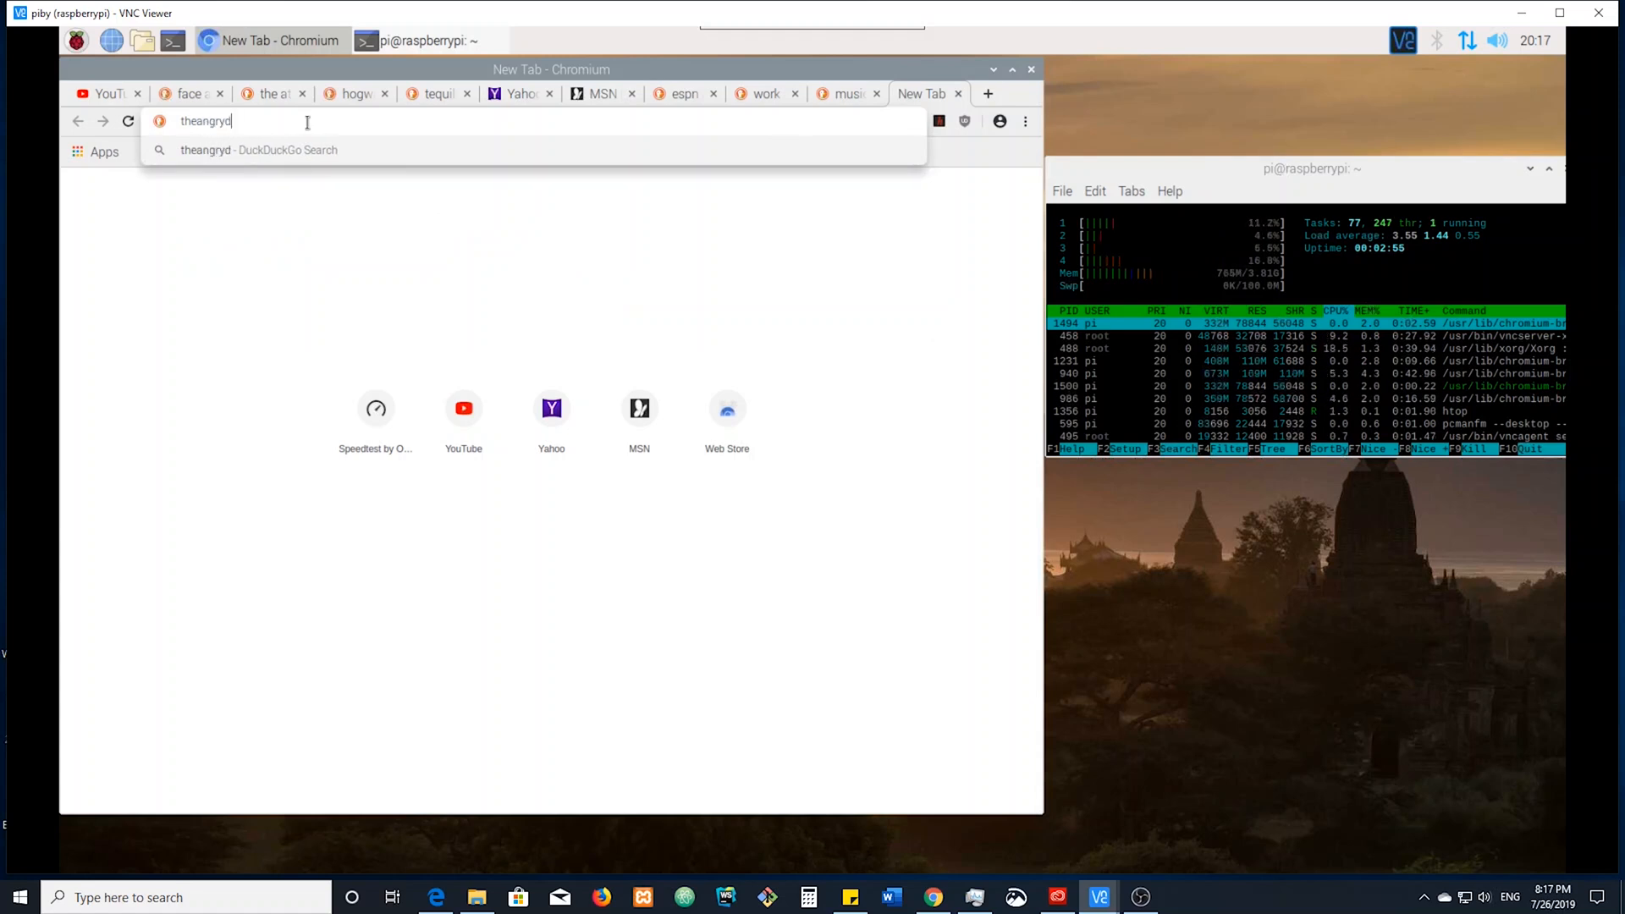
pyautogui.press('Return')
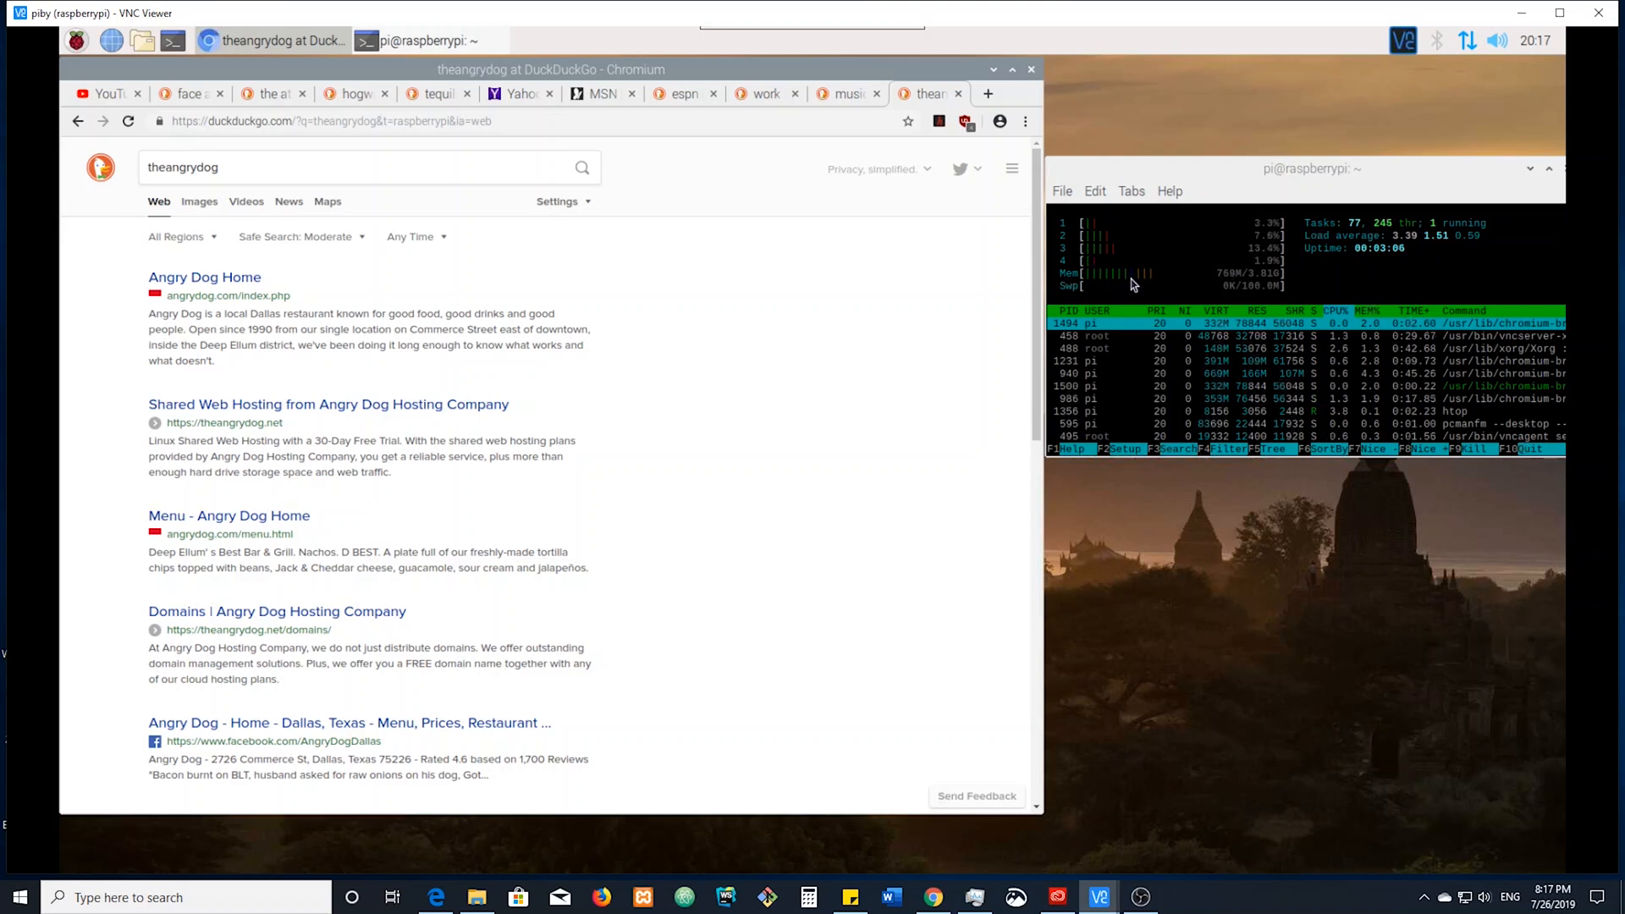
pyautogui.moveTo(1283, 269)
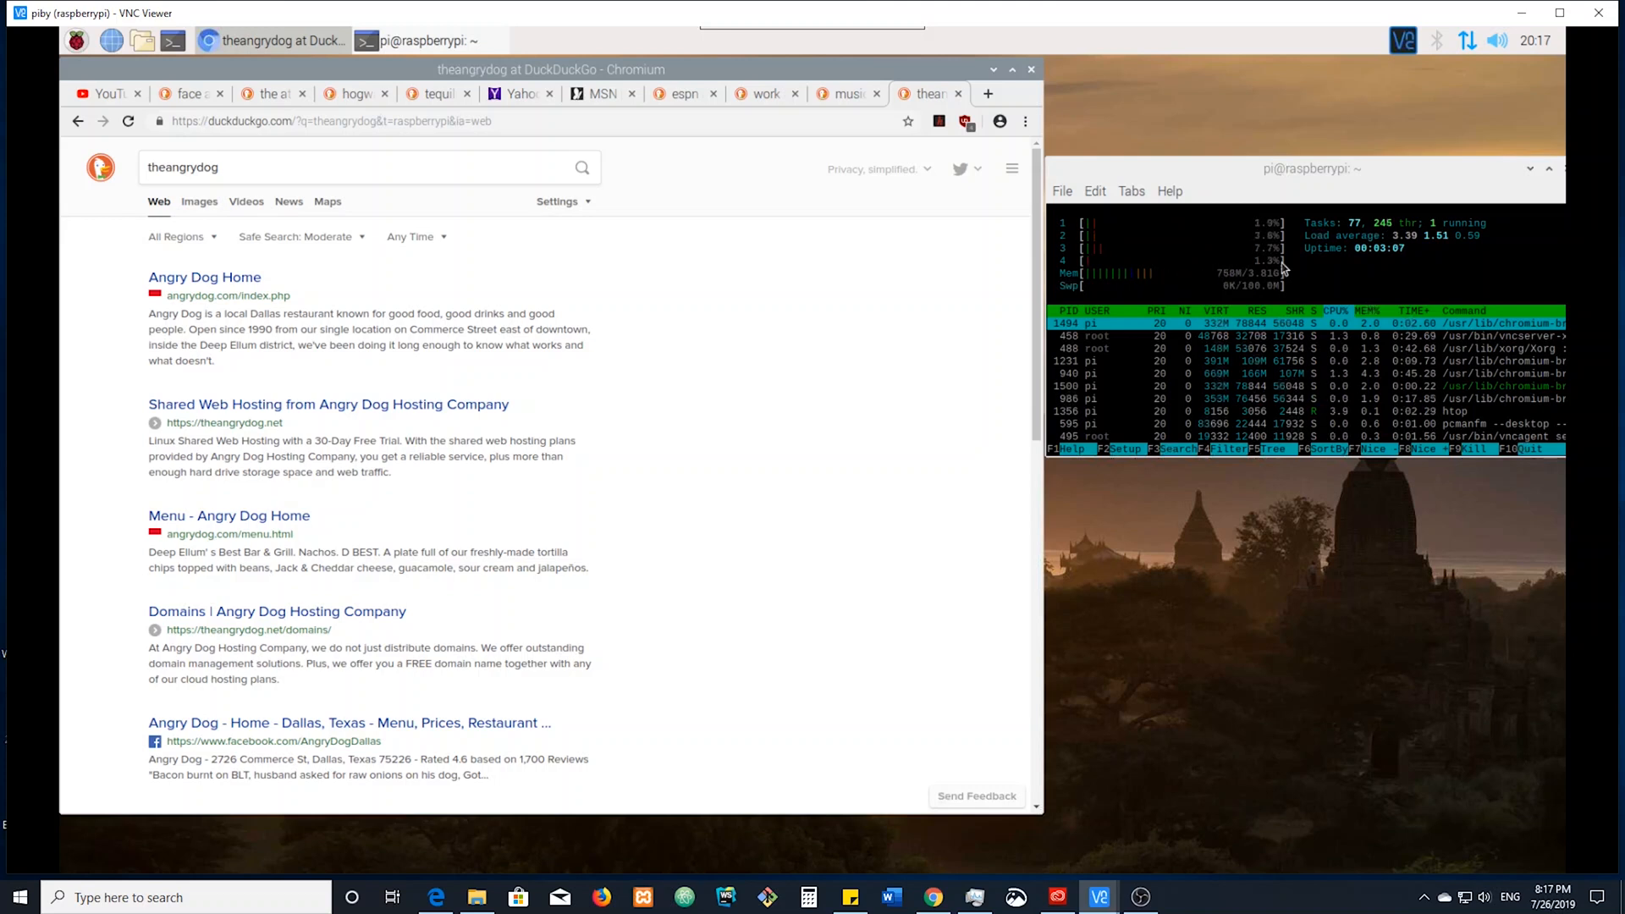
pyautogui.click(986, 93)
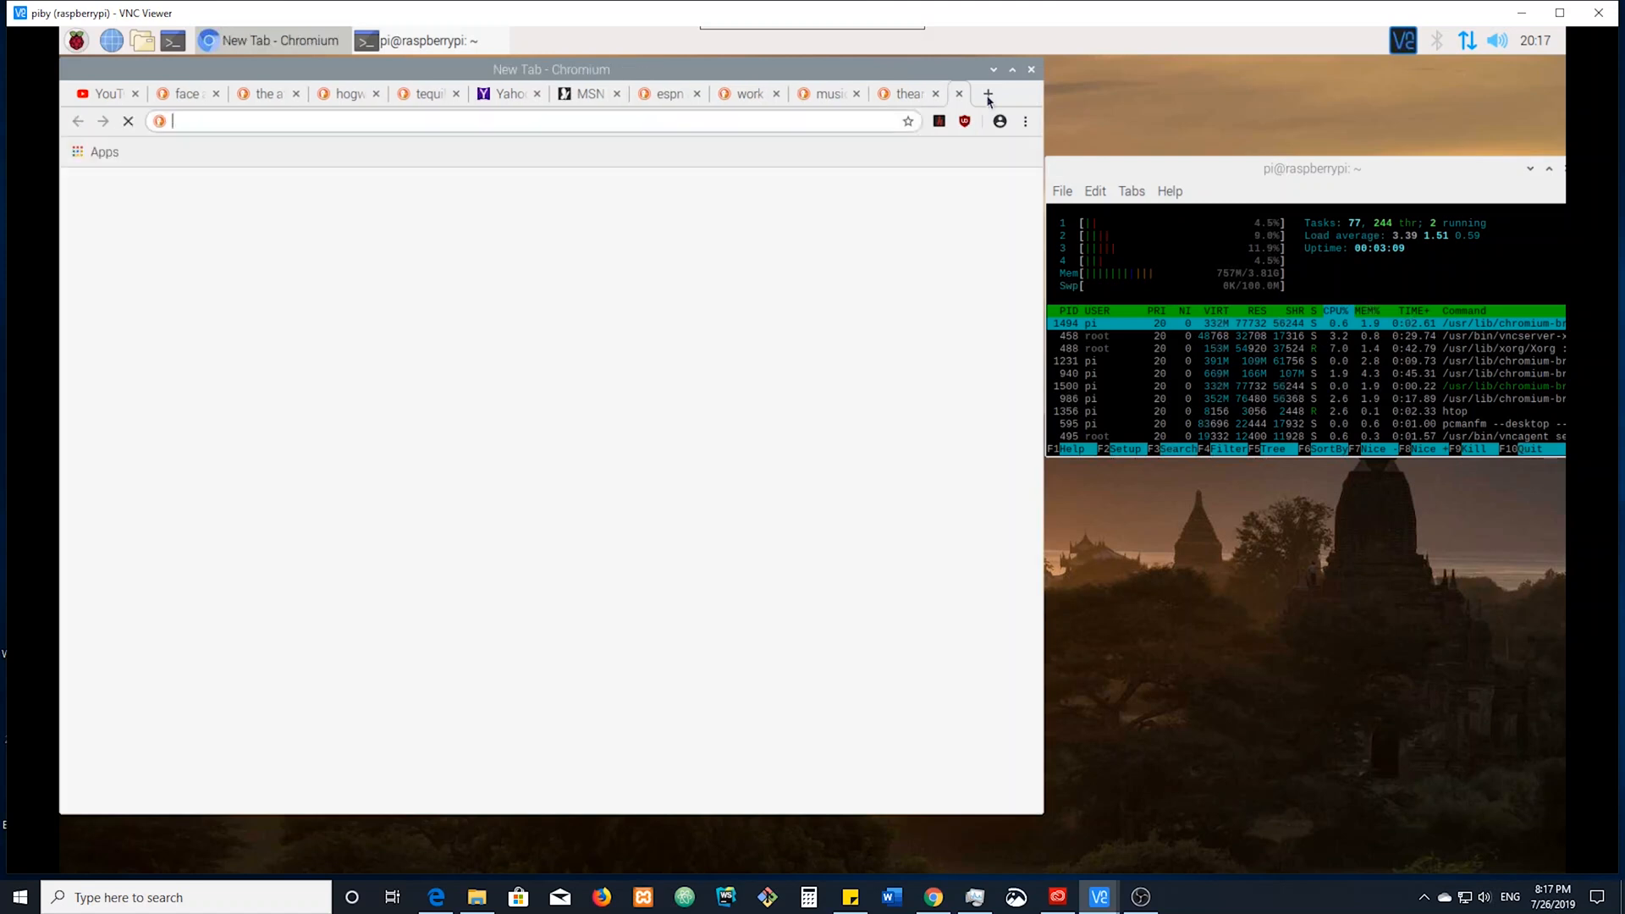
pyautogui.click(987, 93)
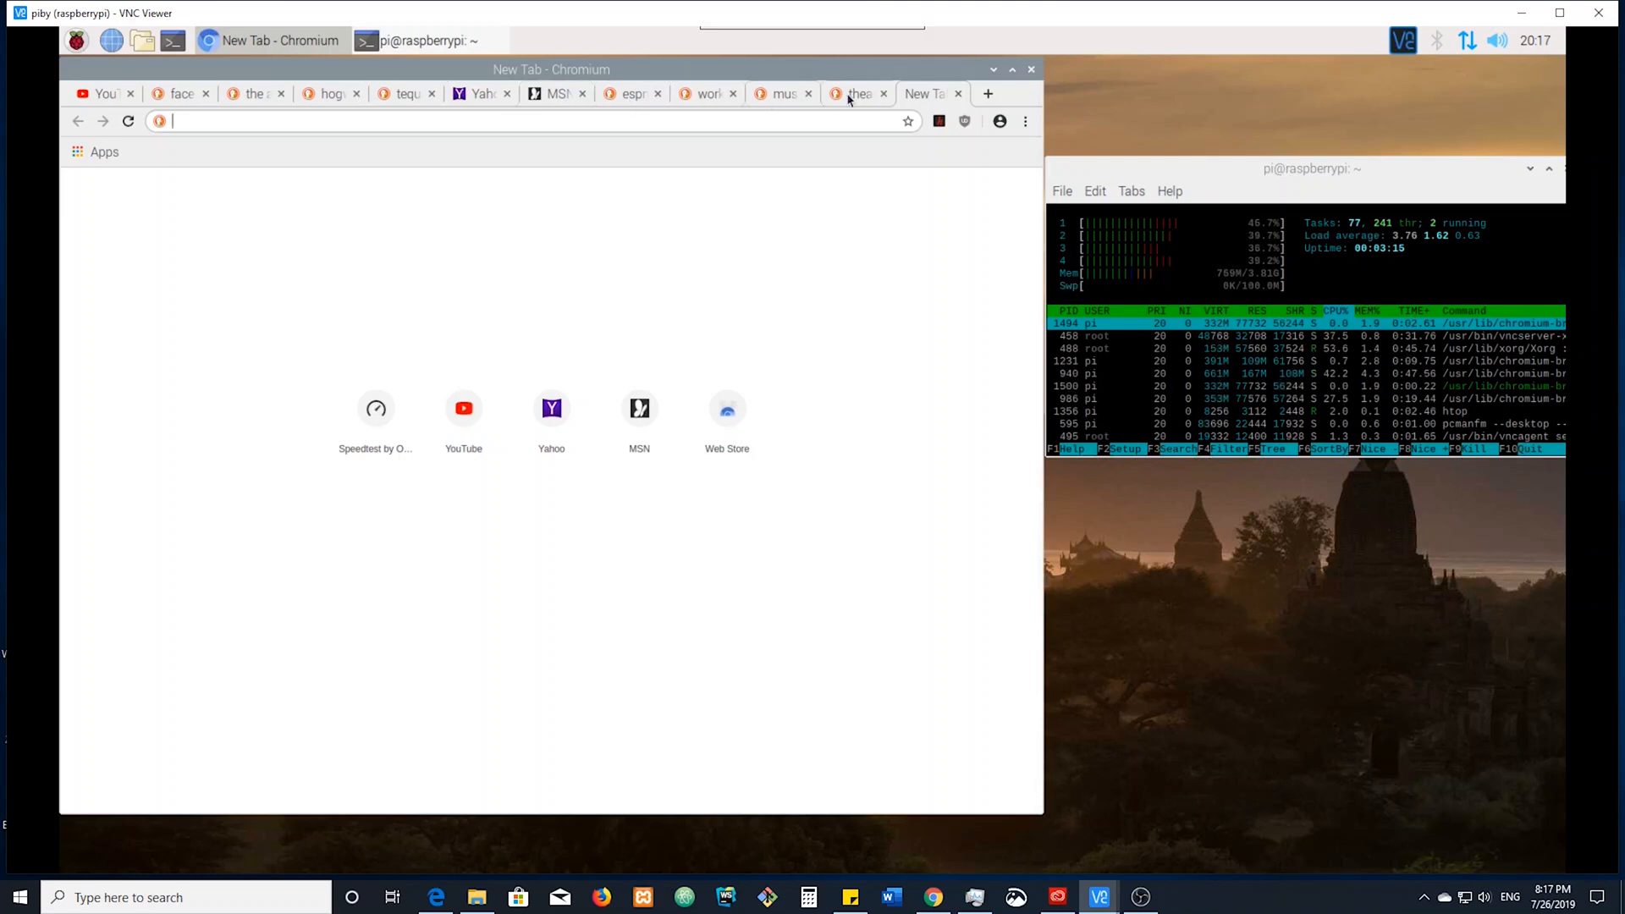
# Launch LibreOffice Writer and Calc from the Office menu
pyautogui.click(76, 39)
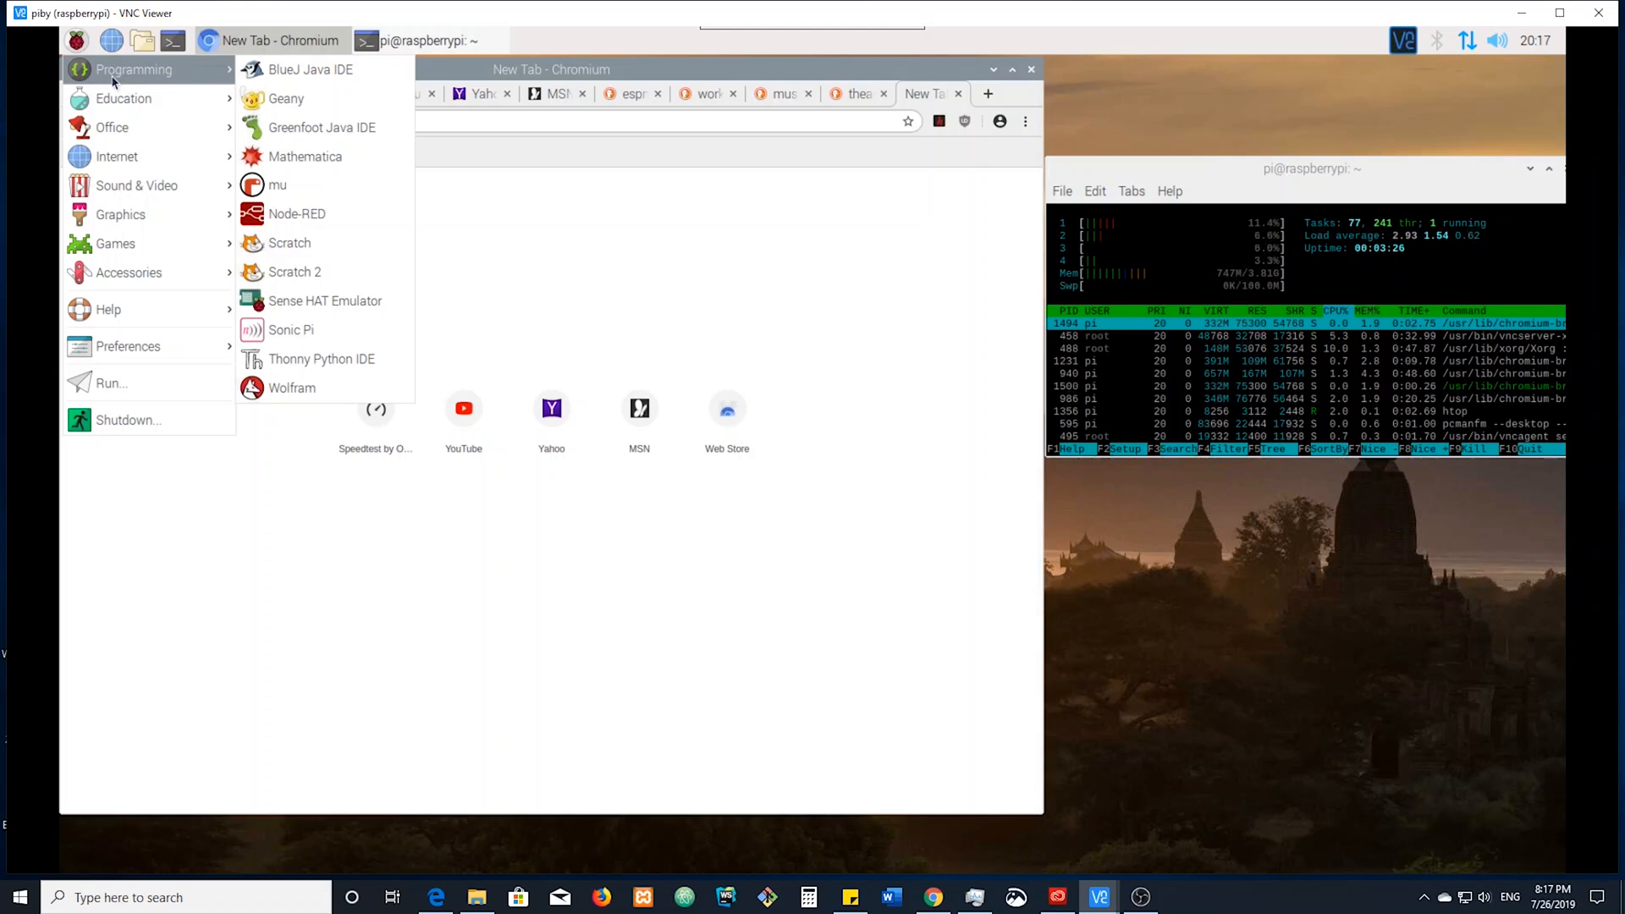
pyautogui.moveTo(311, 69)
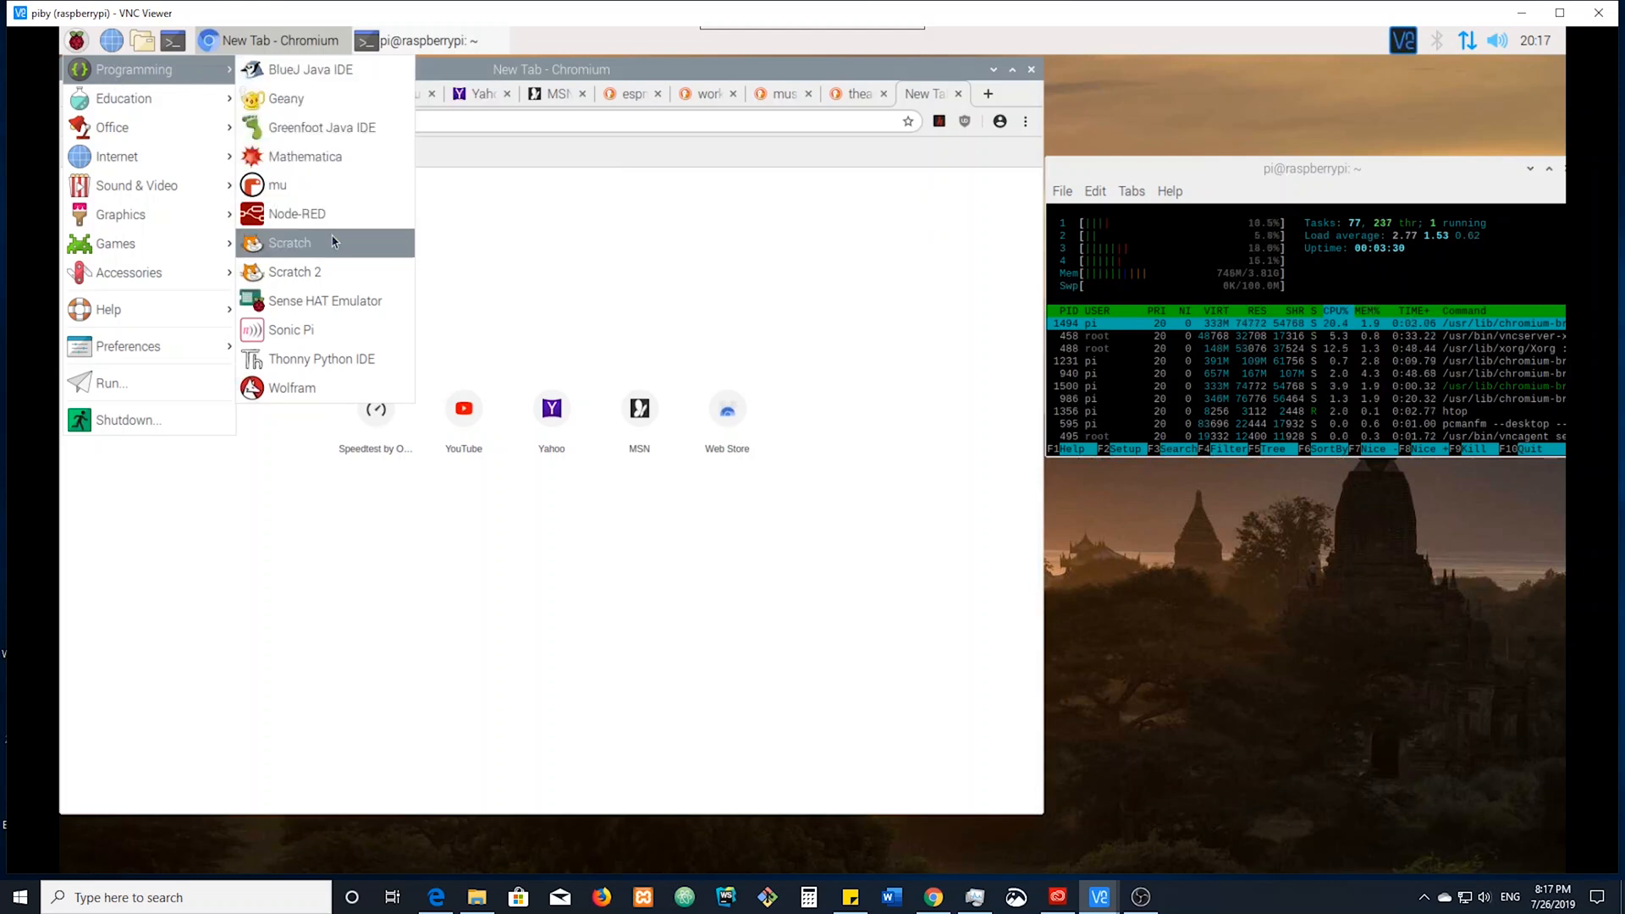
pyautogui.moveTo(325, 301)
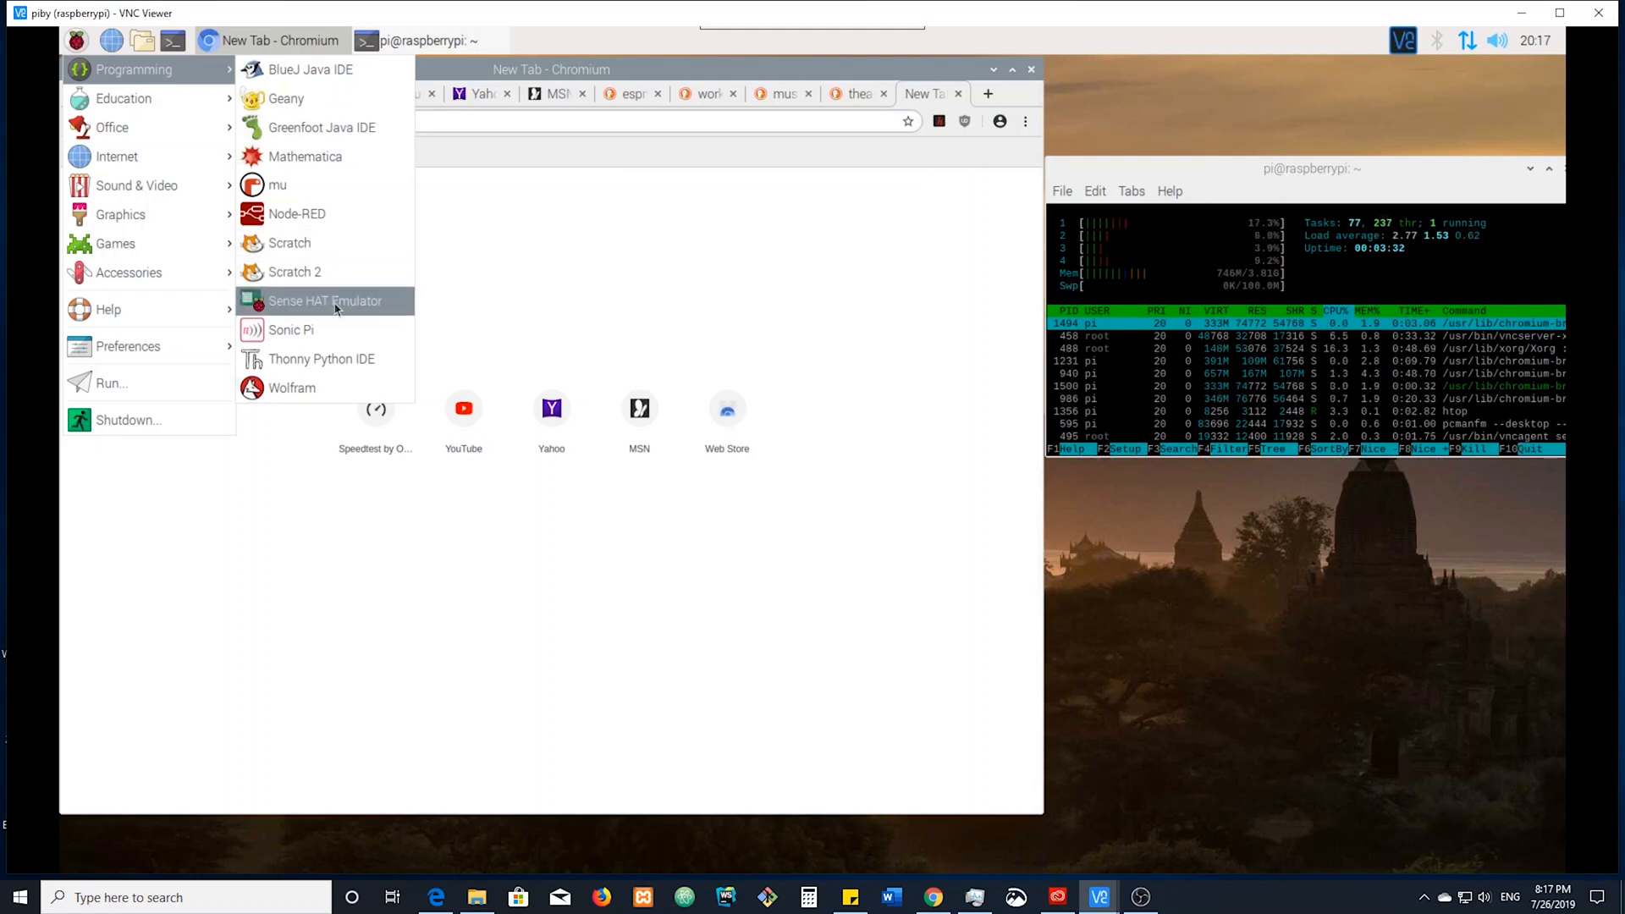
pyautogui.moveTo(325, 386)
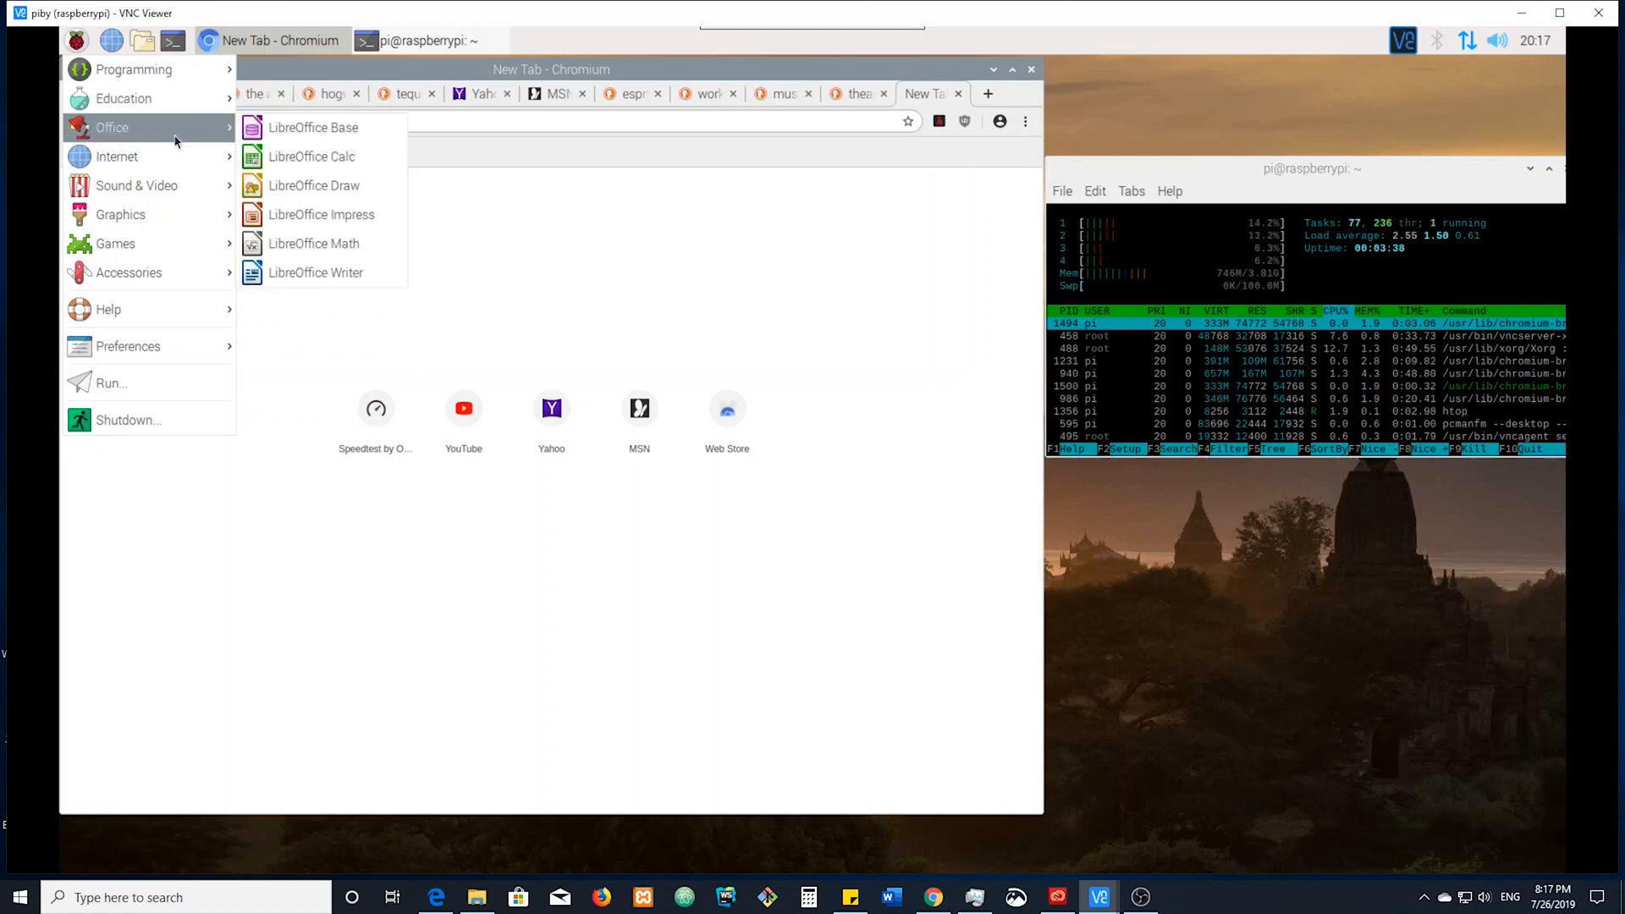
pyautogui.moveTo(313, 127)
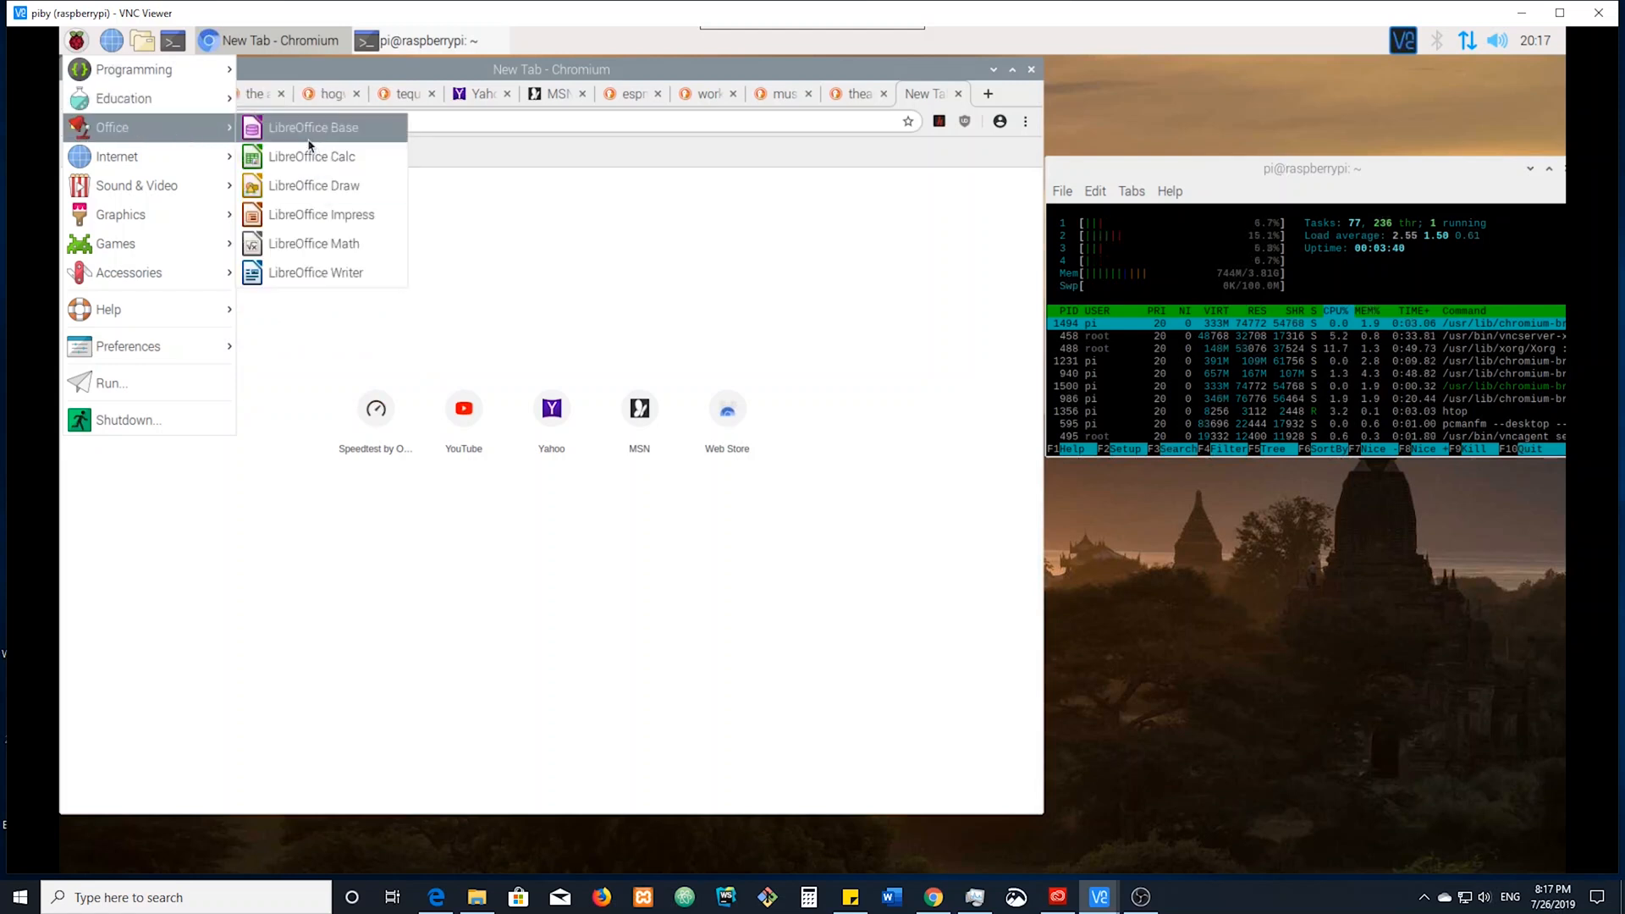
pyautogui.click(313, 127)
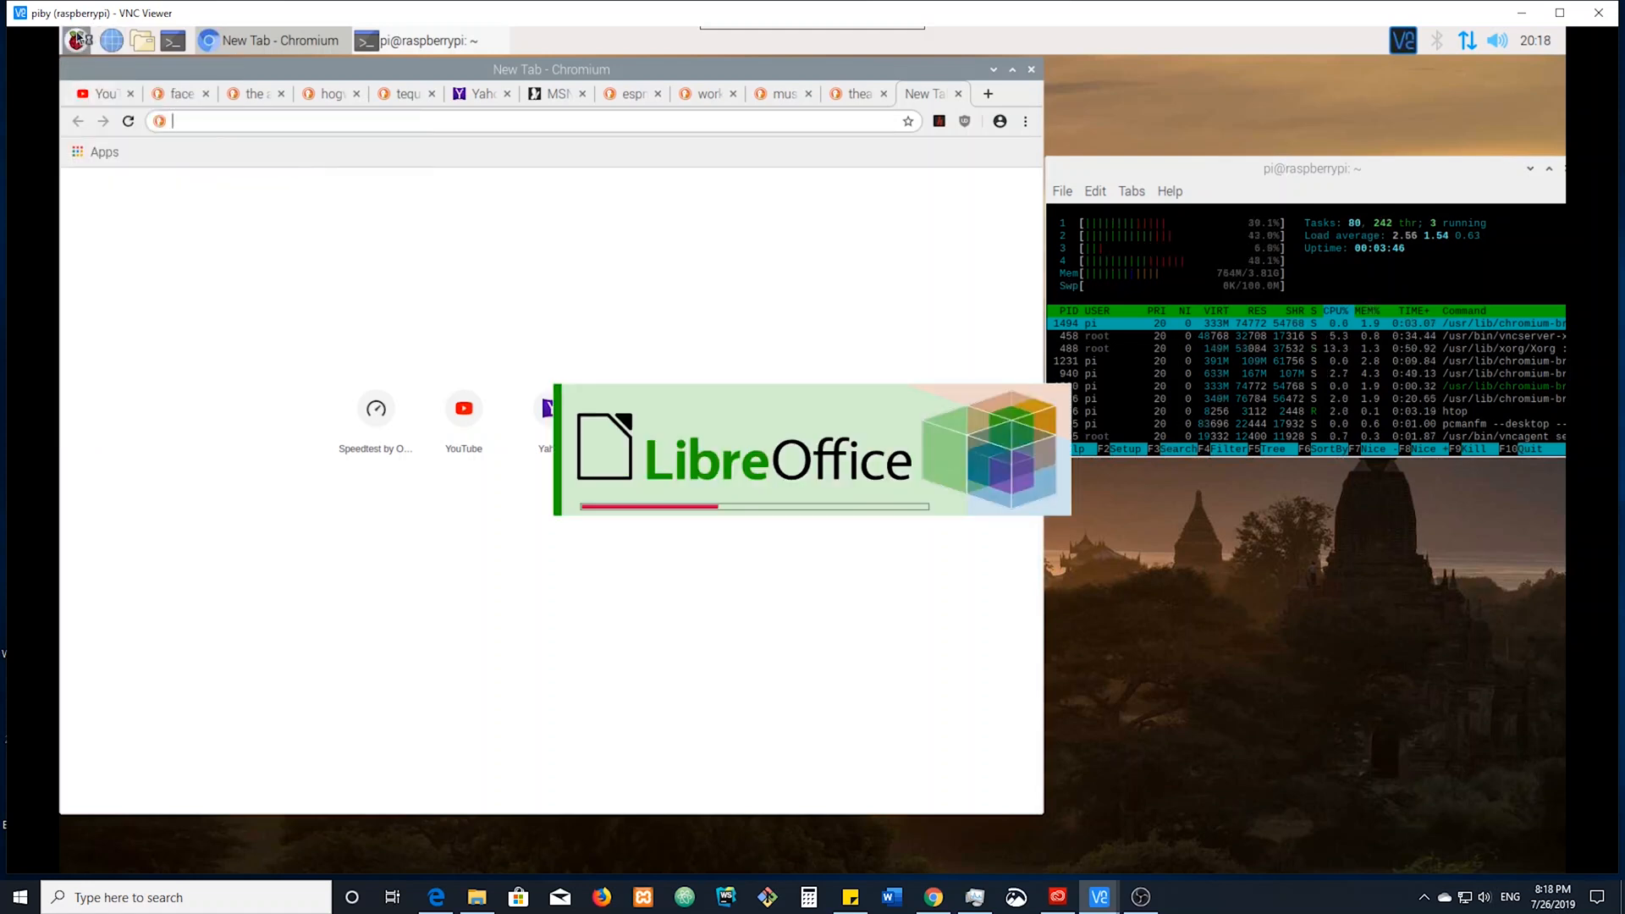
pyautogui.click(76, 39)
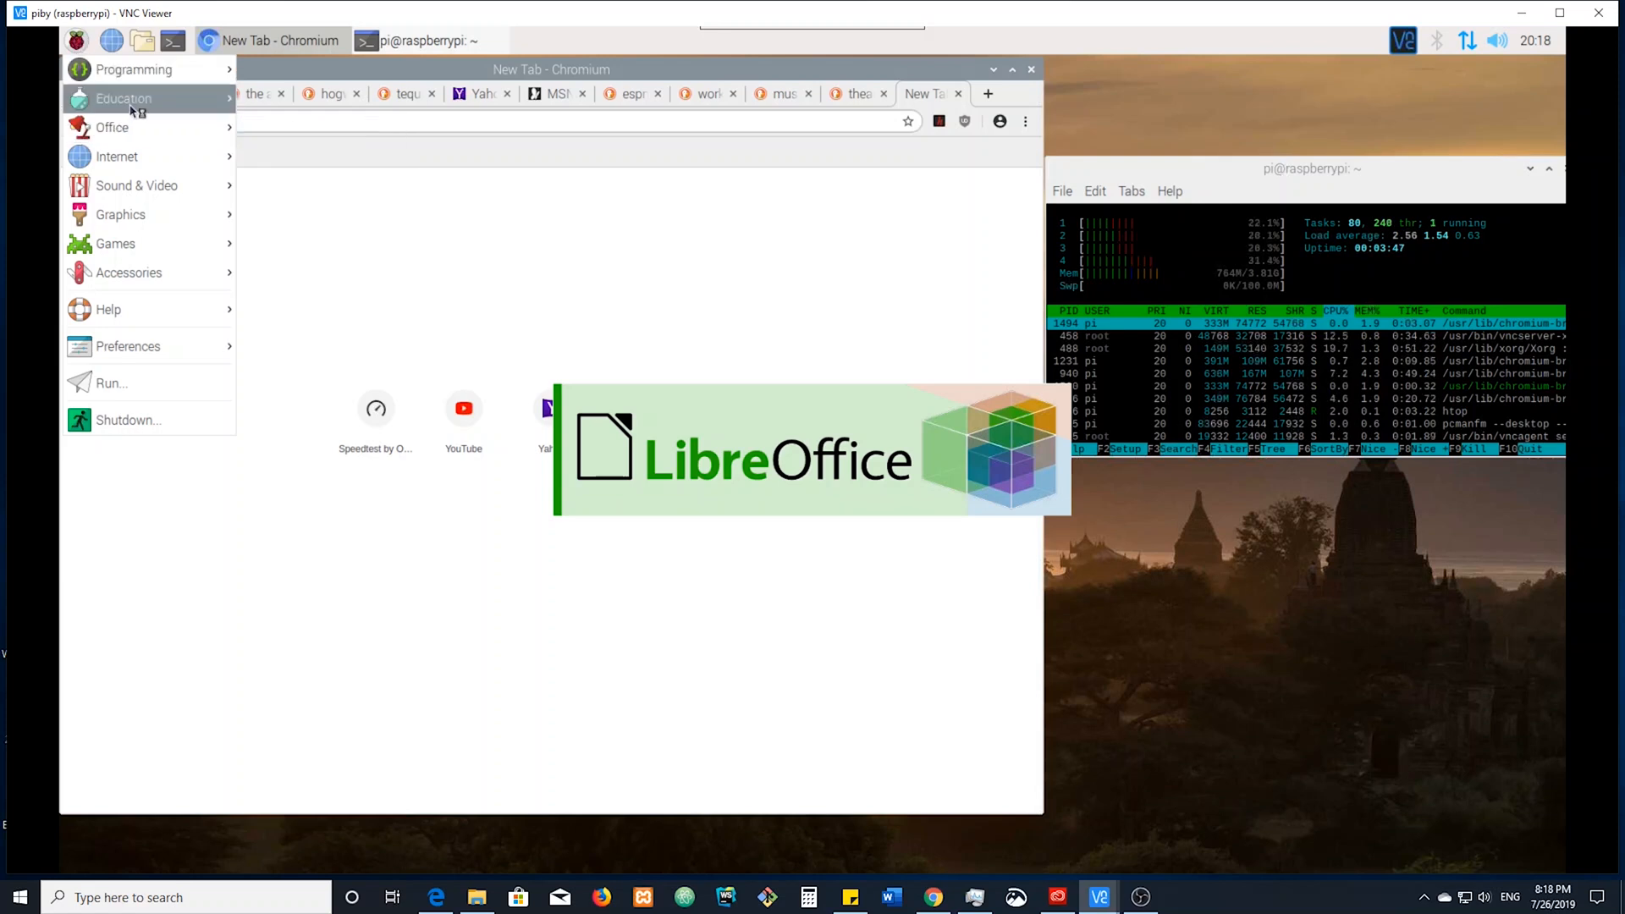
pyautogui.click(112, 127)
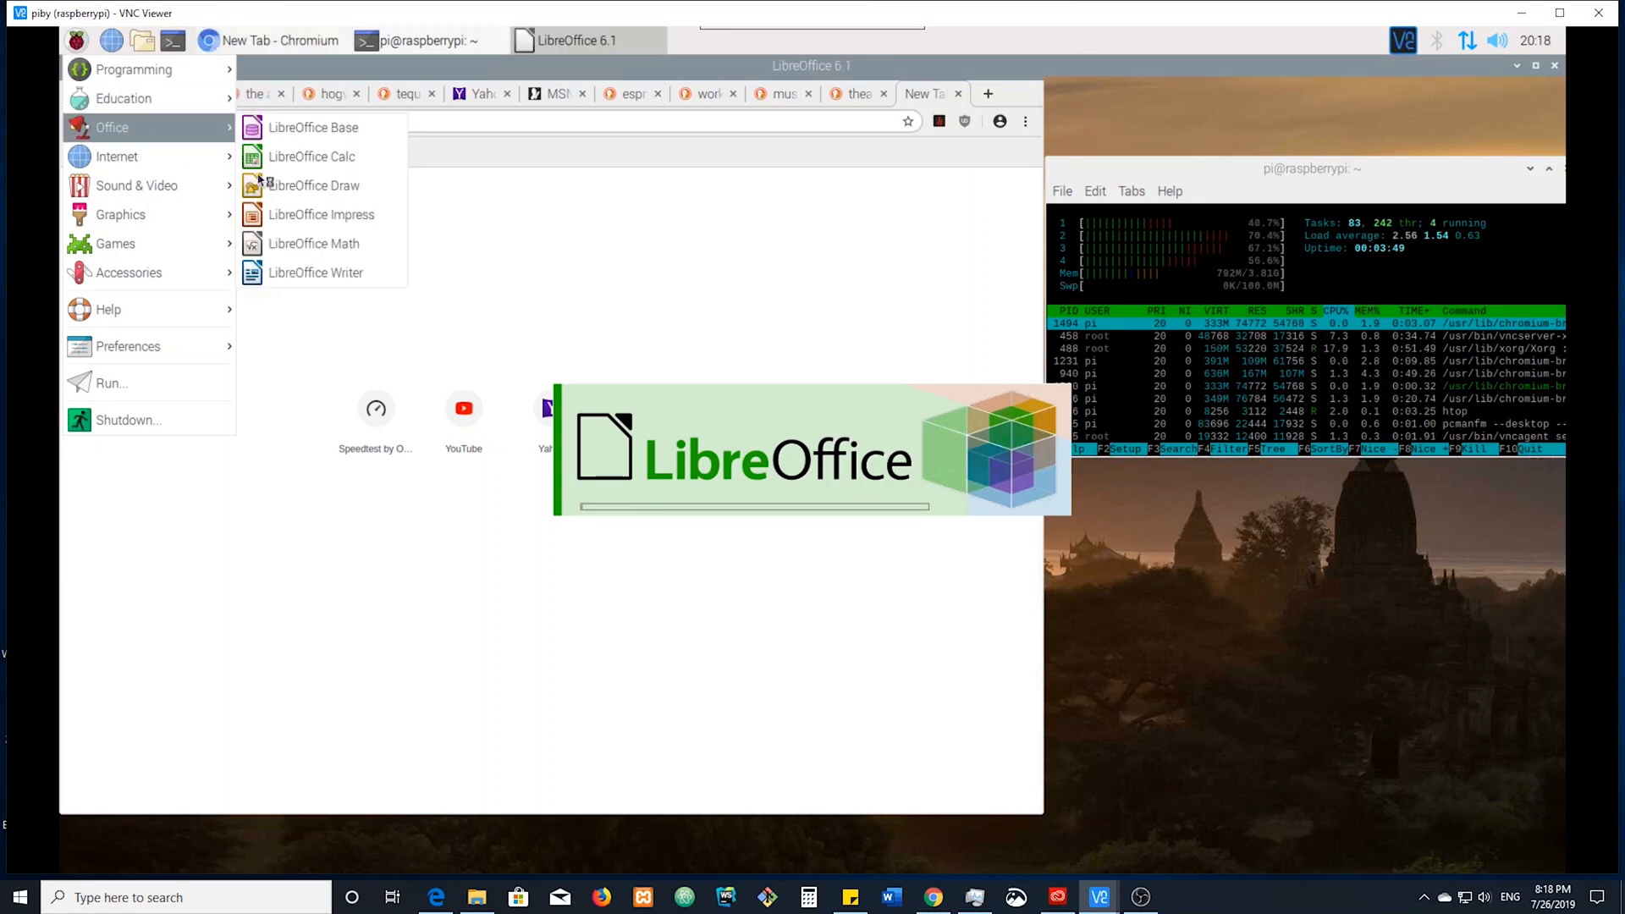
pyautogui.click(315, 272)
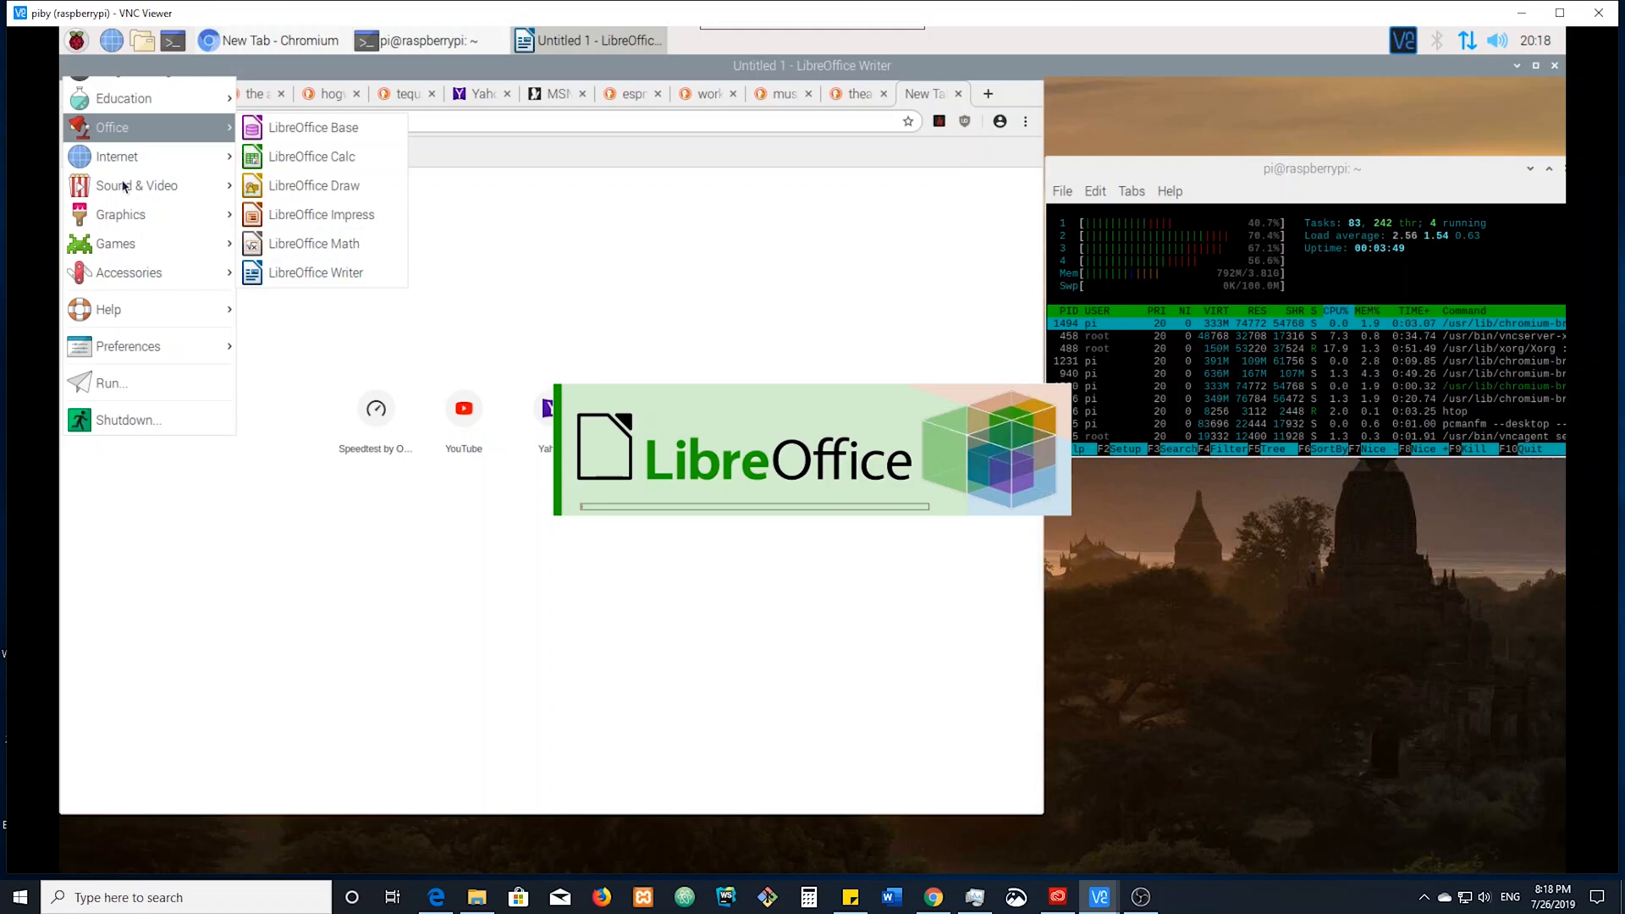
pyautogui.click(315, 271)
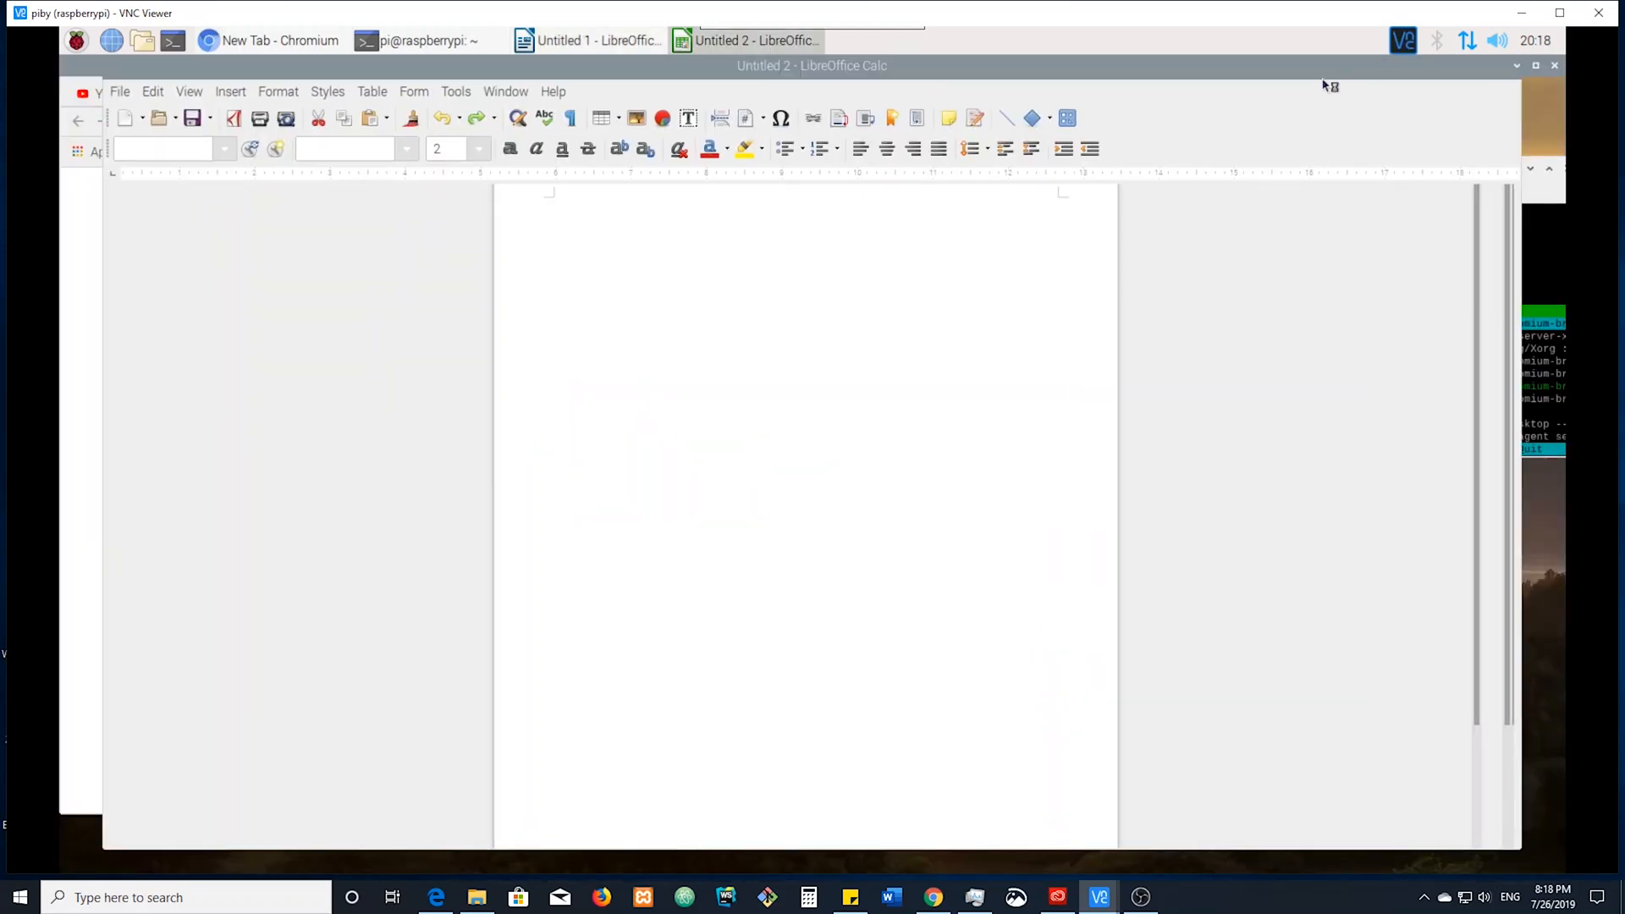
# Minimize the Calc, Math and Writer windows to reveal the browser and htop again
pyautogui.click(1536, 66)
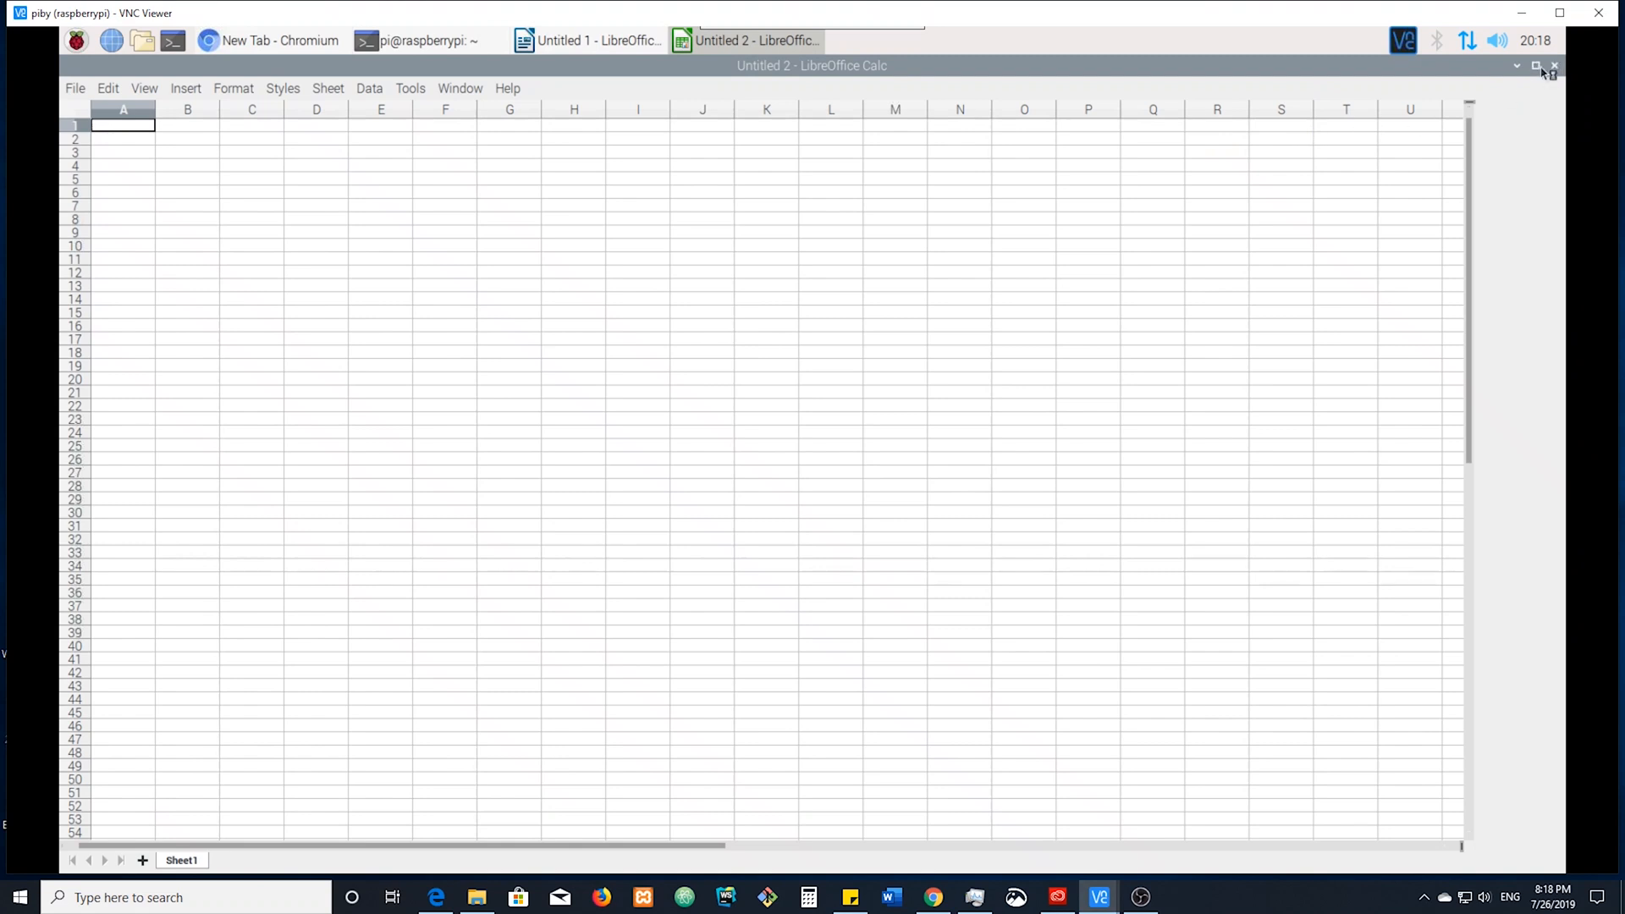
pyautogui.click(1537, 66)
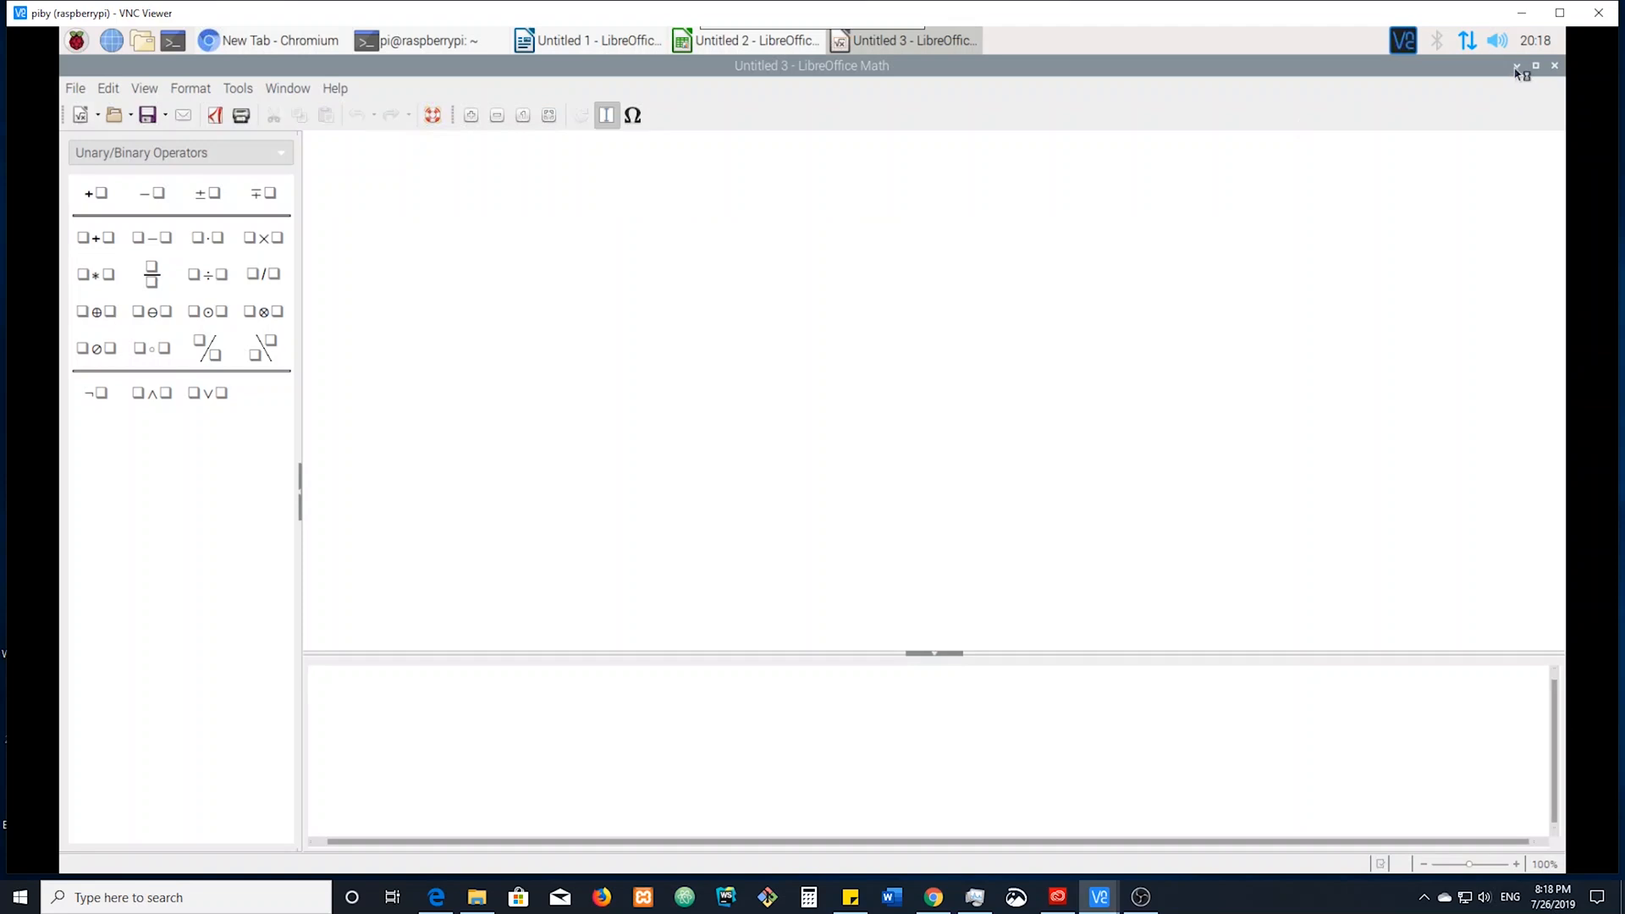
pyautogui.click(588, 41)
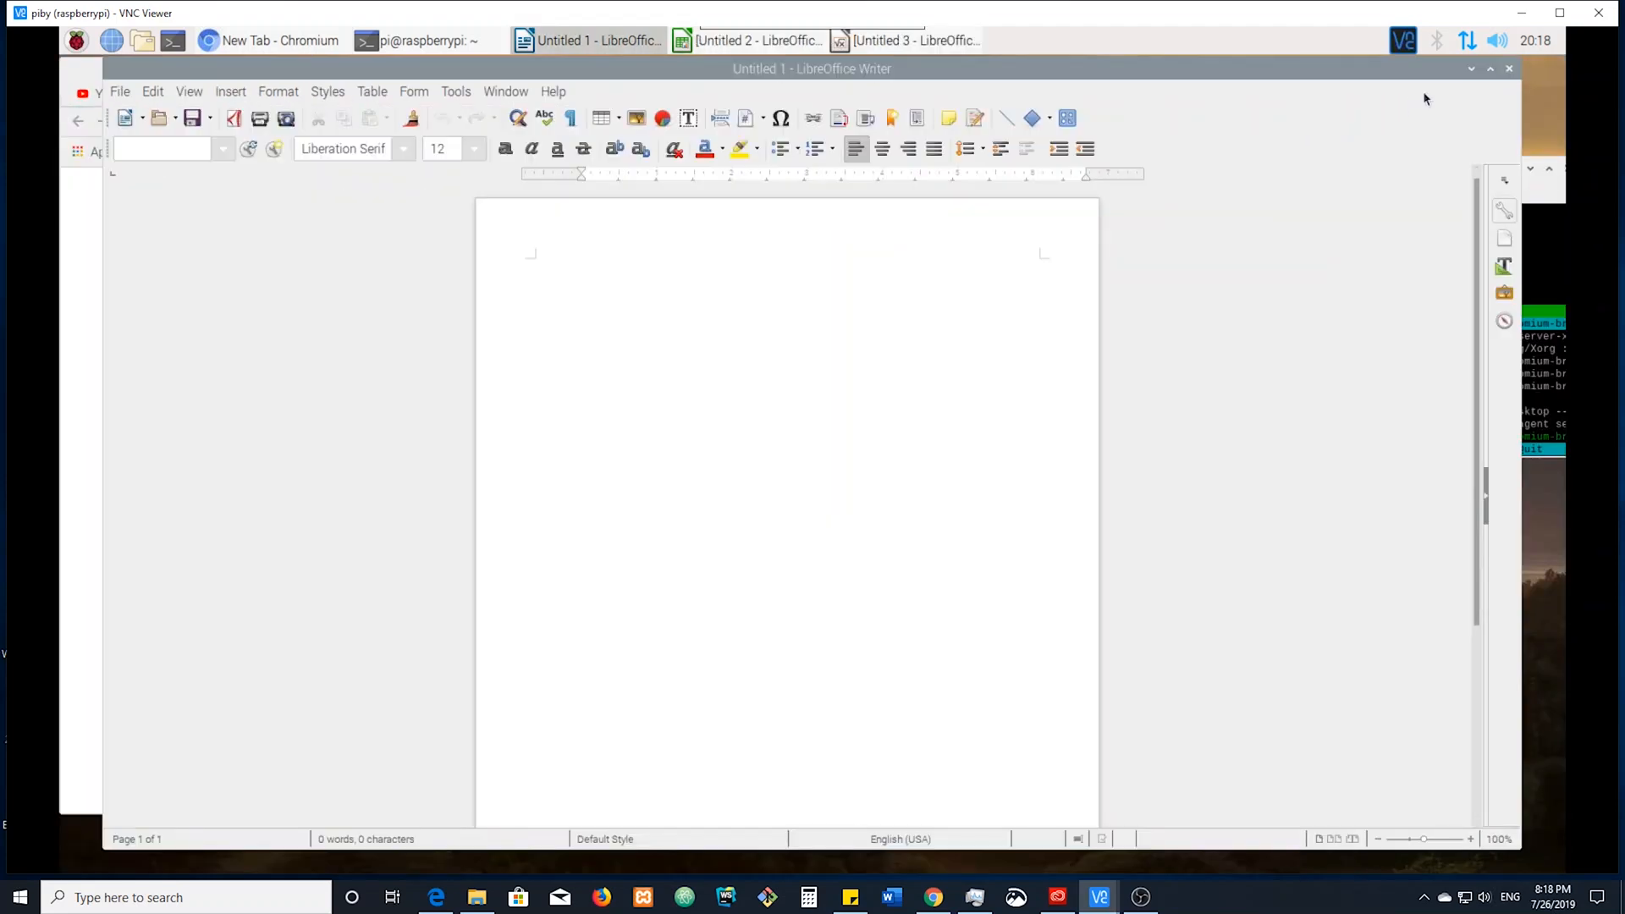
pyautogui.click(280, 40)
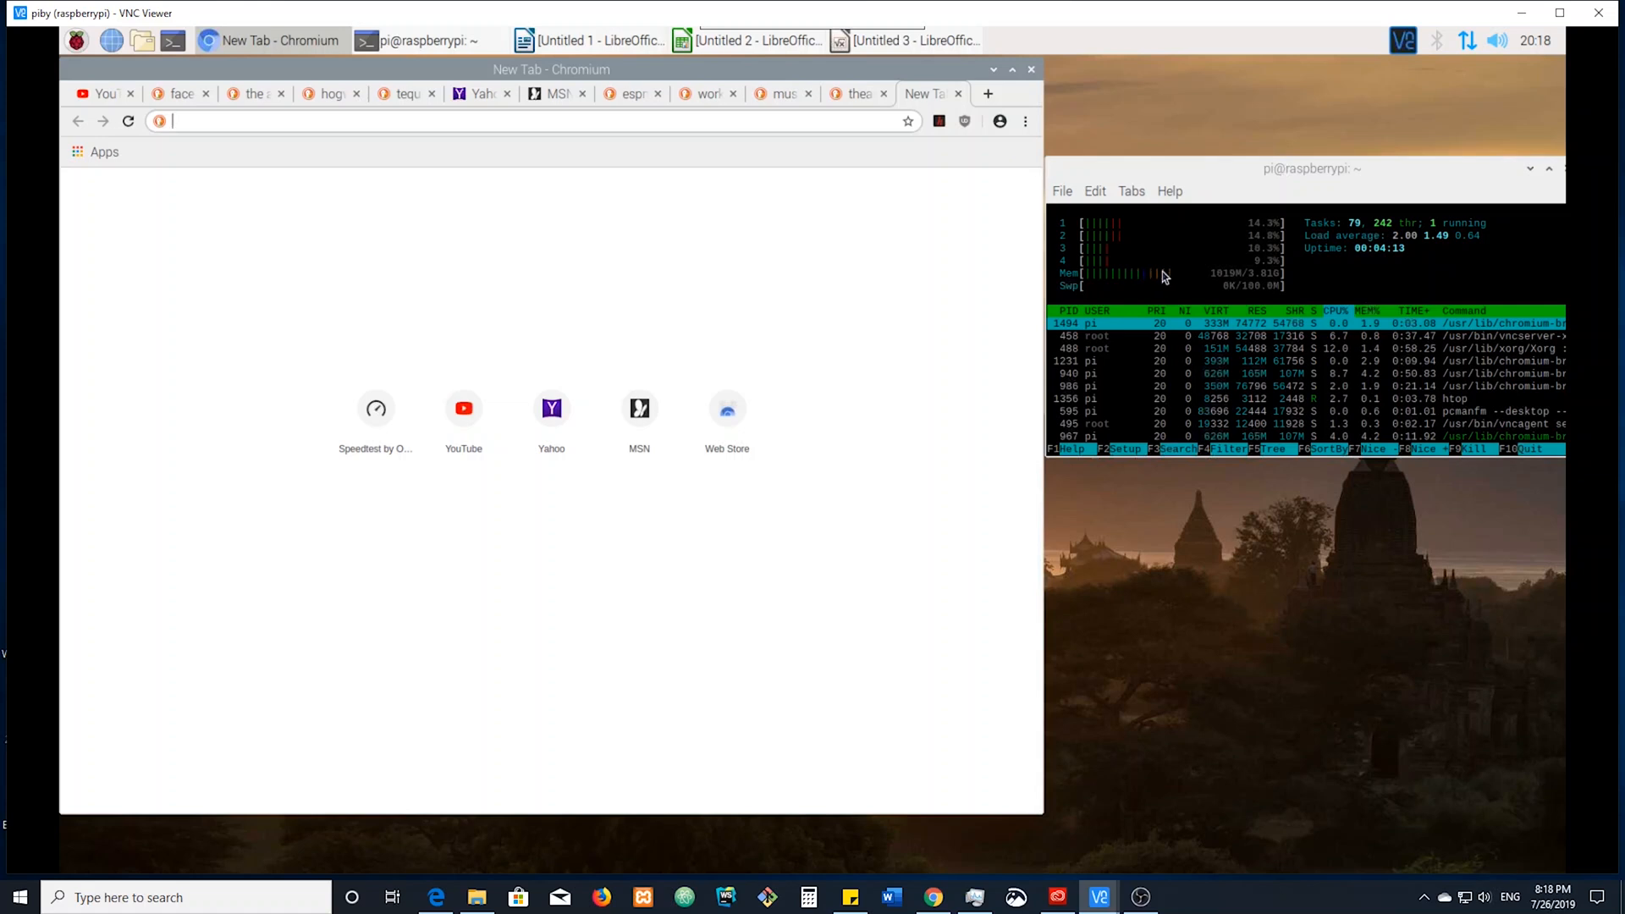
pyautogui.moveTo(1147, 284)
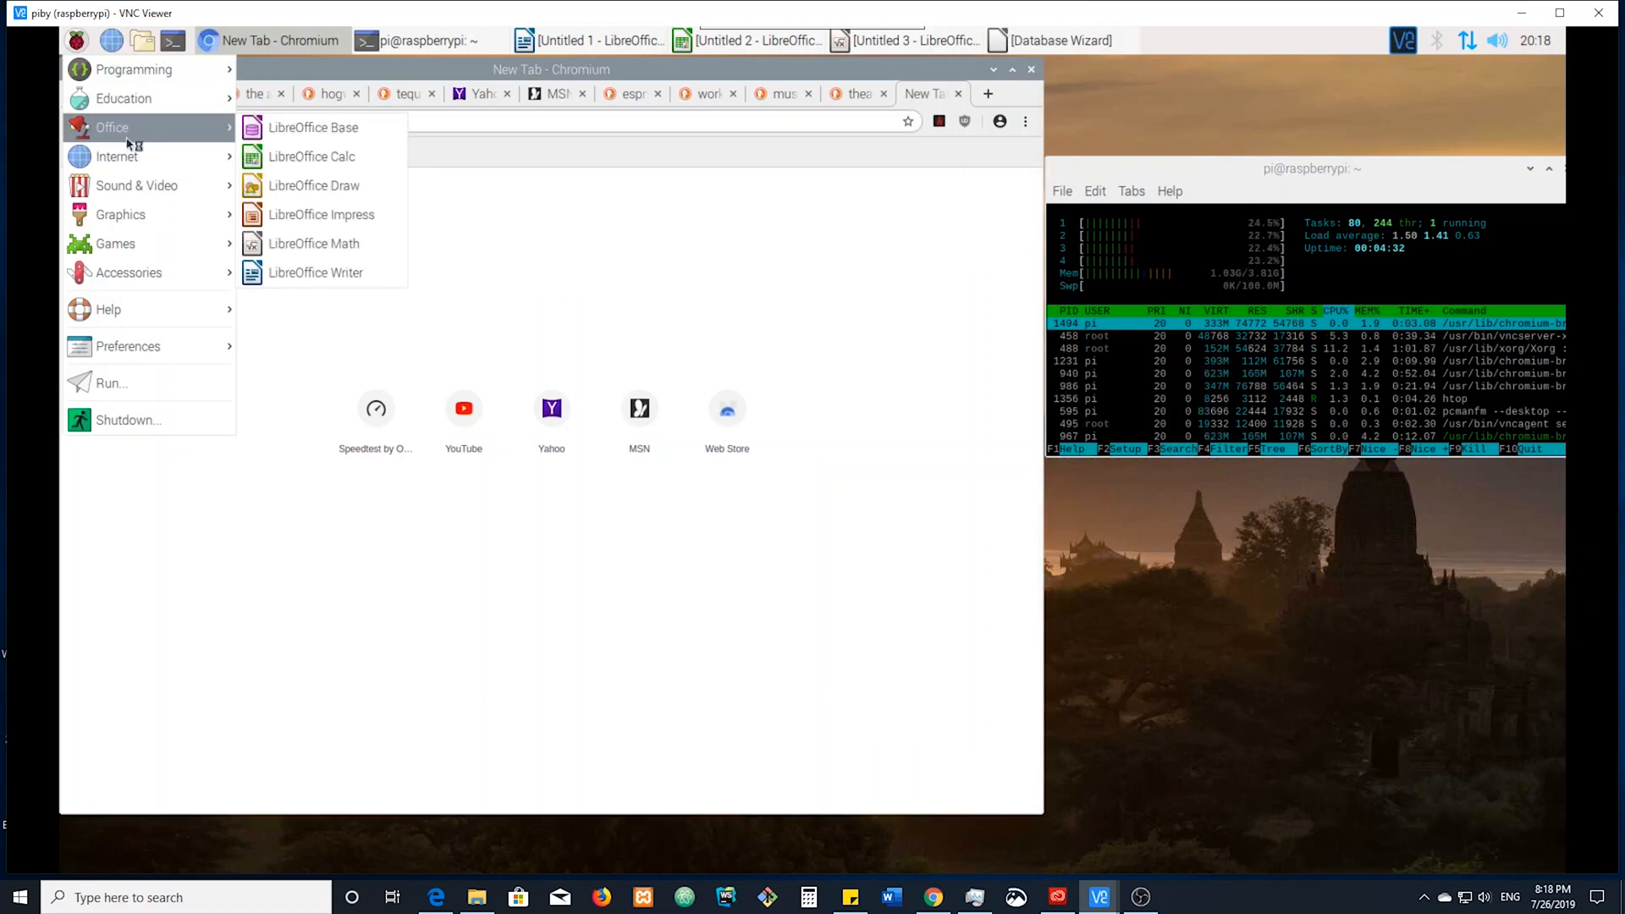
pyautogui.moveTo(314, 186)
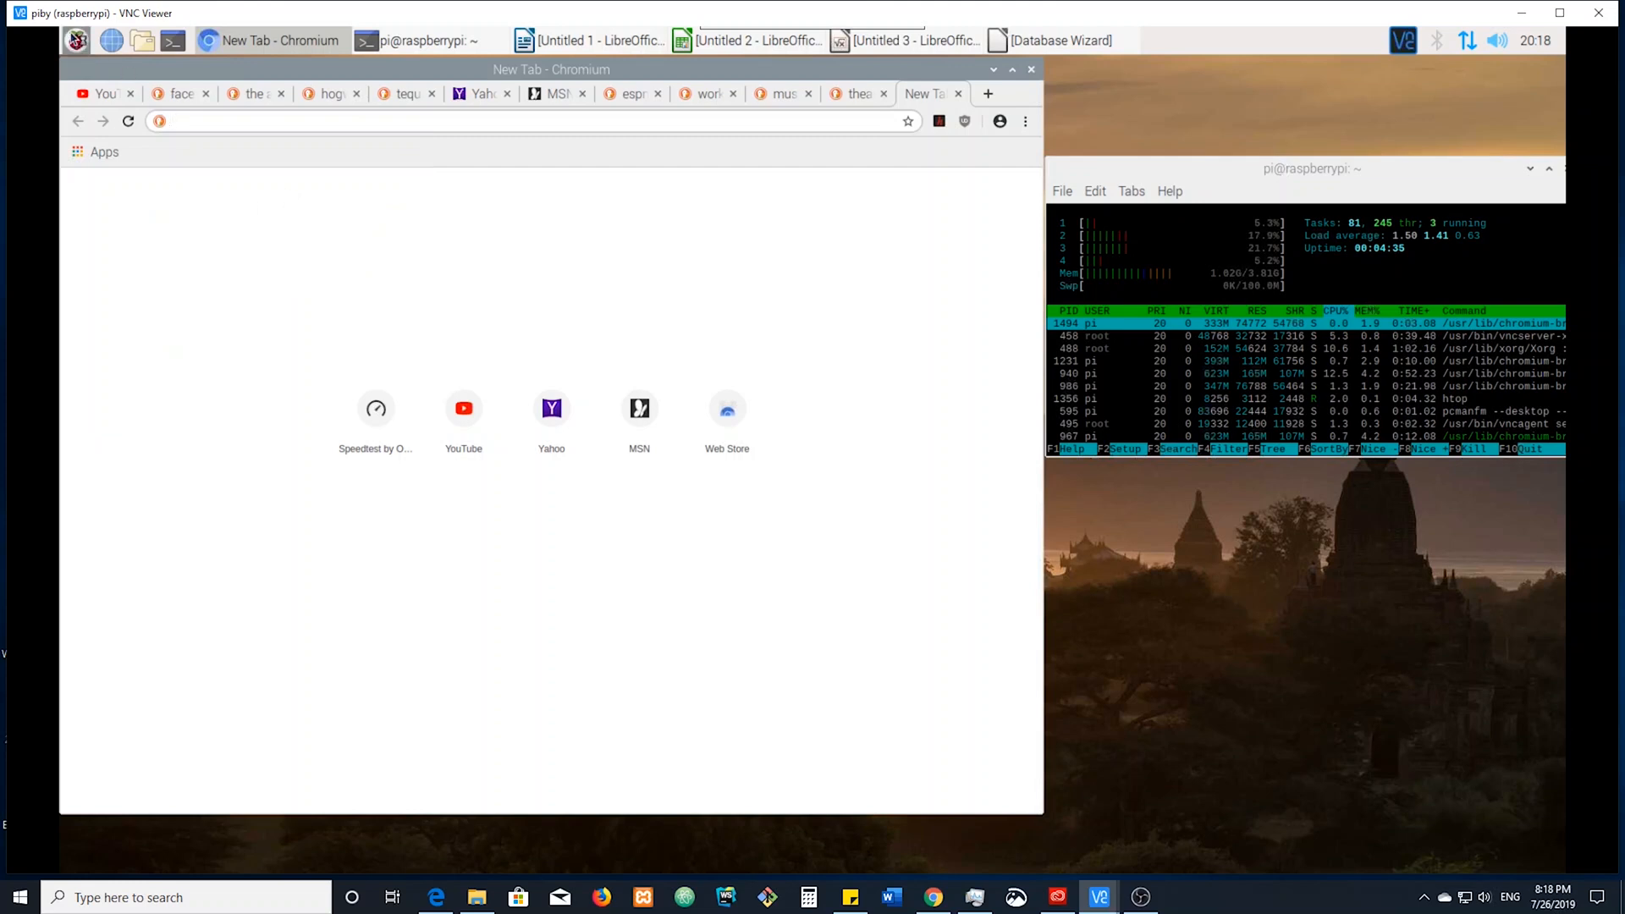
# Launch Minecraft Pi from the Games category of the application menu
pyautogui.click(77, 39)
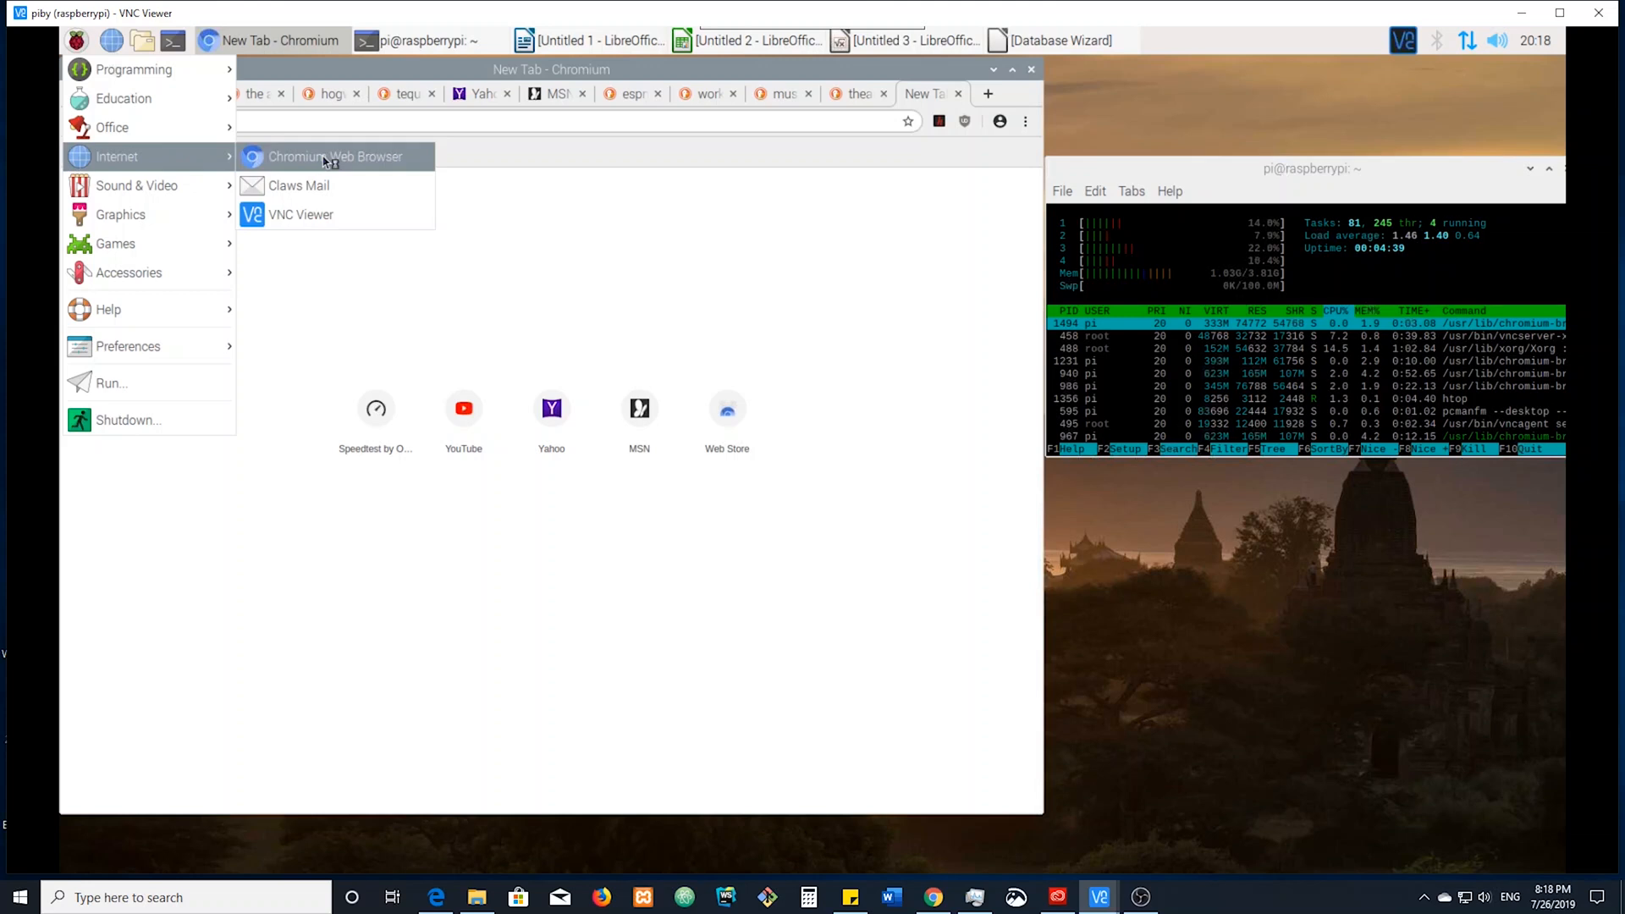
pyautogui.moveTo(301, 215)
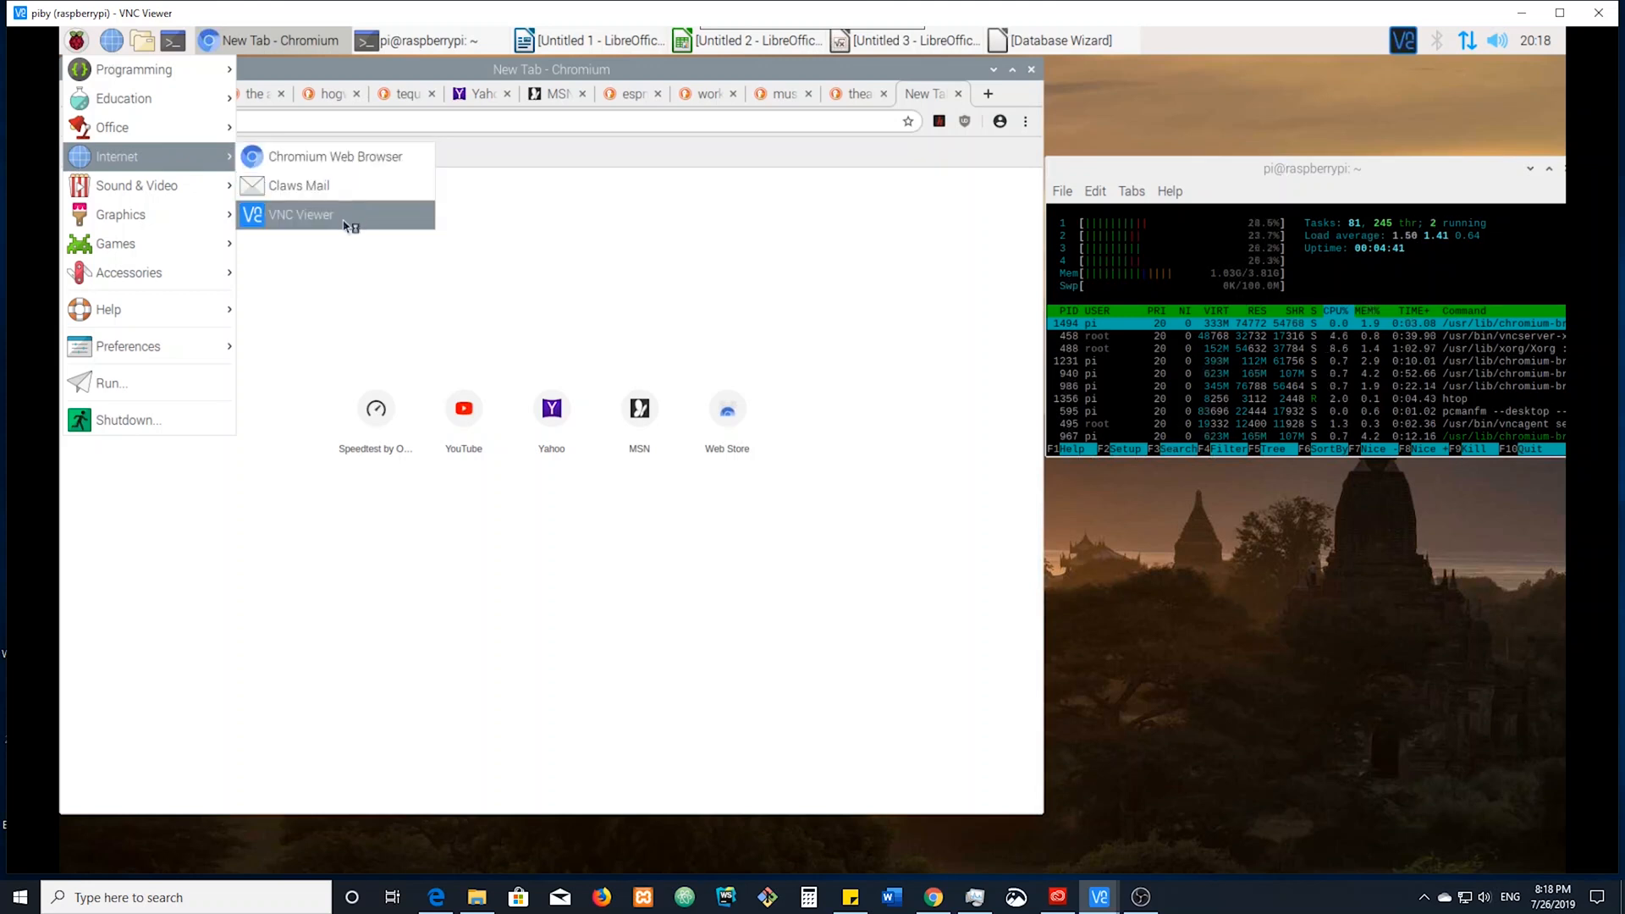
pyautogui.moveTo(301, 215)
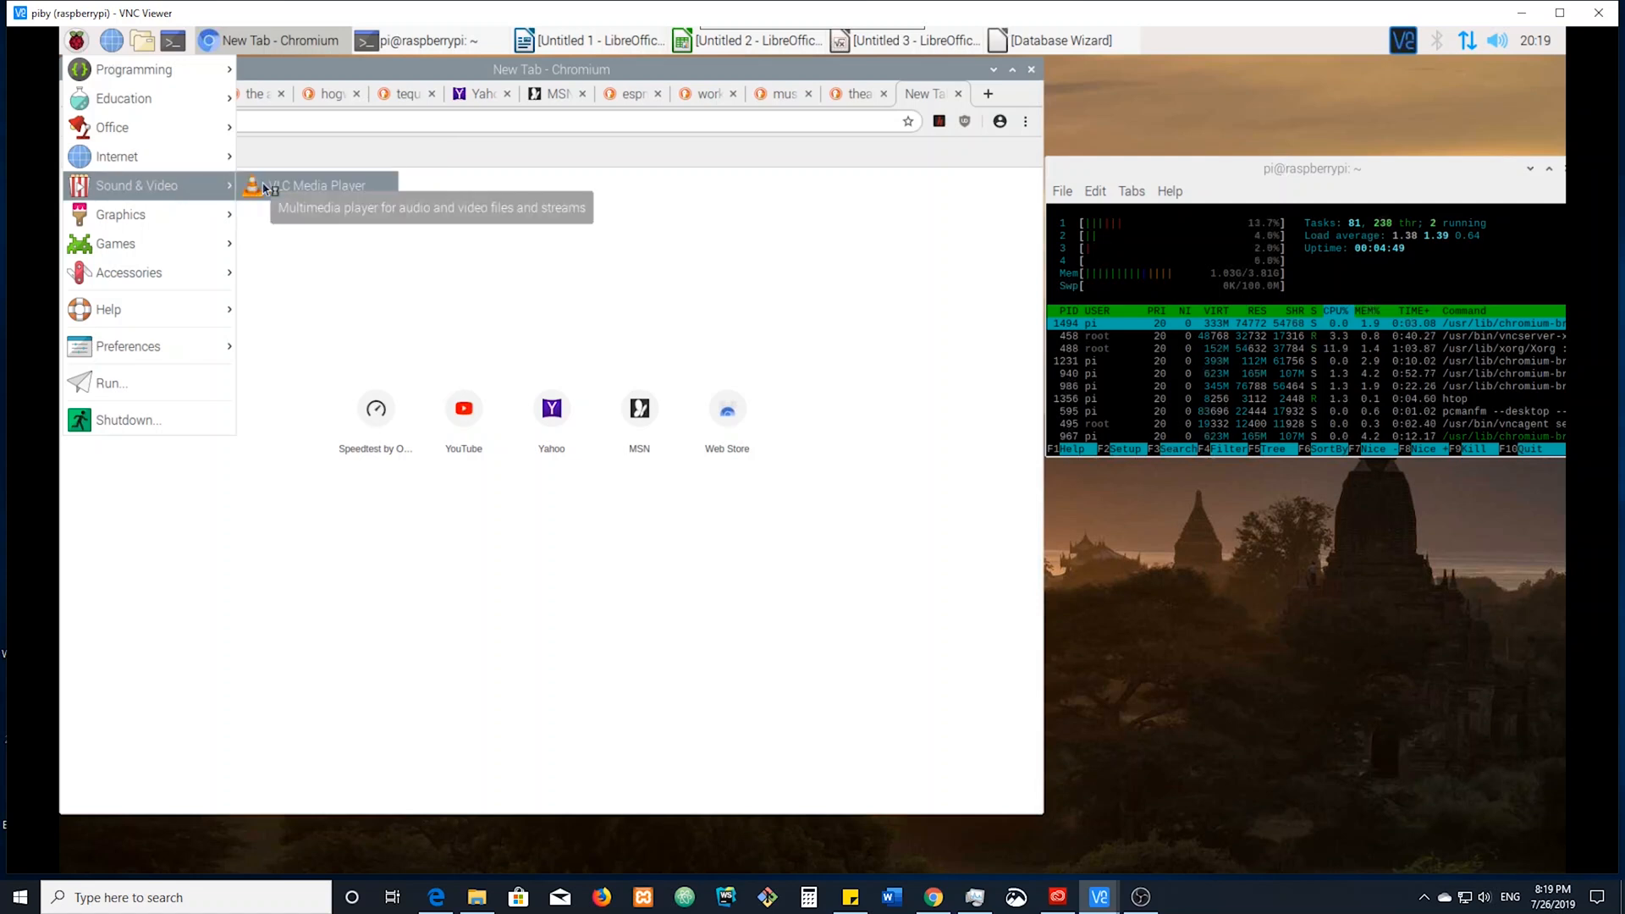
pyautogui.moveTo(121, 215)
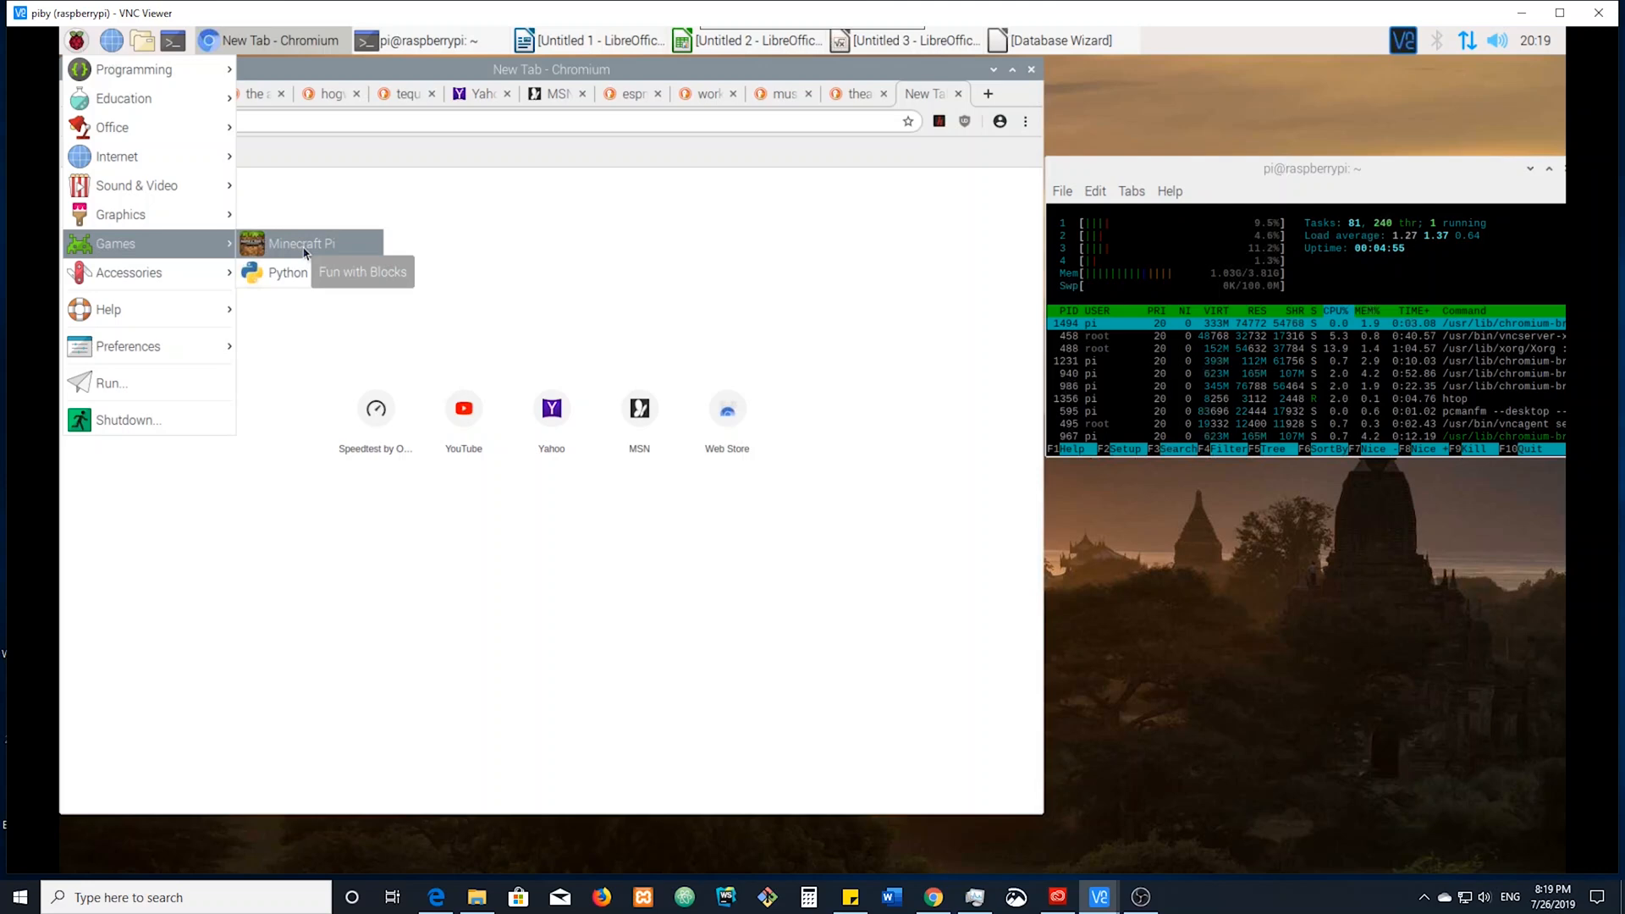
pyautogui.click(301, 244)
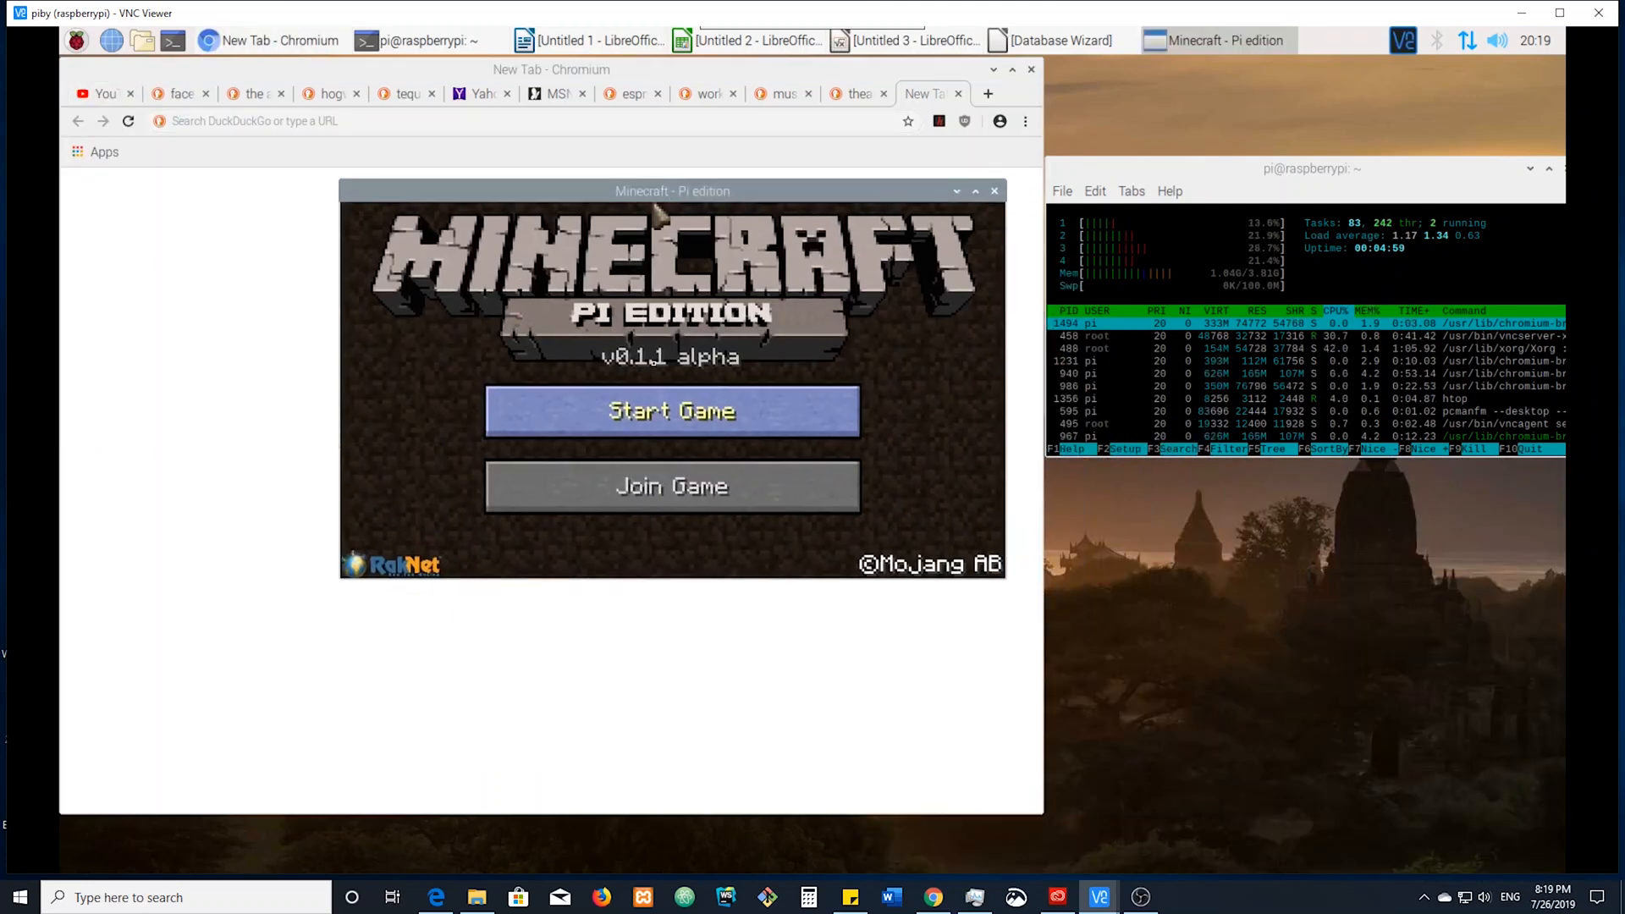
pyautogui.click(670, 409)
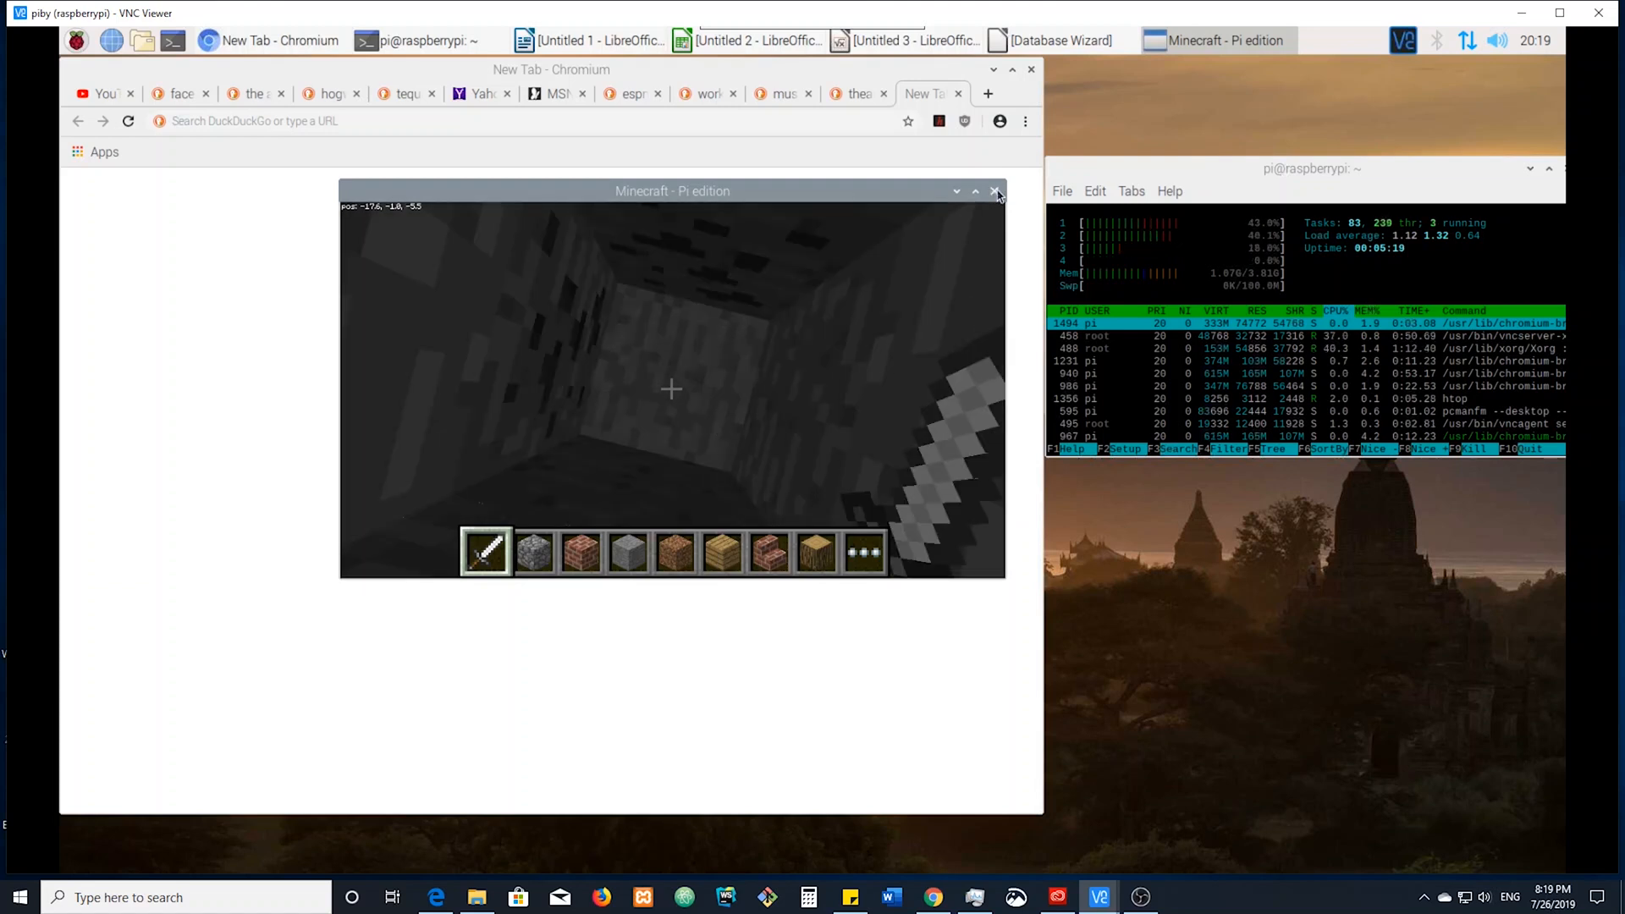
pyautogui.click(994, 191)
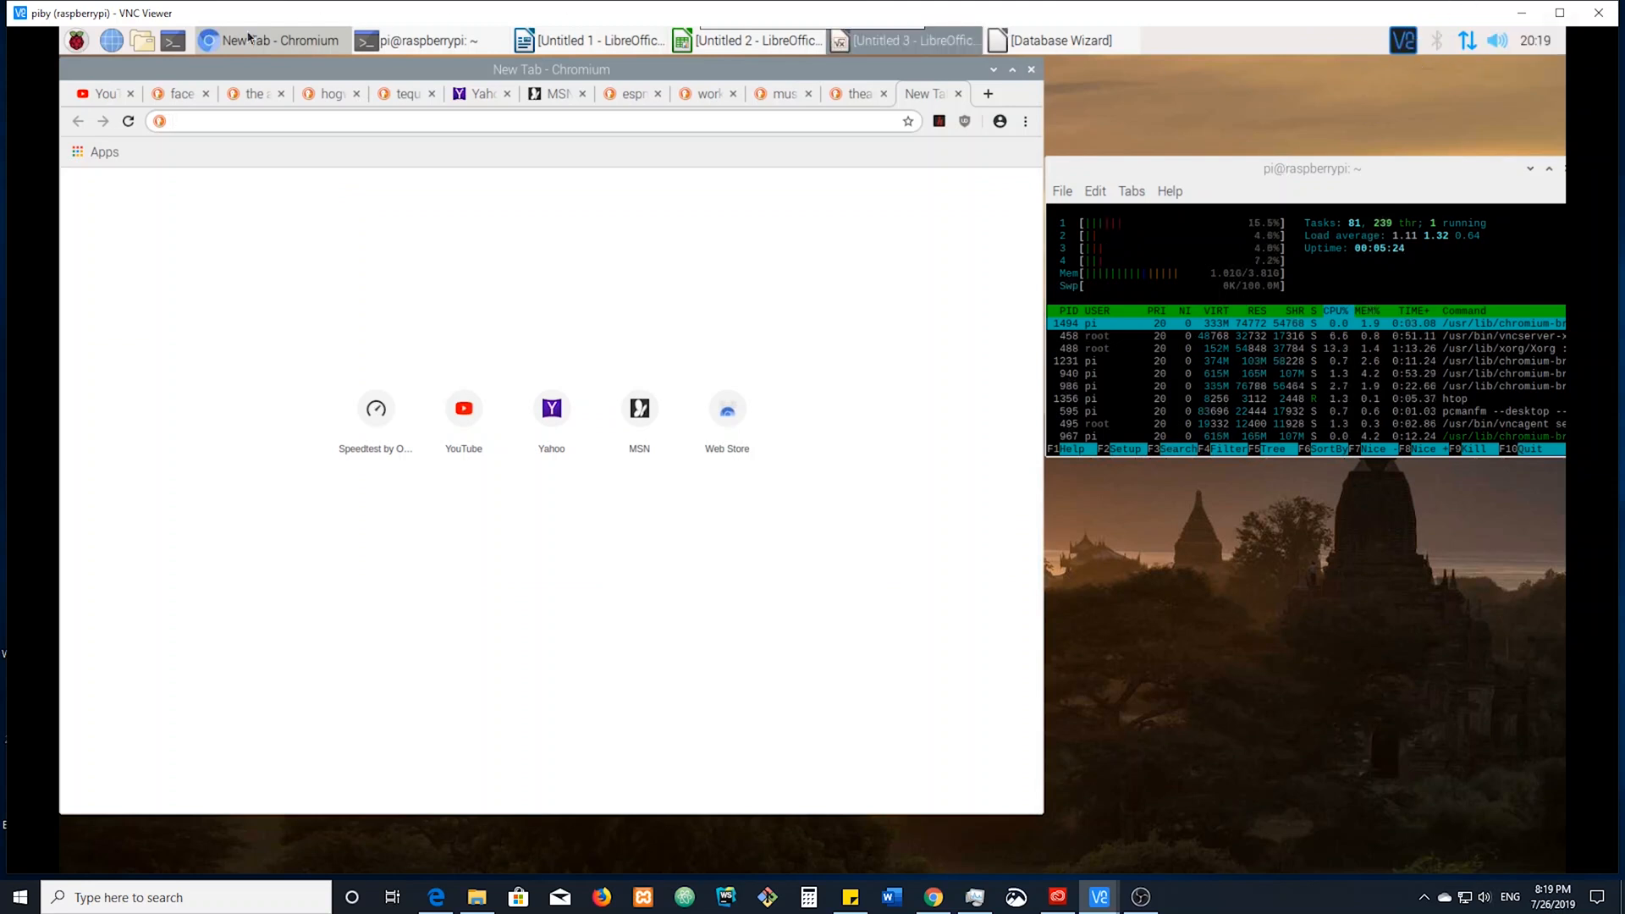
pyautogui.click(76, 39)
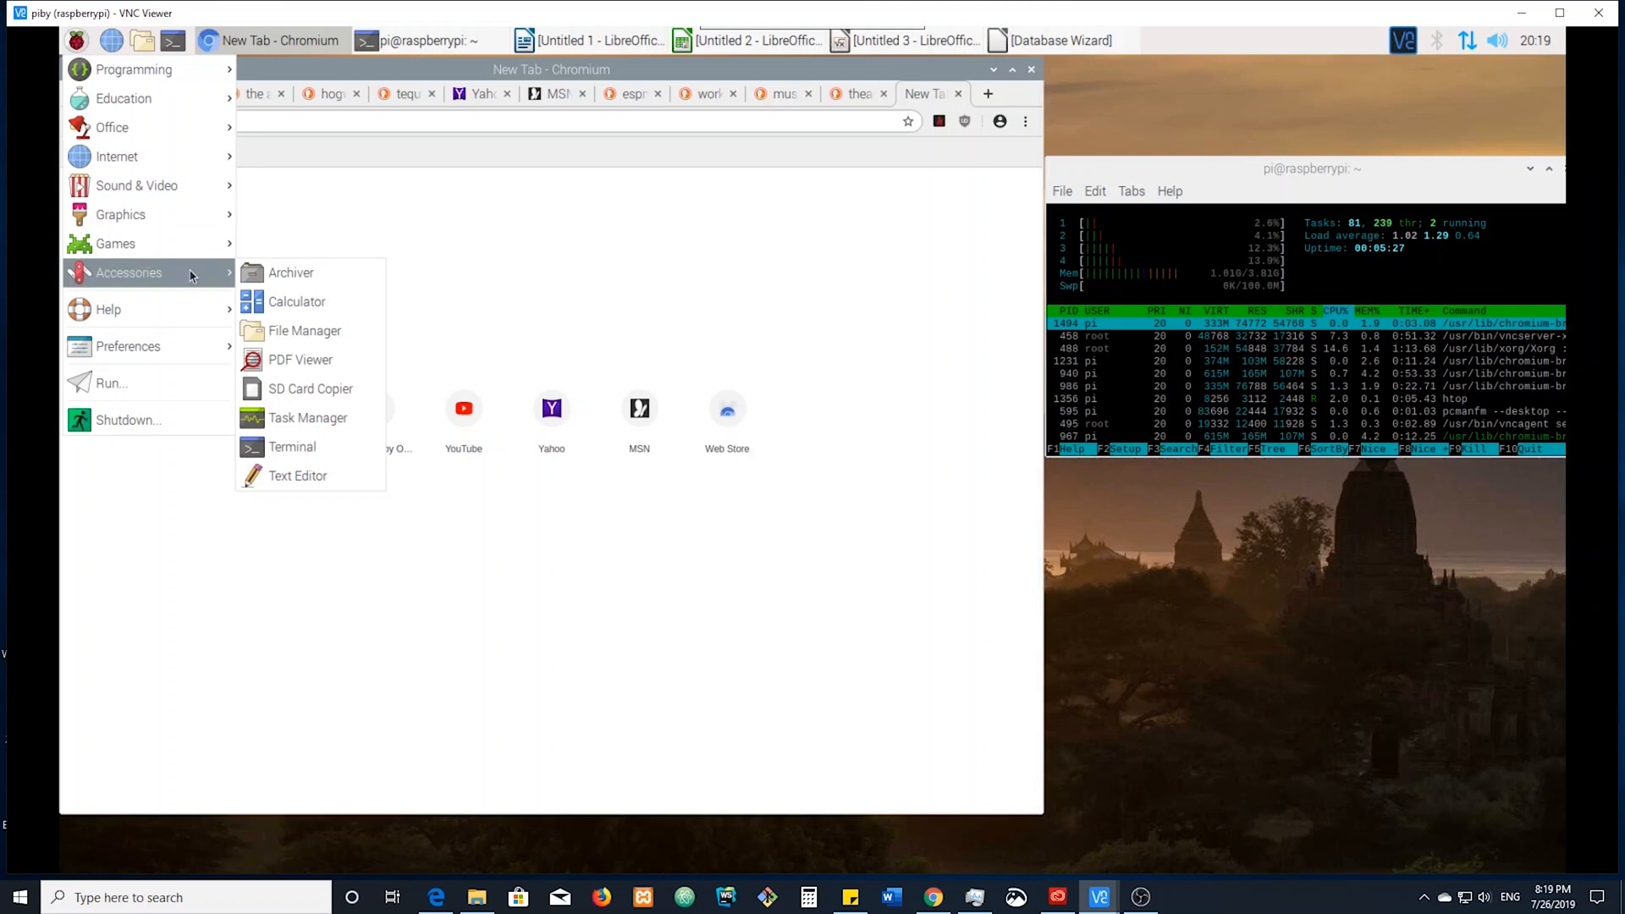
pyautogui.moveTo(309, 389)
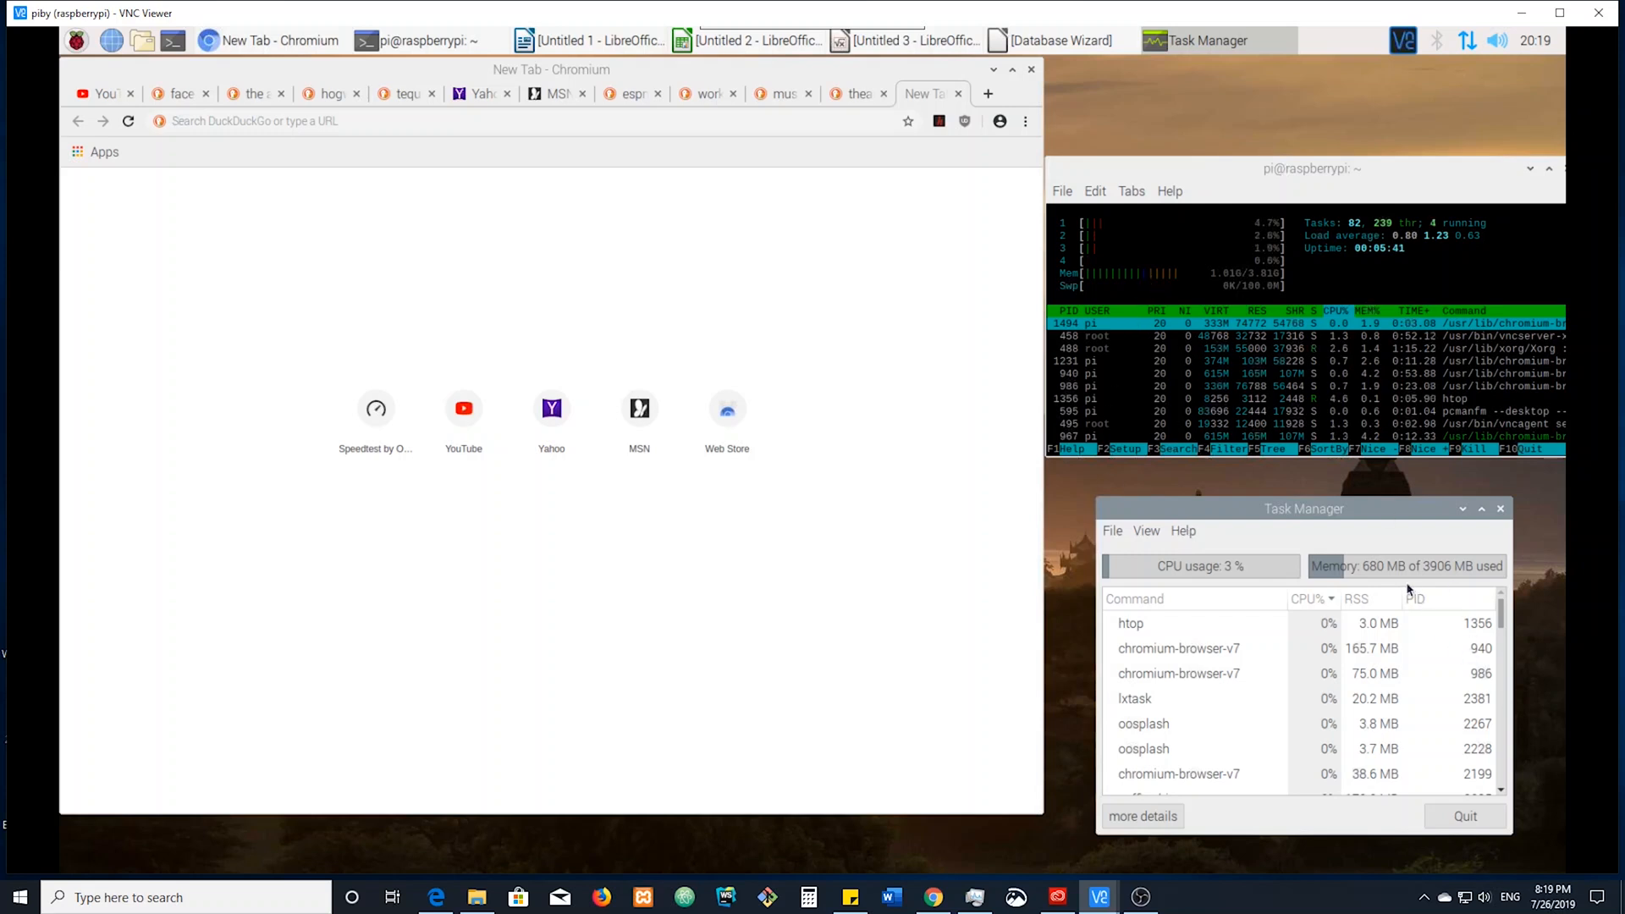
pyautogui.moveTo(1369, 540)
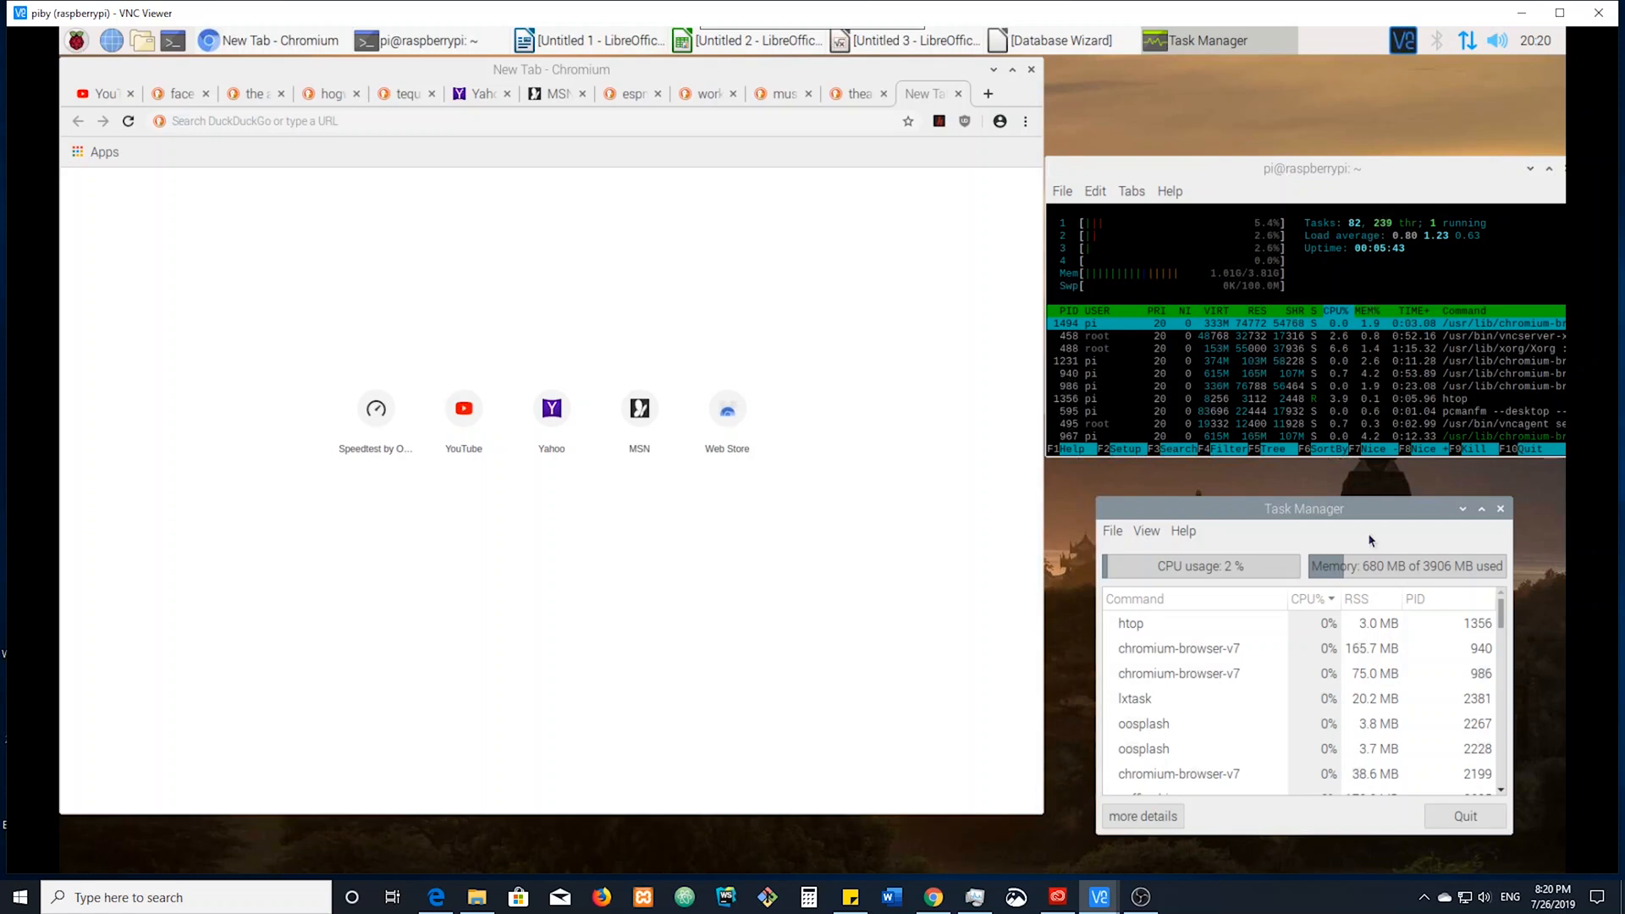
pyautogui.moveTo(1240, 386)
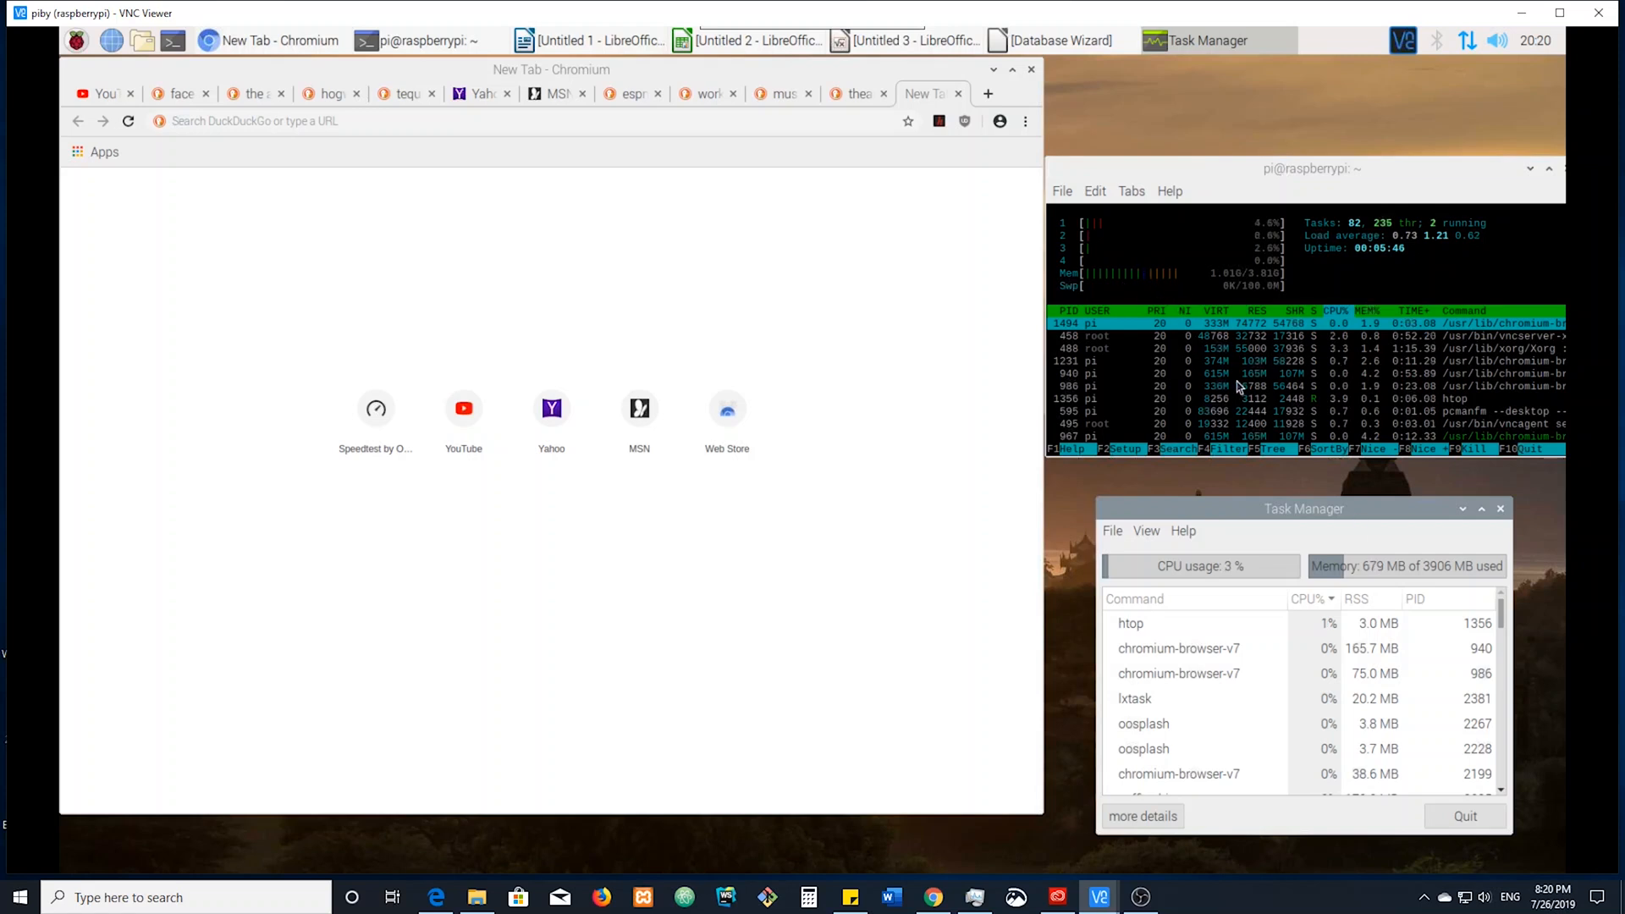
pyautogui.moveTo(1225, 561)
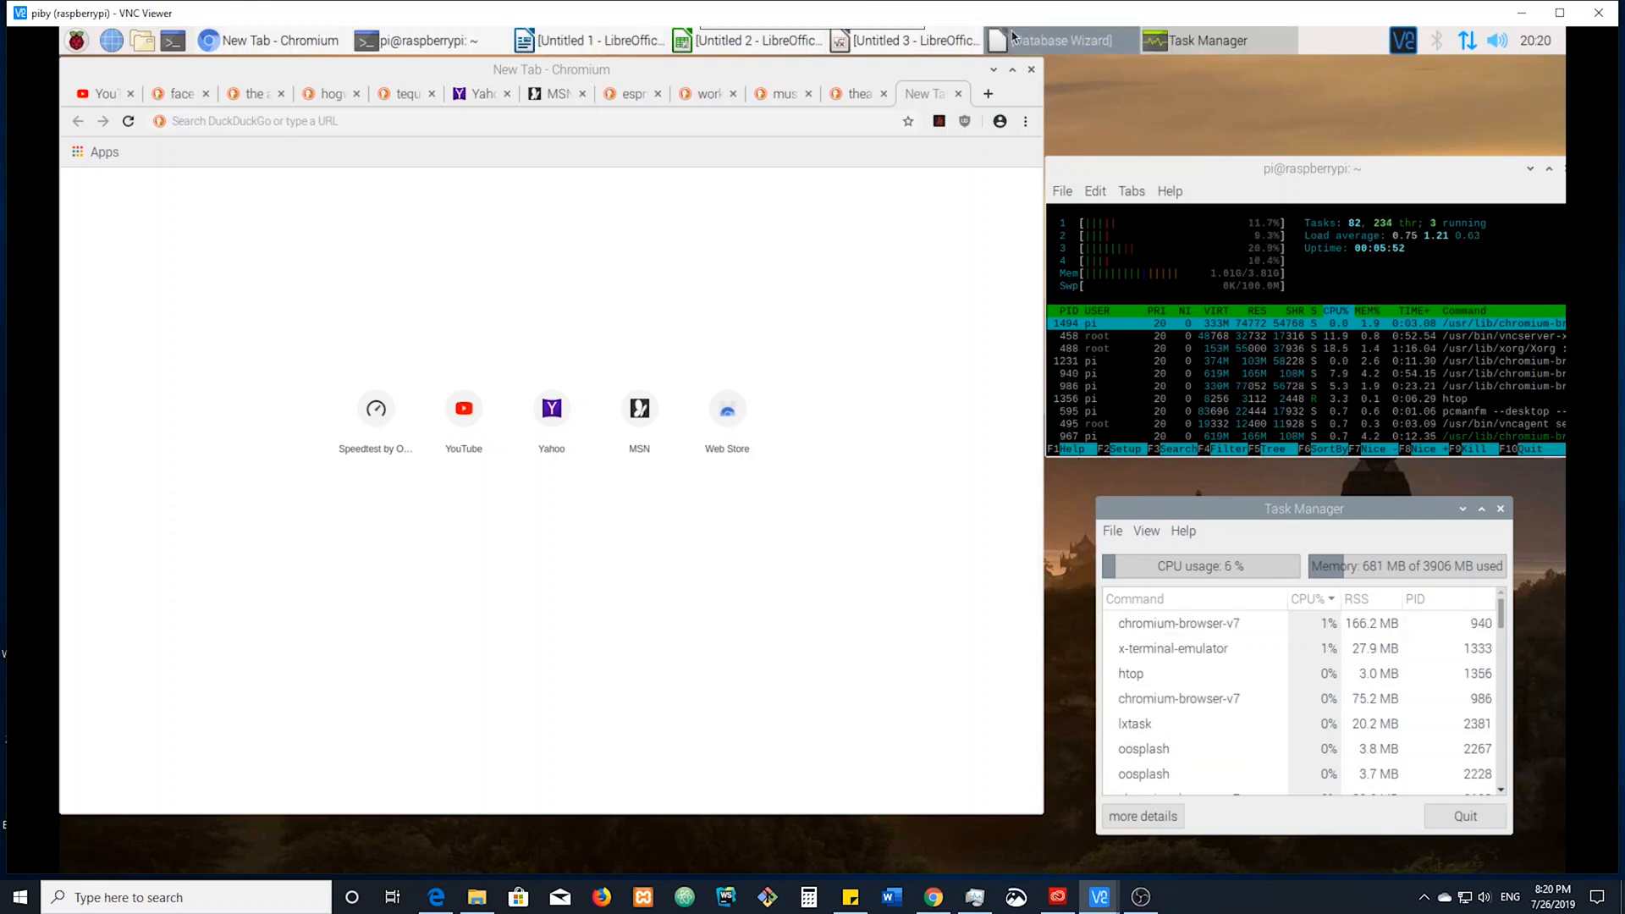
# Bring the LibreOffice Database Wizard to the front over the Task Manager
pyautogui.click(1058, 39)
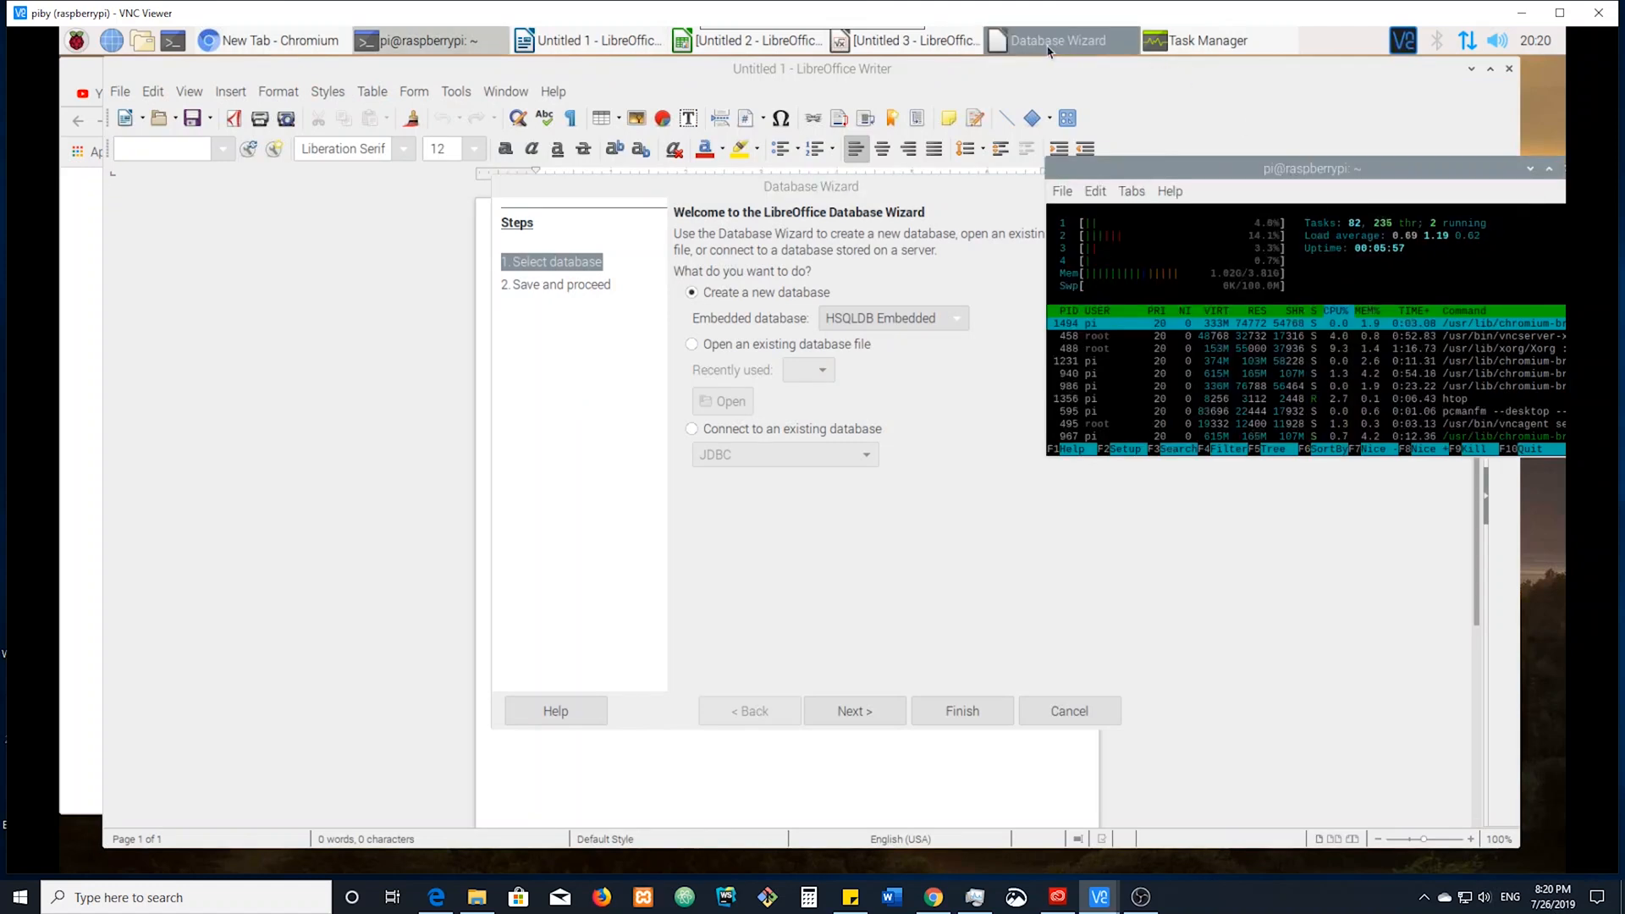
# Switch focus between the Math window and the Database Wizard via the taskbar
pyautogui.click(911, 40)
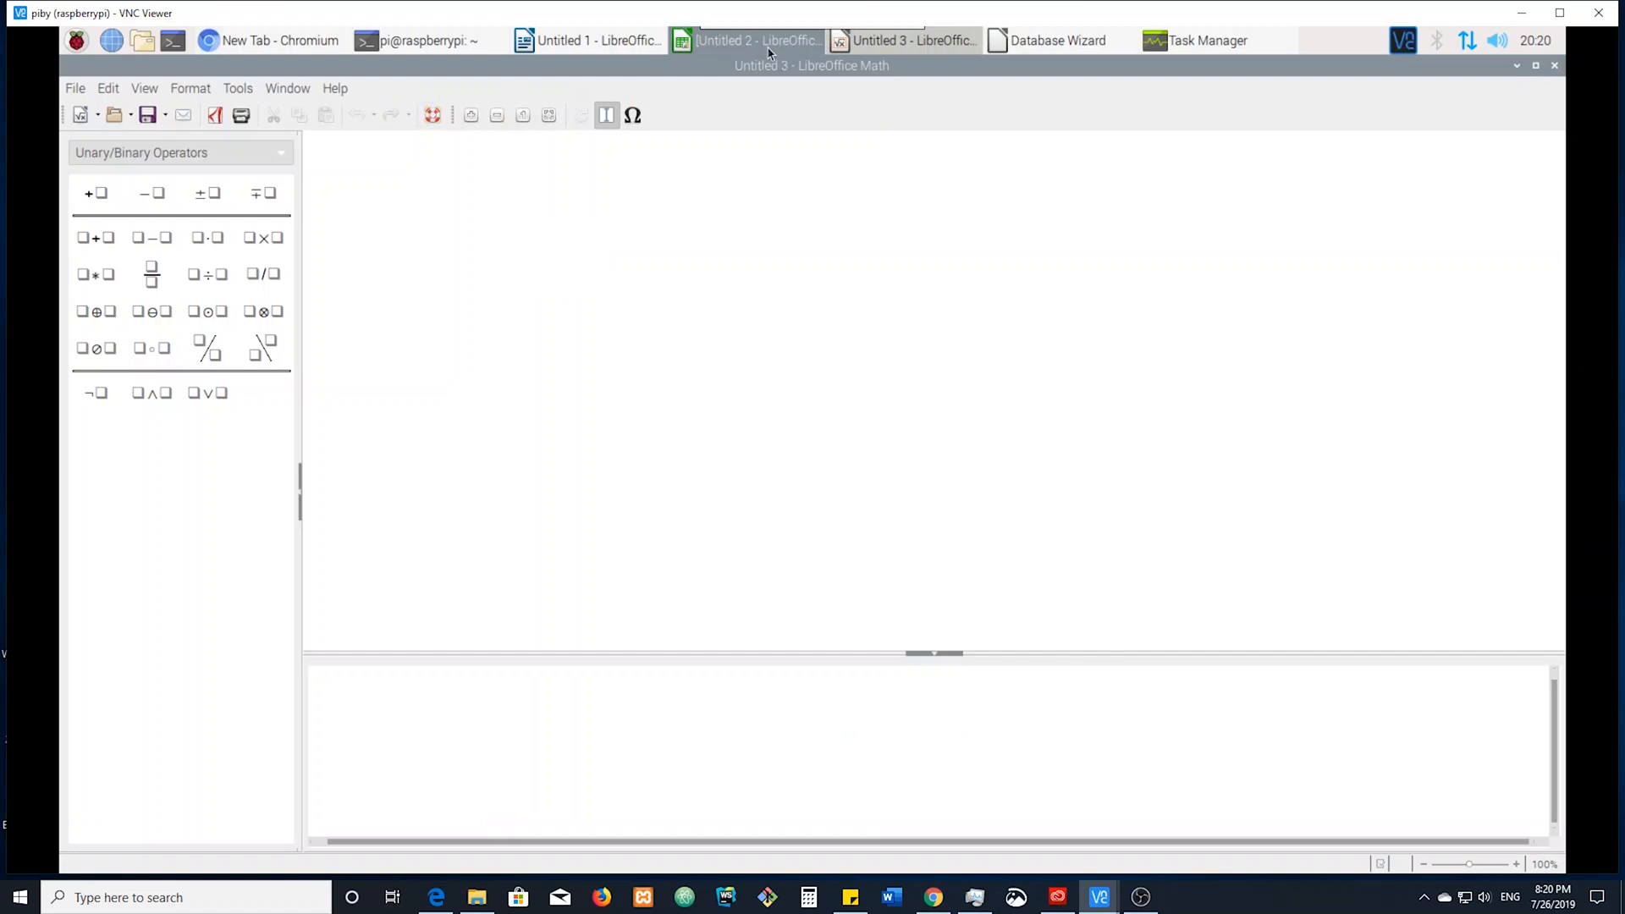
pyautogui.click(1056, 41)
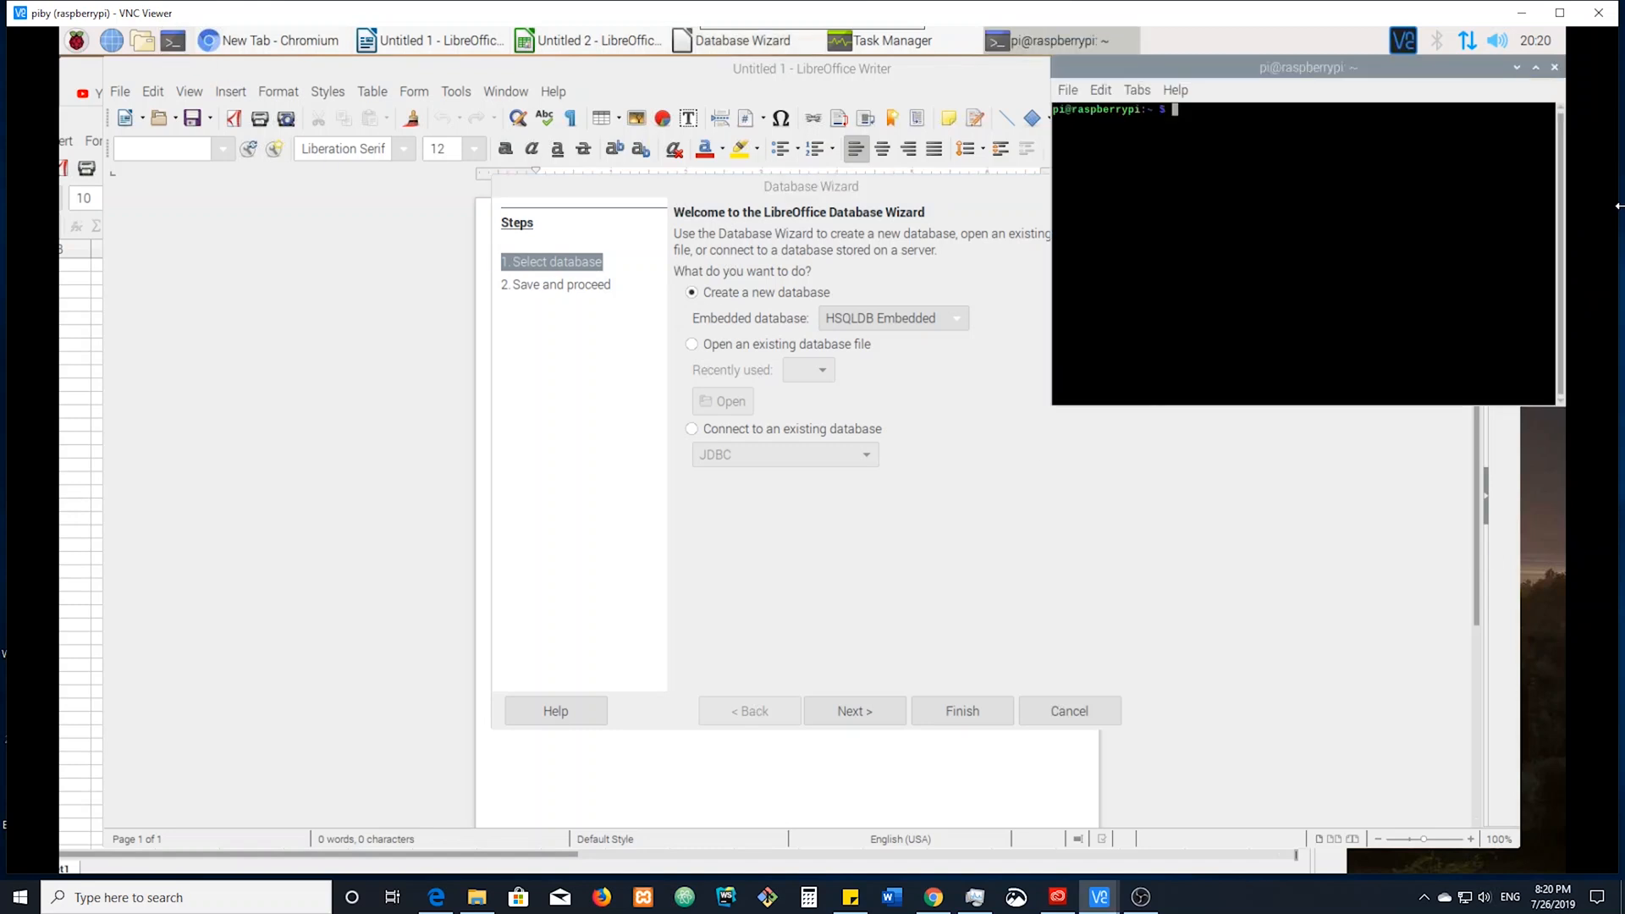
# Become root with sudo su and read the CPU temperature, about 59 °C
pyautogui.write('sudo su')
pyautogui.write('/opt/vc/bin/vcgencmd measure_temp')
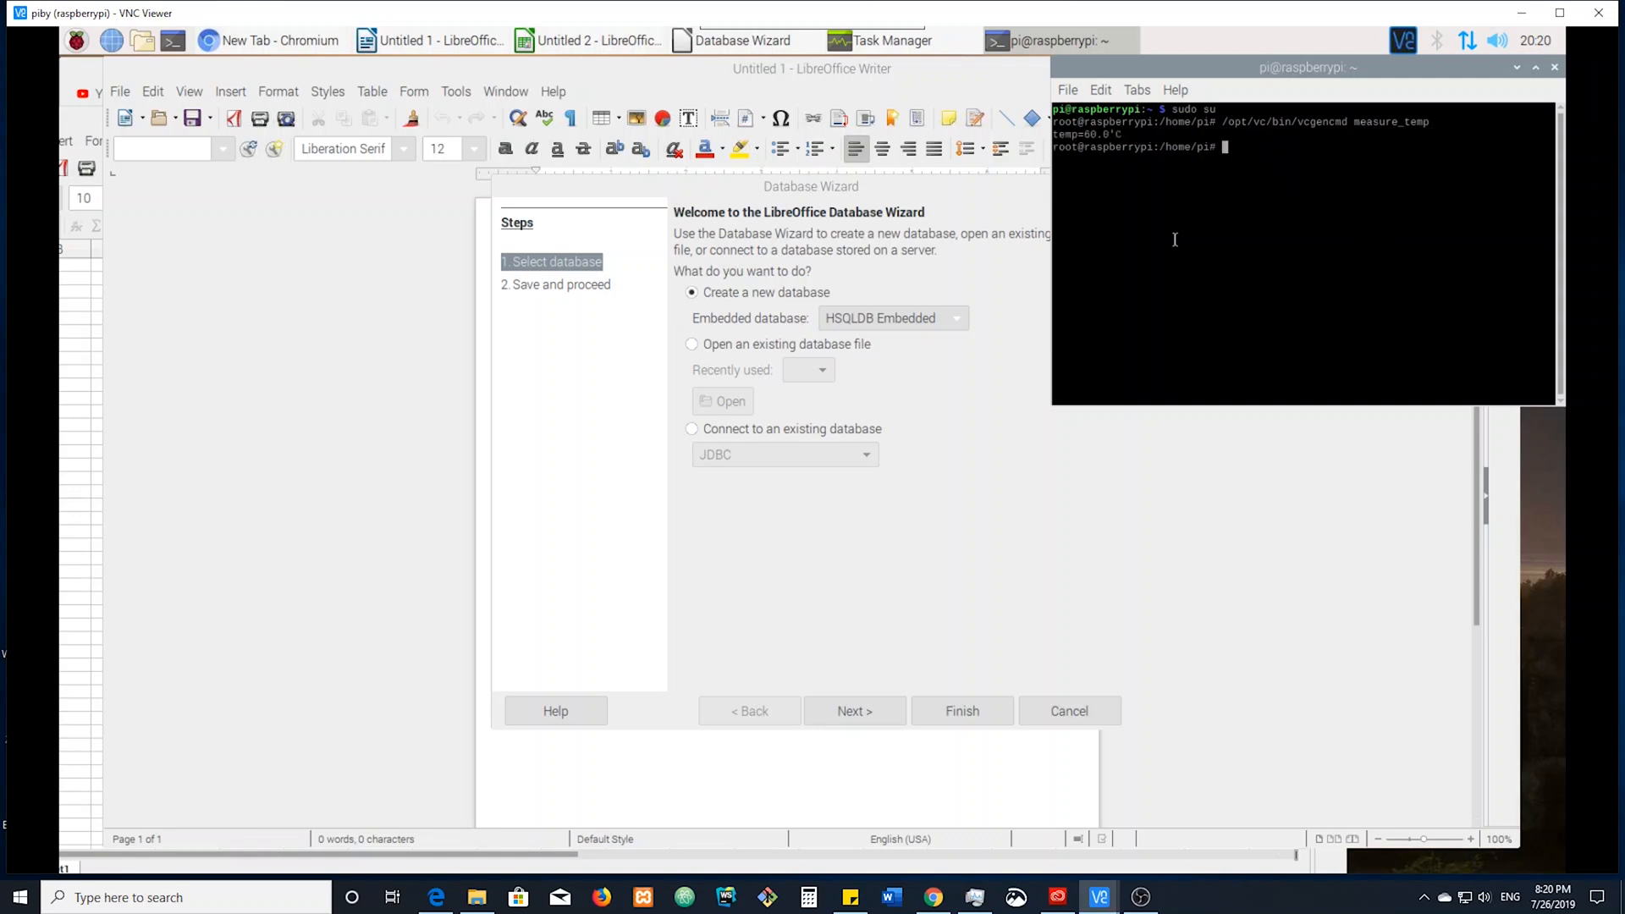
pyautogui.press('Return')
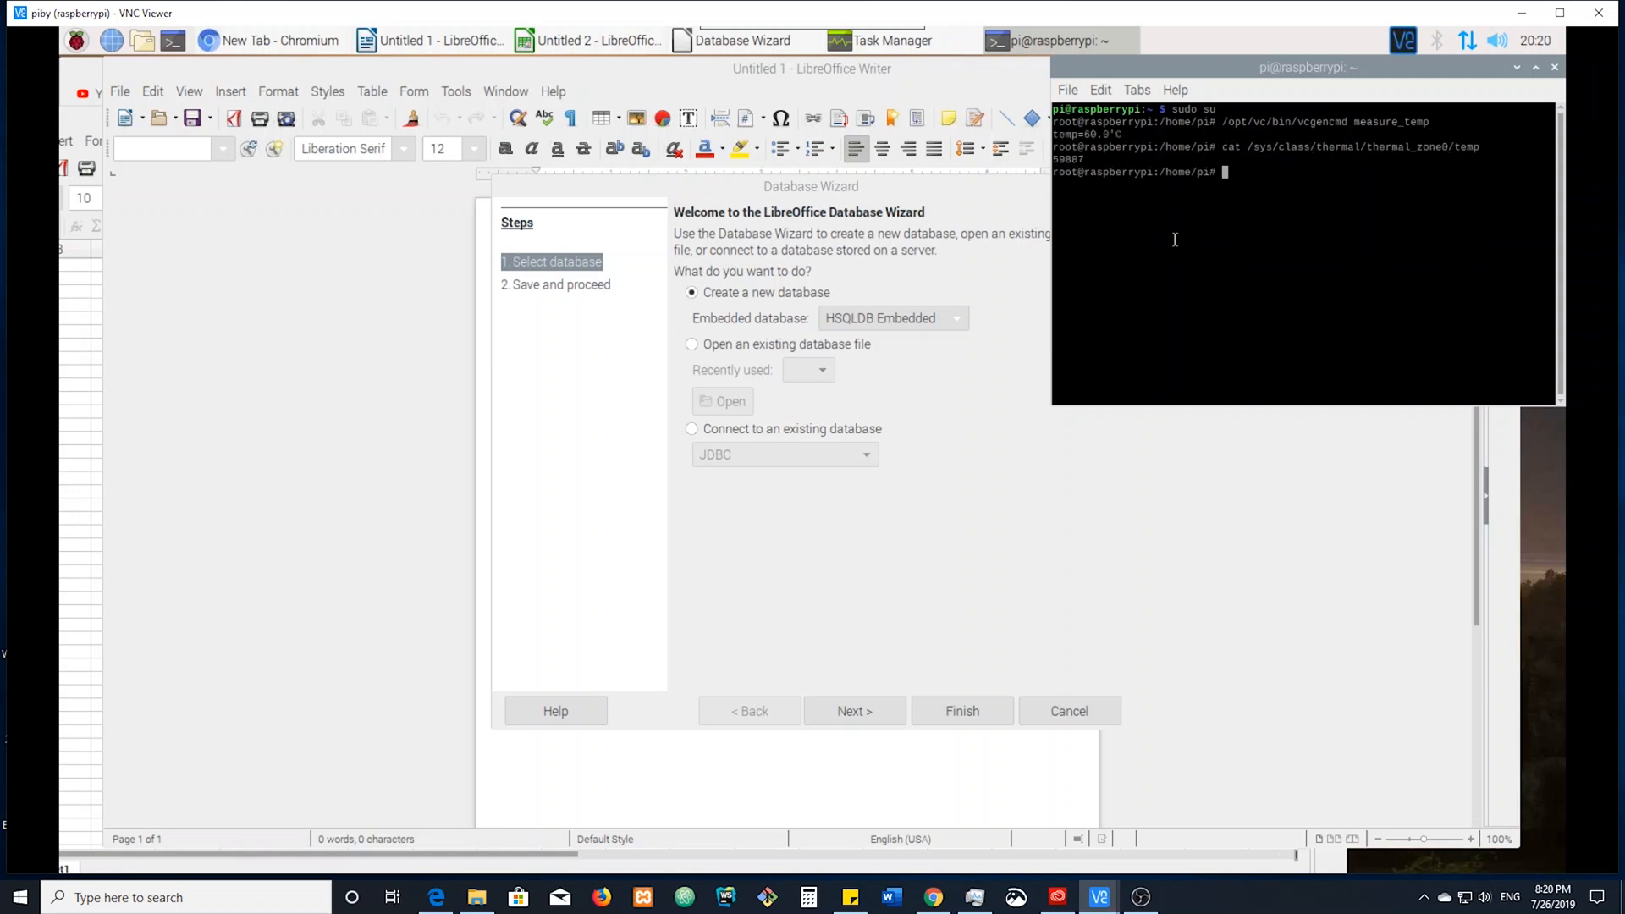
pyautogui.press('Return')
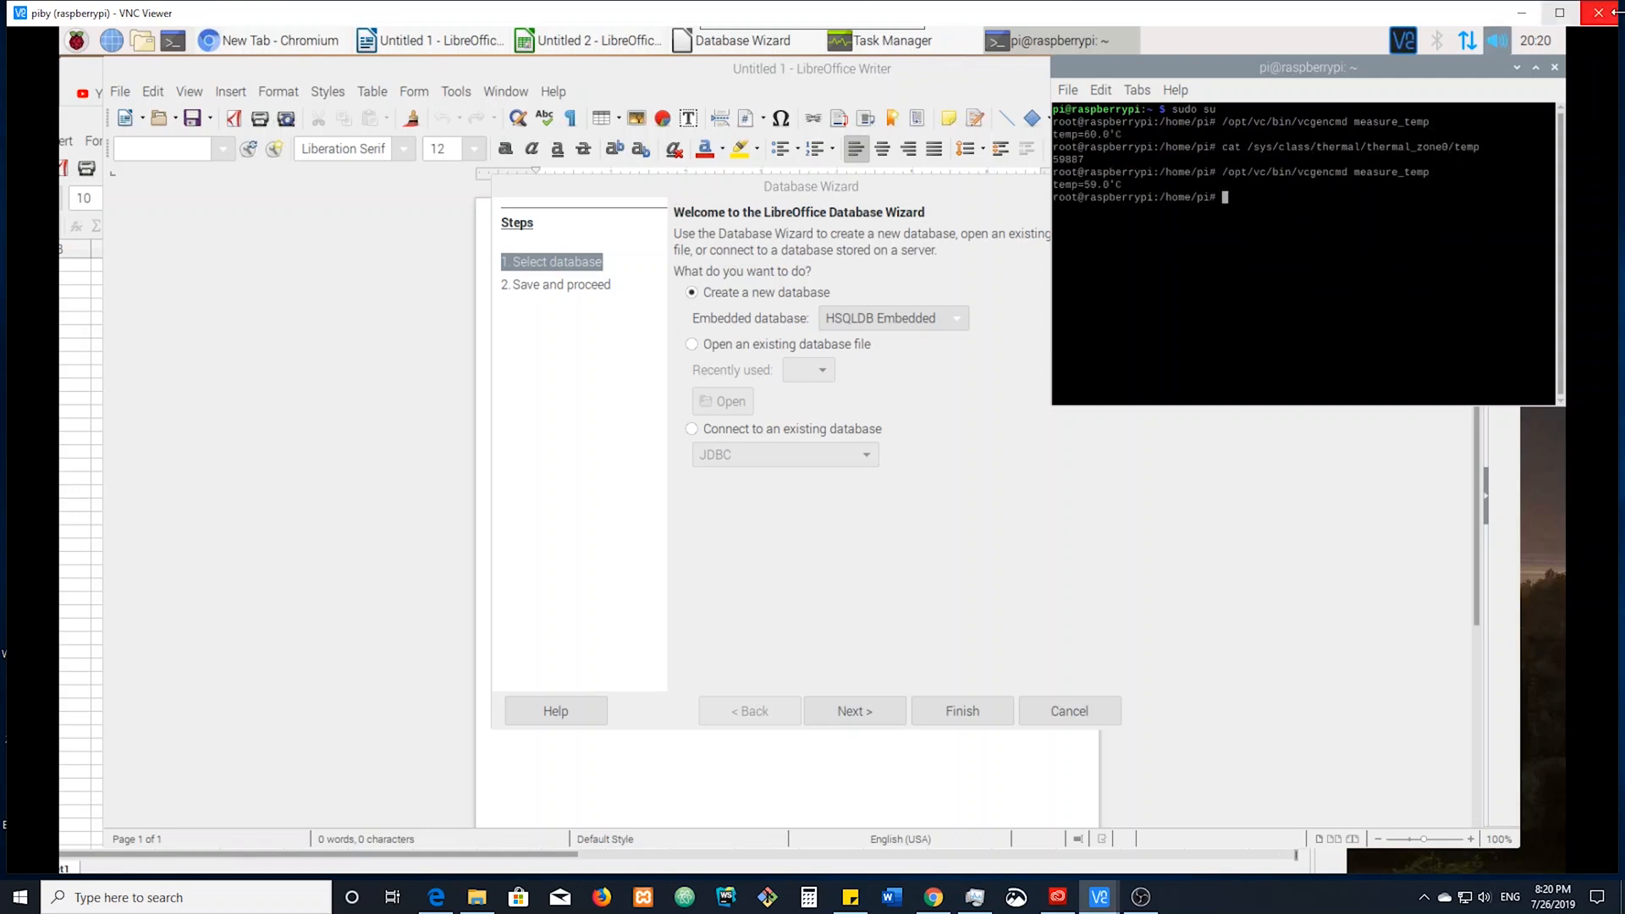
# Close the terminal, the blank Draw document and the blank Writer document
pyautogui.click(1554, 66)
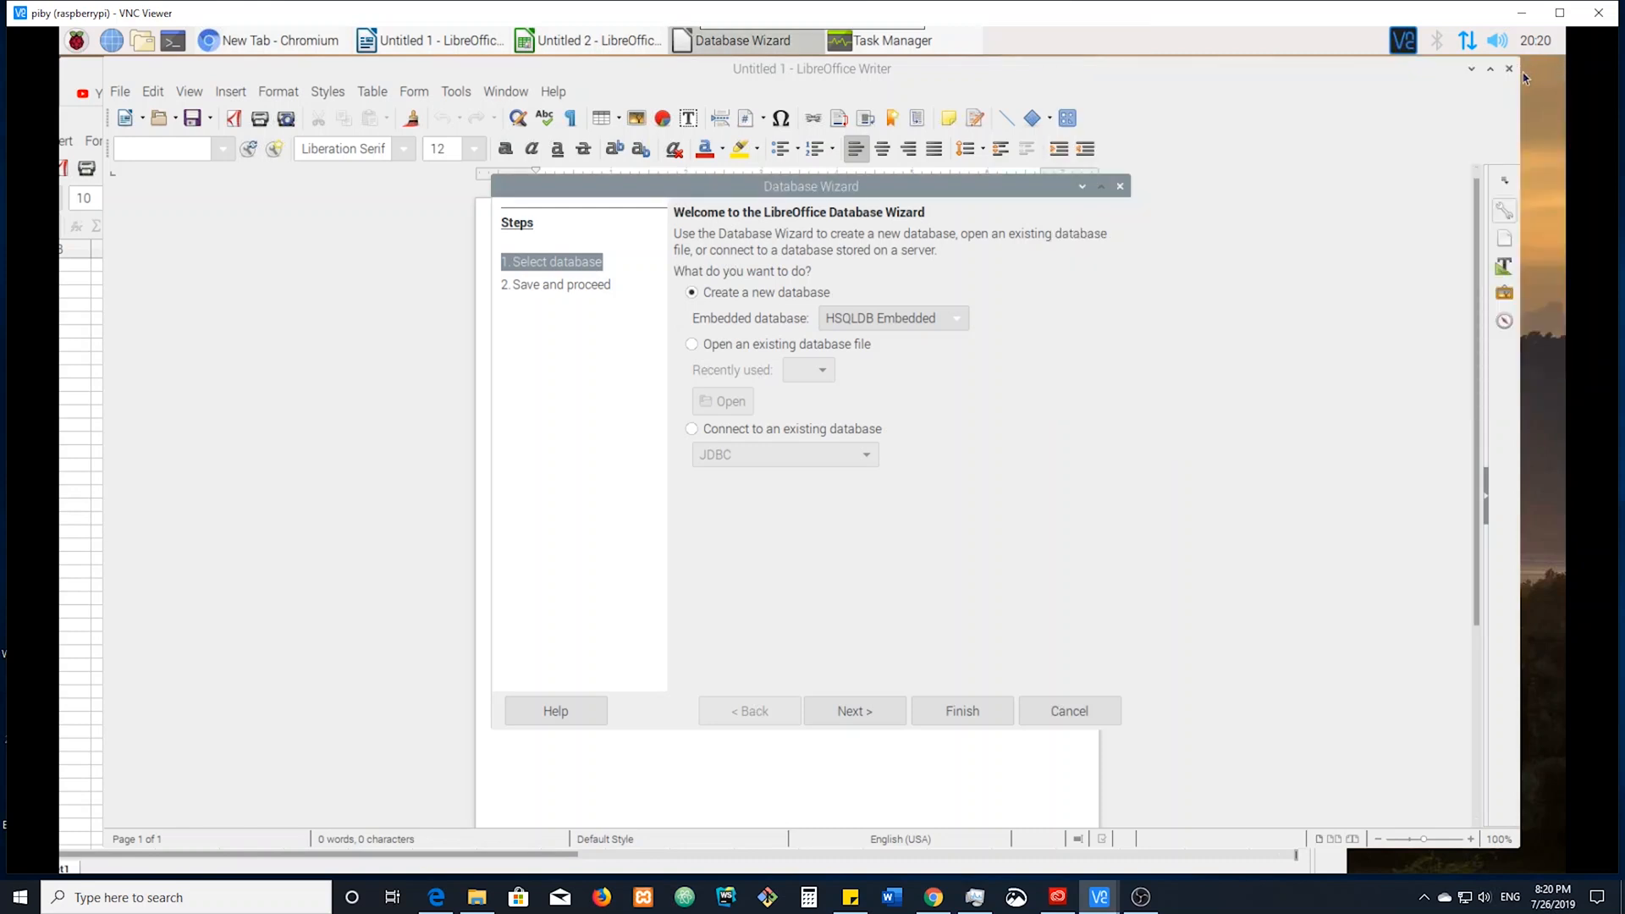
pyautogui.moveTo(61, 104)
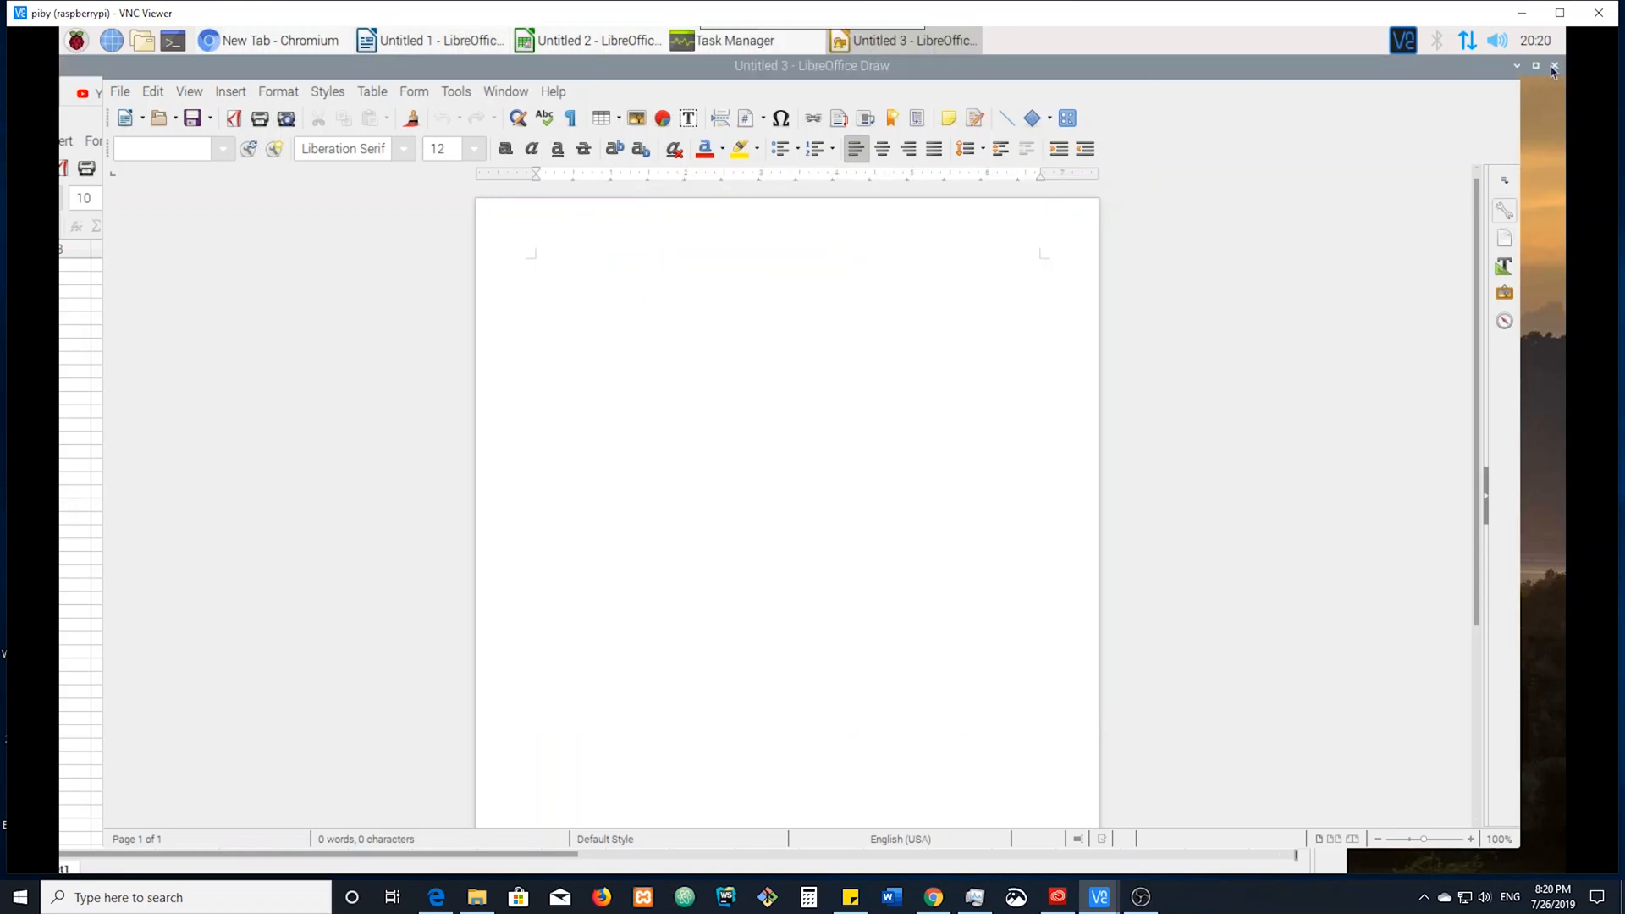
pyautogui.click(1553, 66)
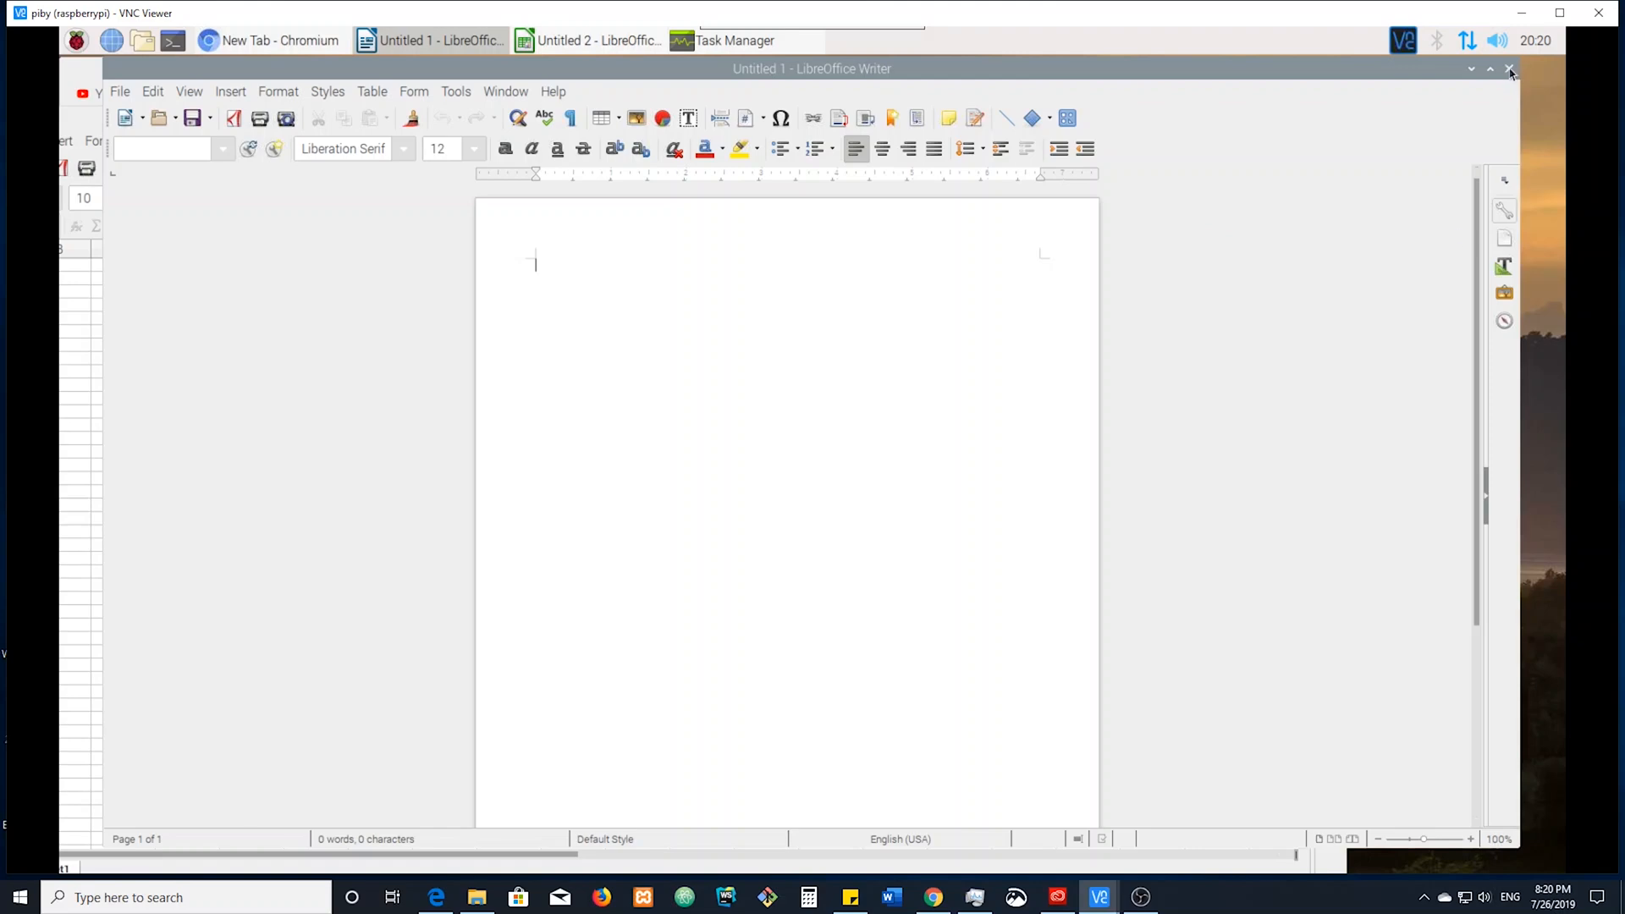
pyautogui.click(1508, 68)
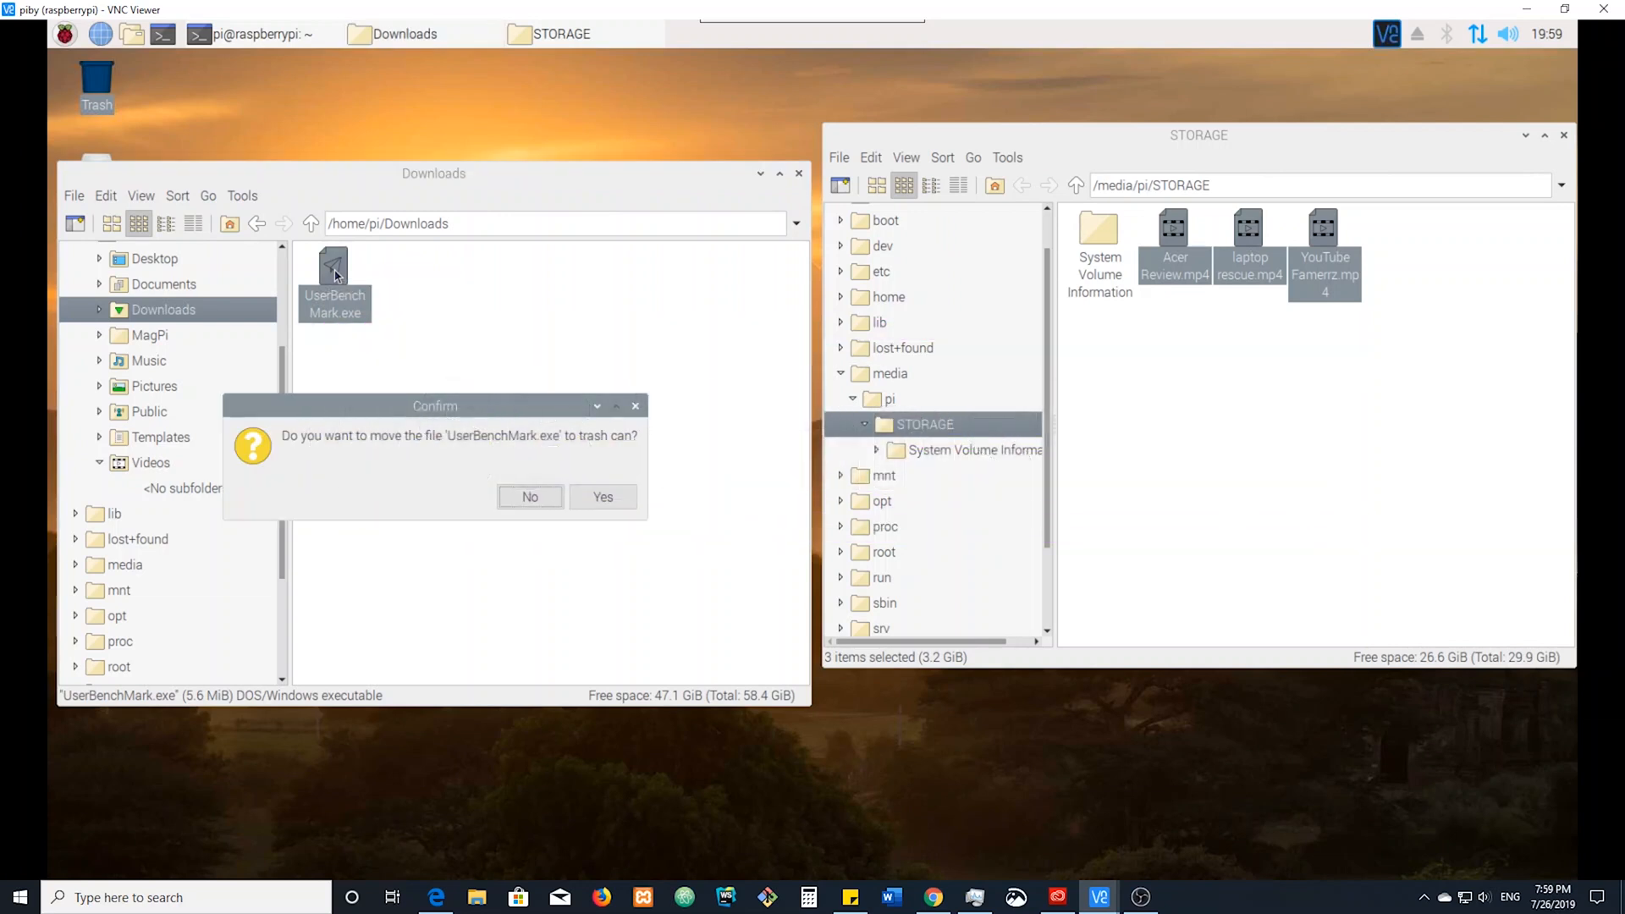
# Confirm trashing UserBenchMark.exe, then close the htop terminal window
pyautogui.click(602, 496)
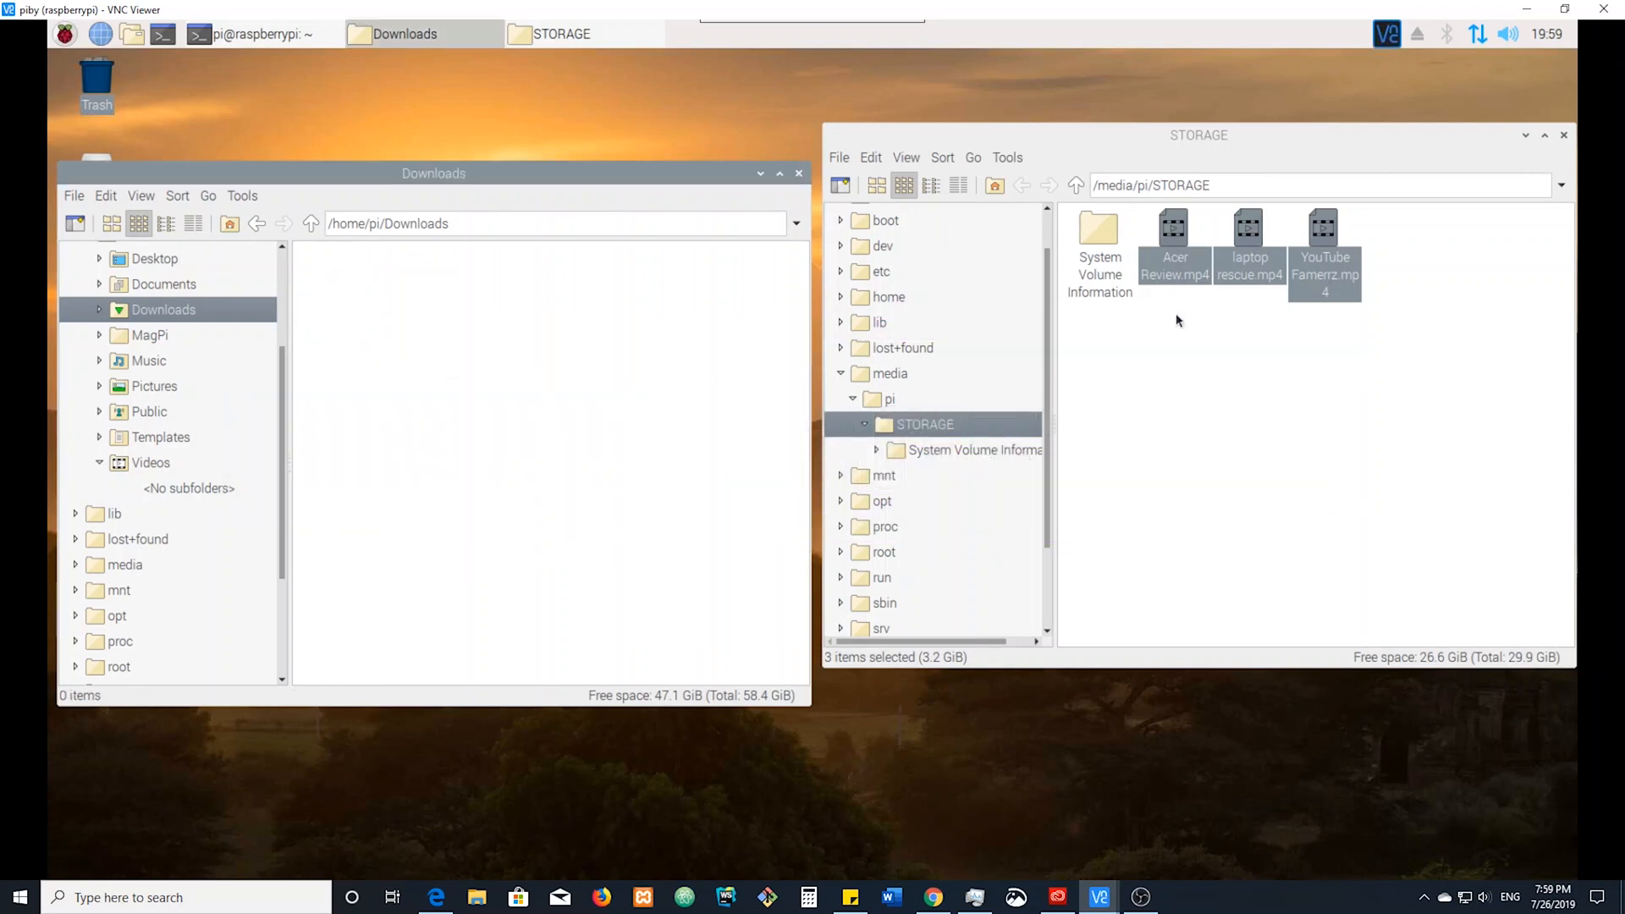
pyautogui.moveTo(568, 360)
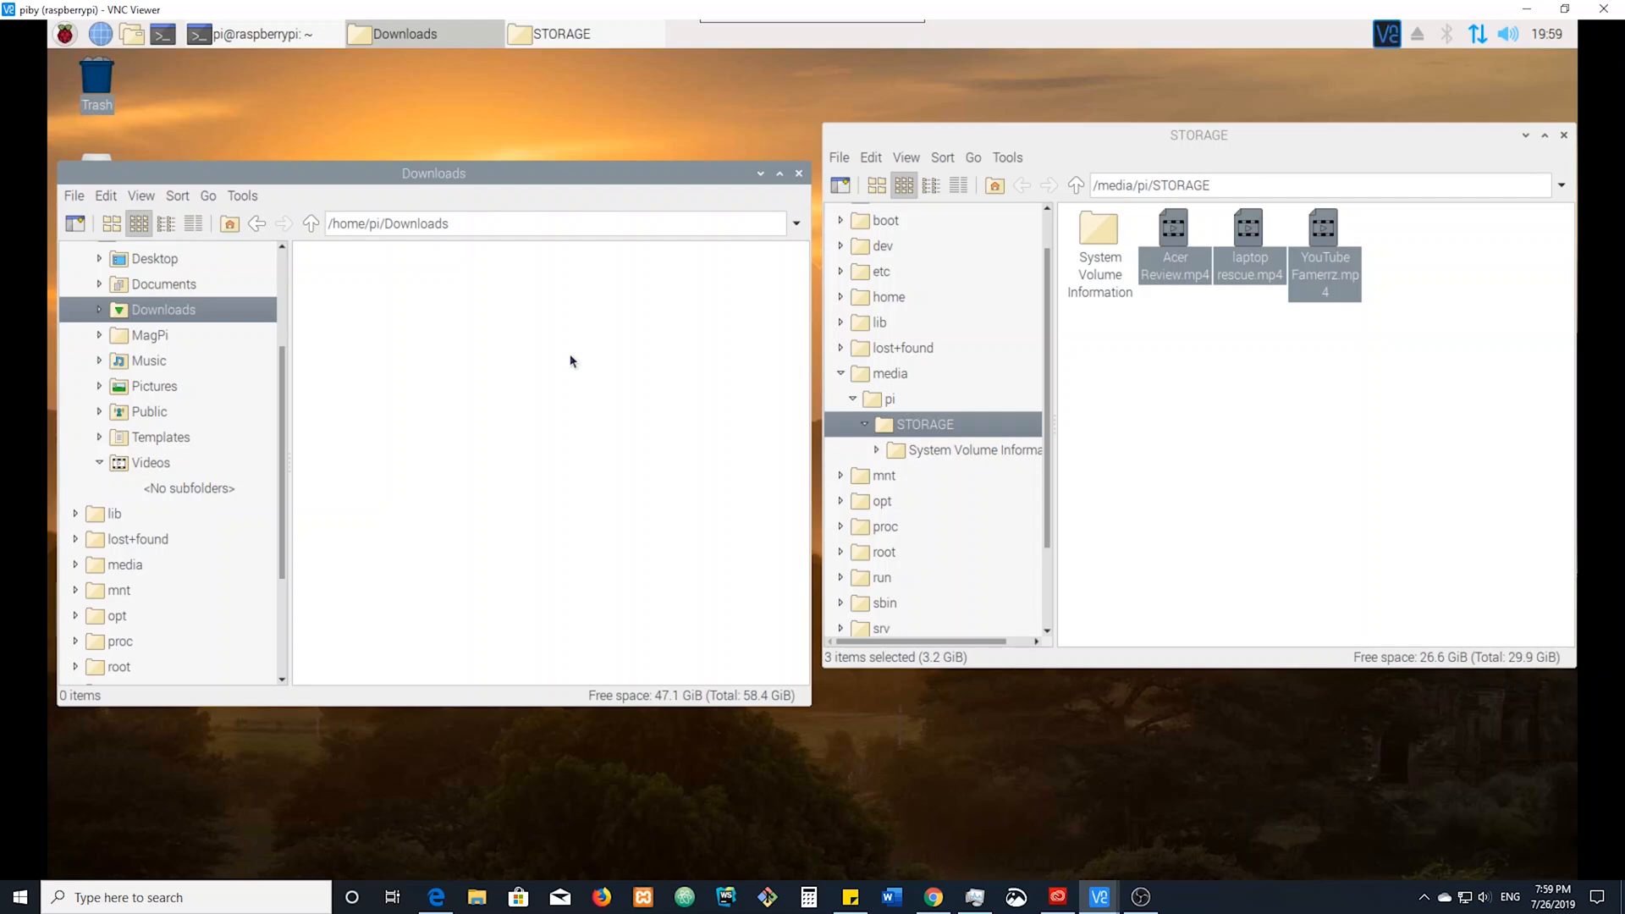
pyautogui.moveTo(1234, 278)
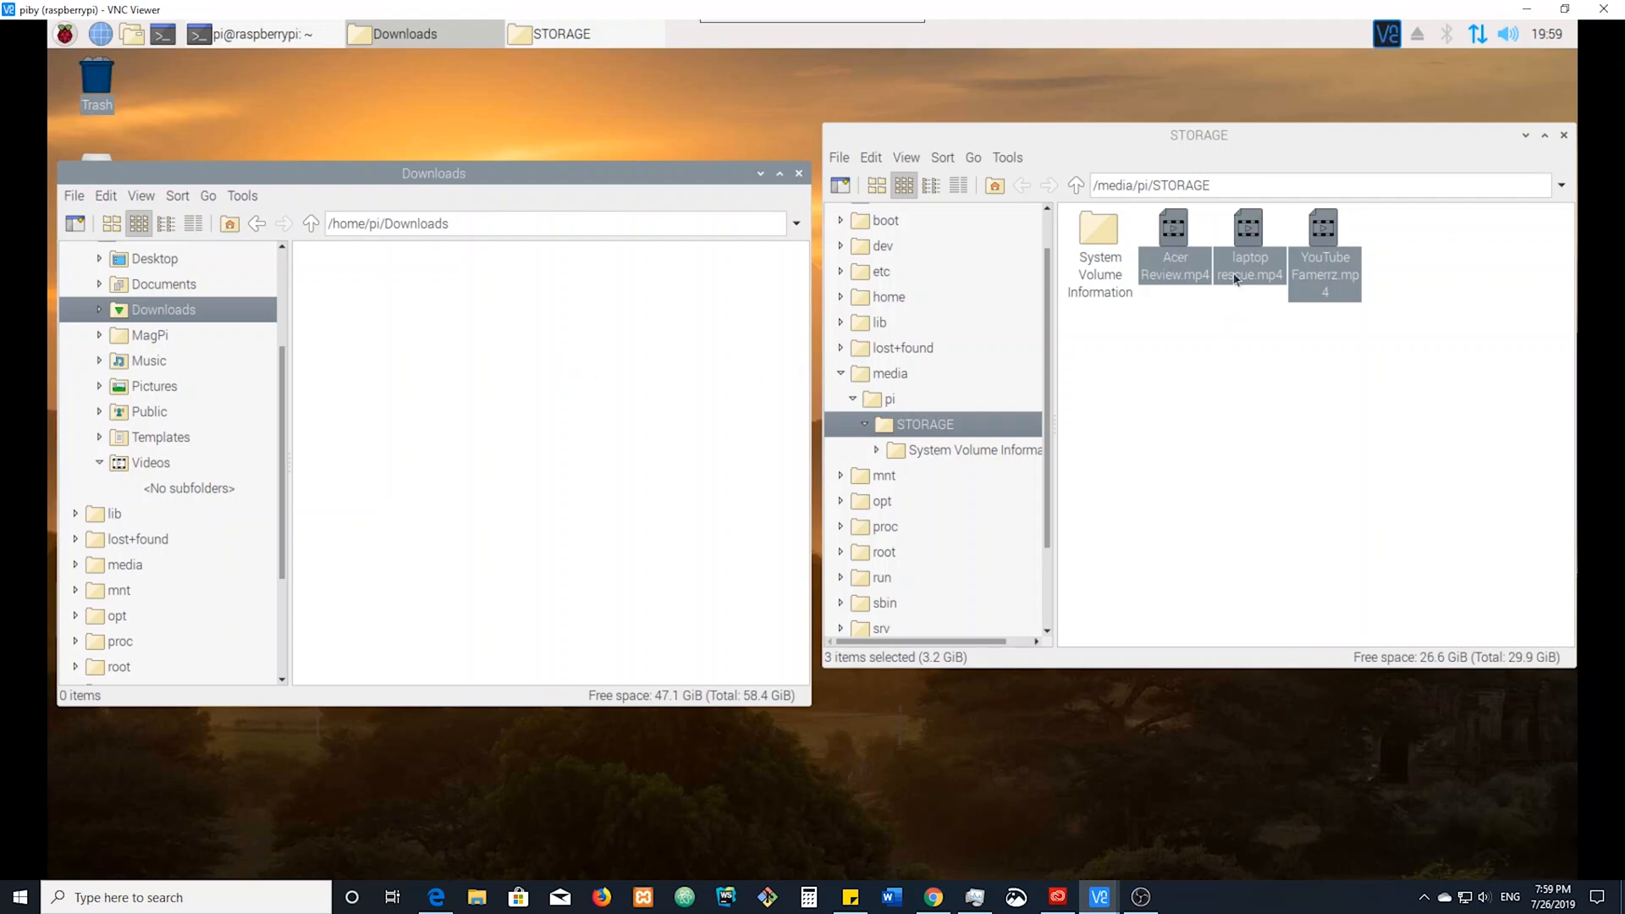
pyautogui.moveTo(1249, 244)
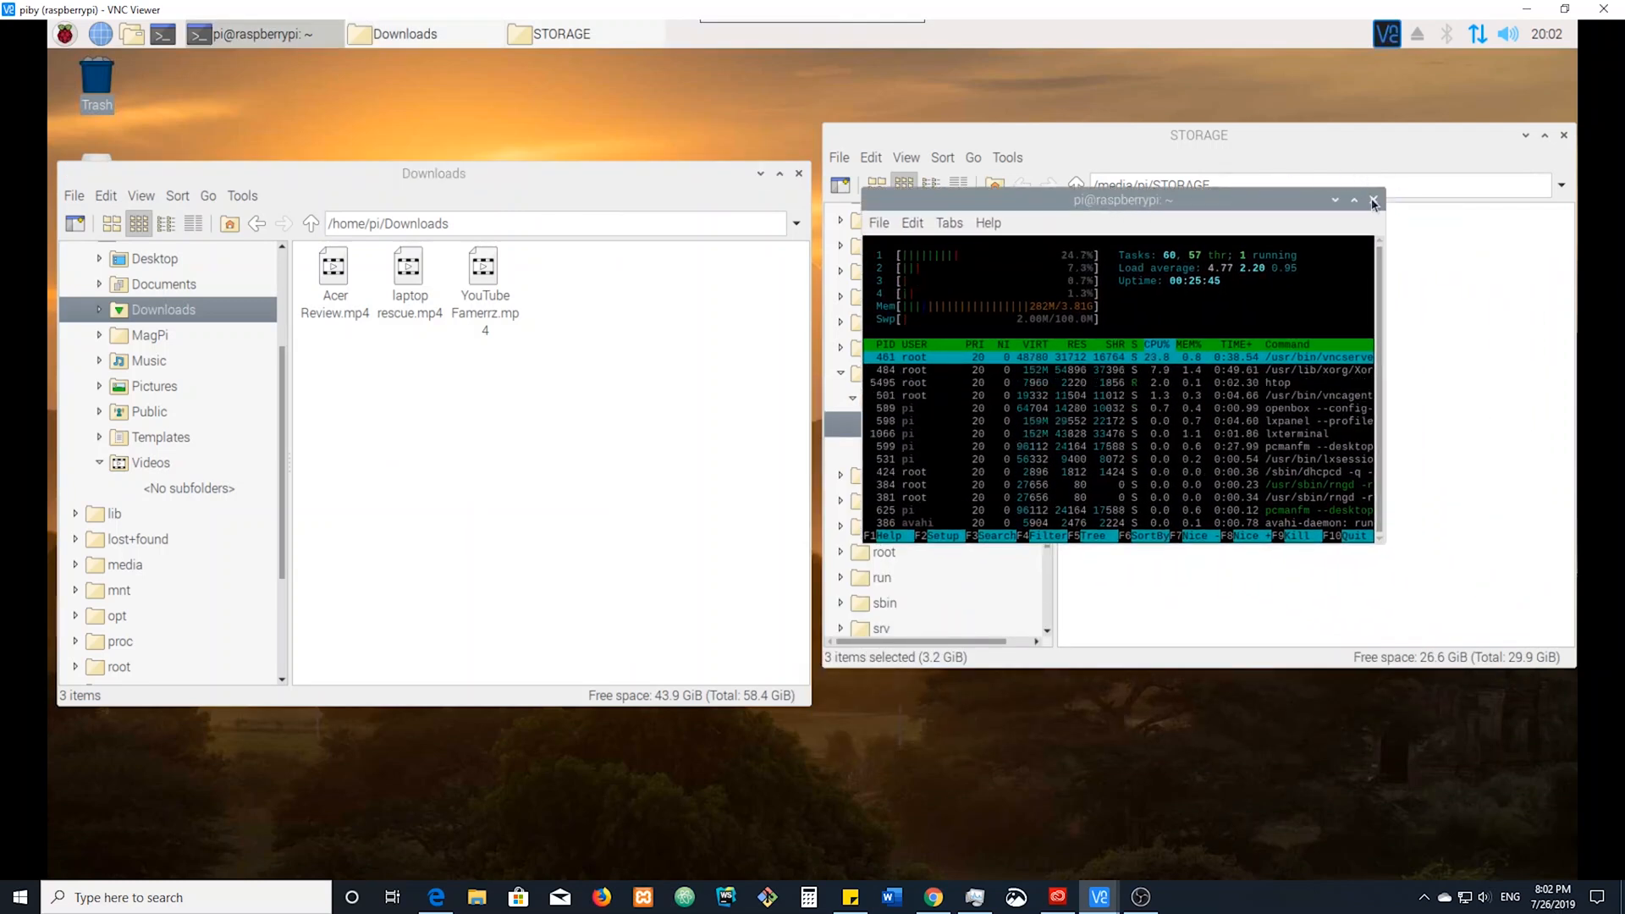
pyautogui.click(1372, 200)
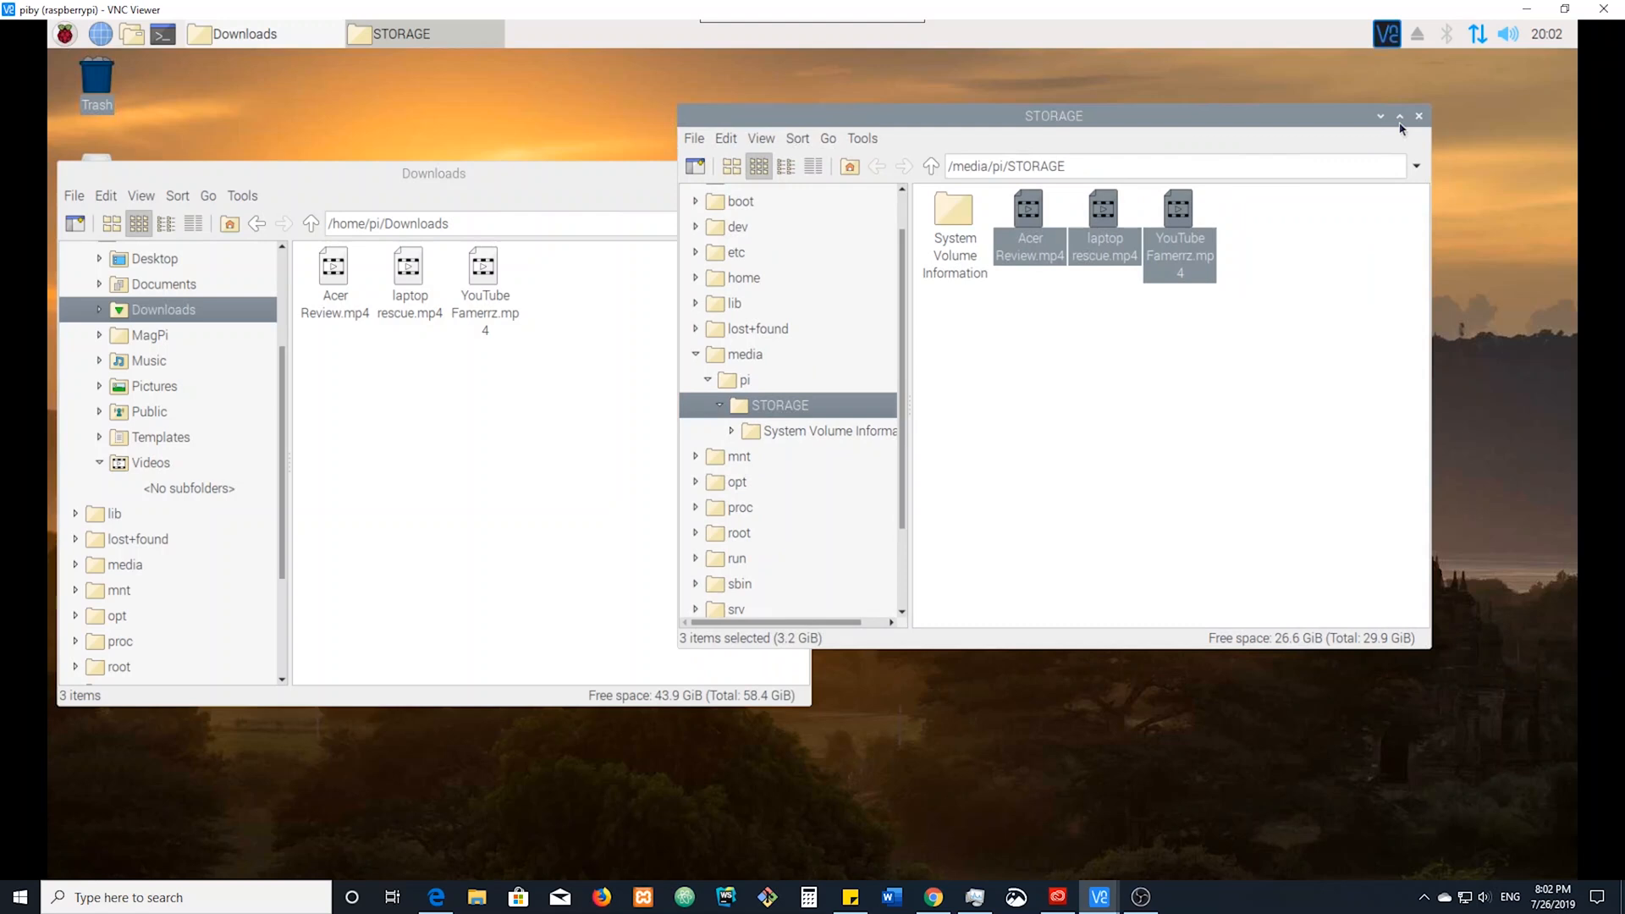
pyautogui.click(1418, 115)
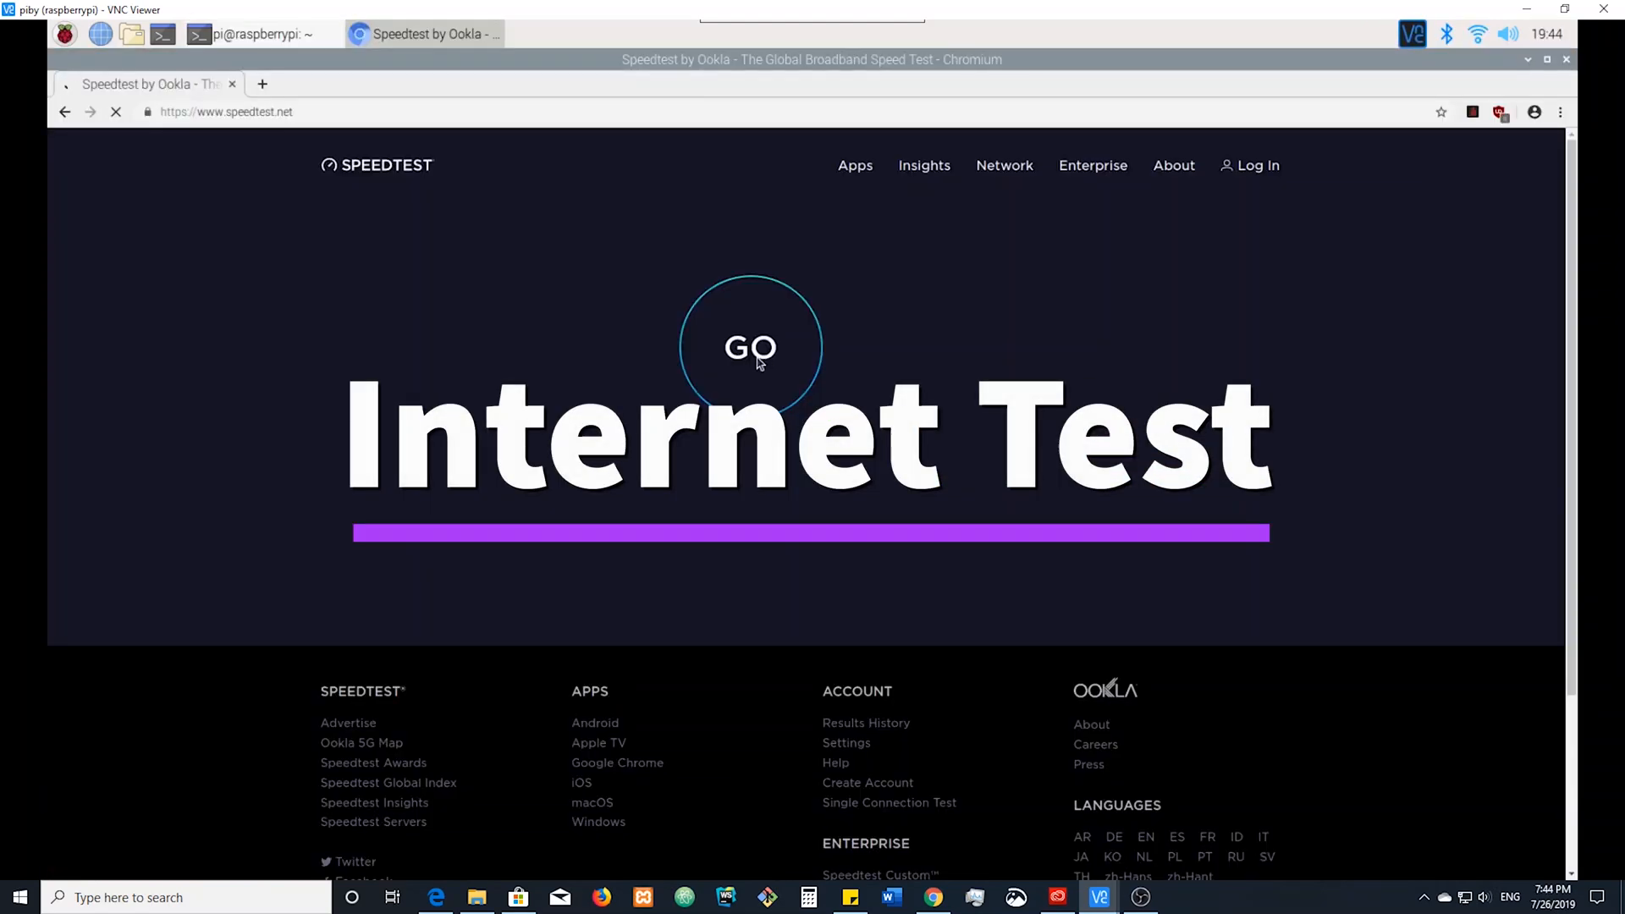
# Start the Speedtest.net run, ending at 5 ms ping, 86.94 down, 100.06 up Mbps
pyautogui.click(750, 347)
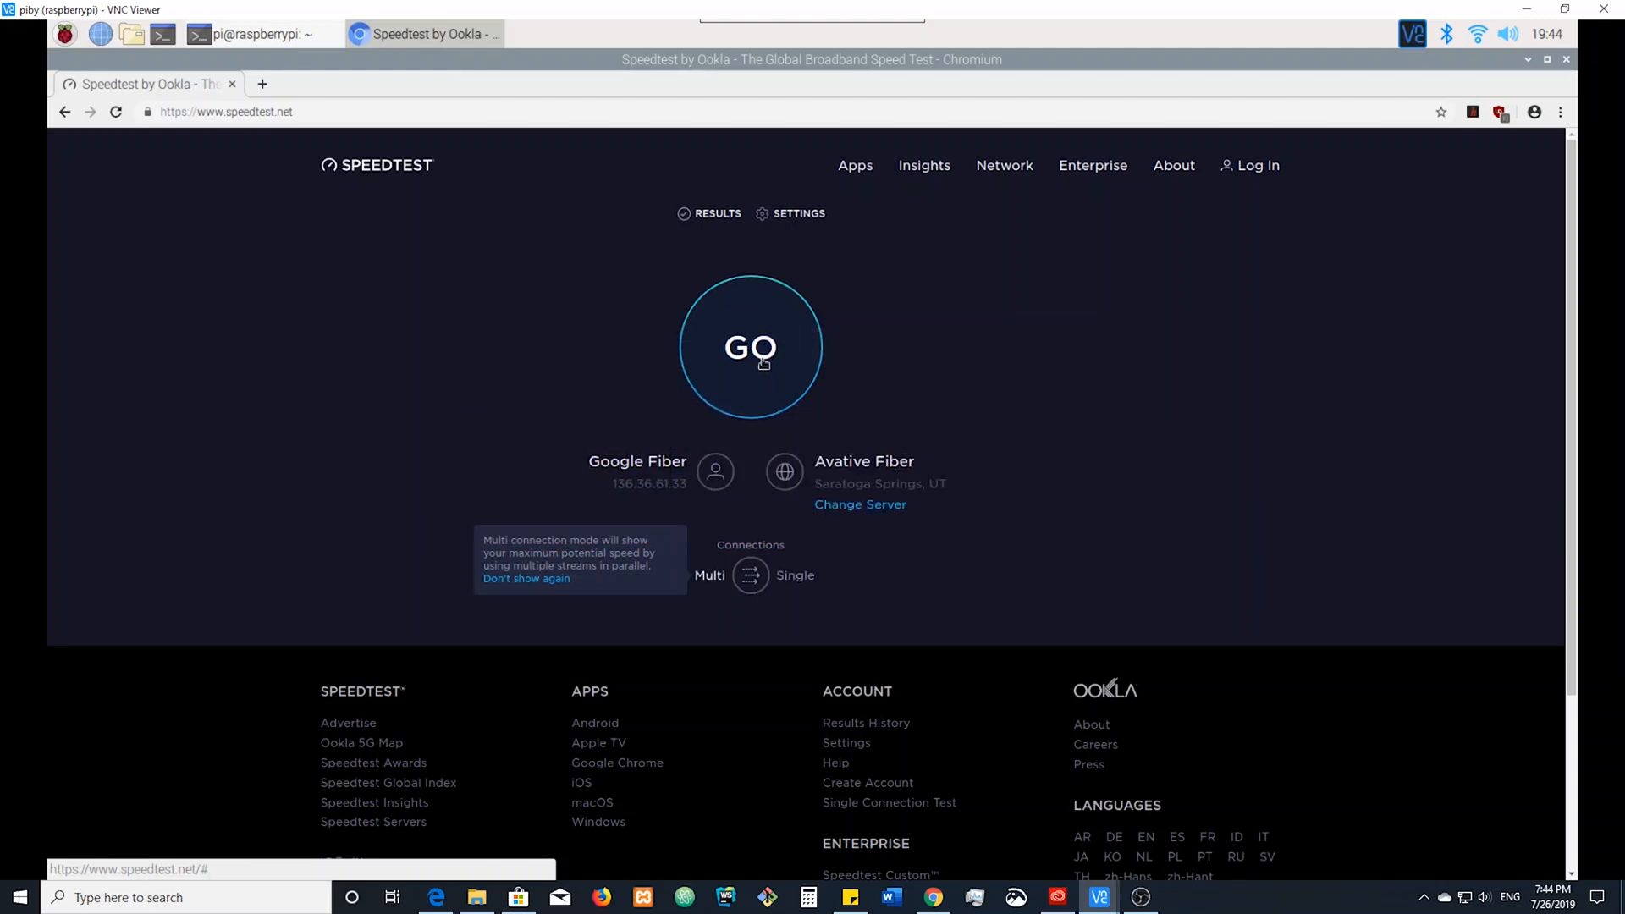
pyautogui.moveTo(453, 406)
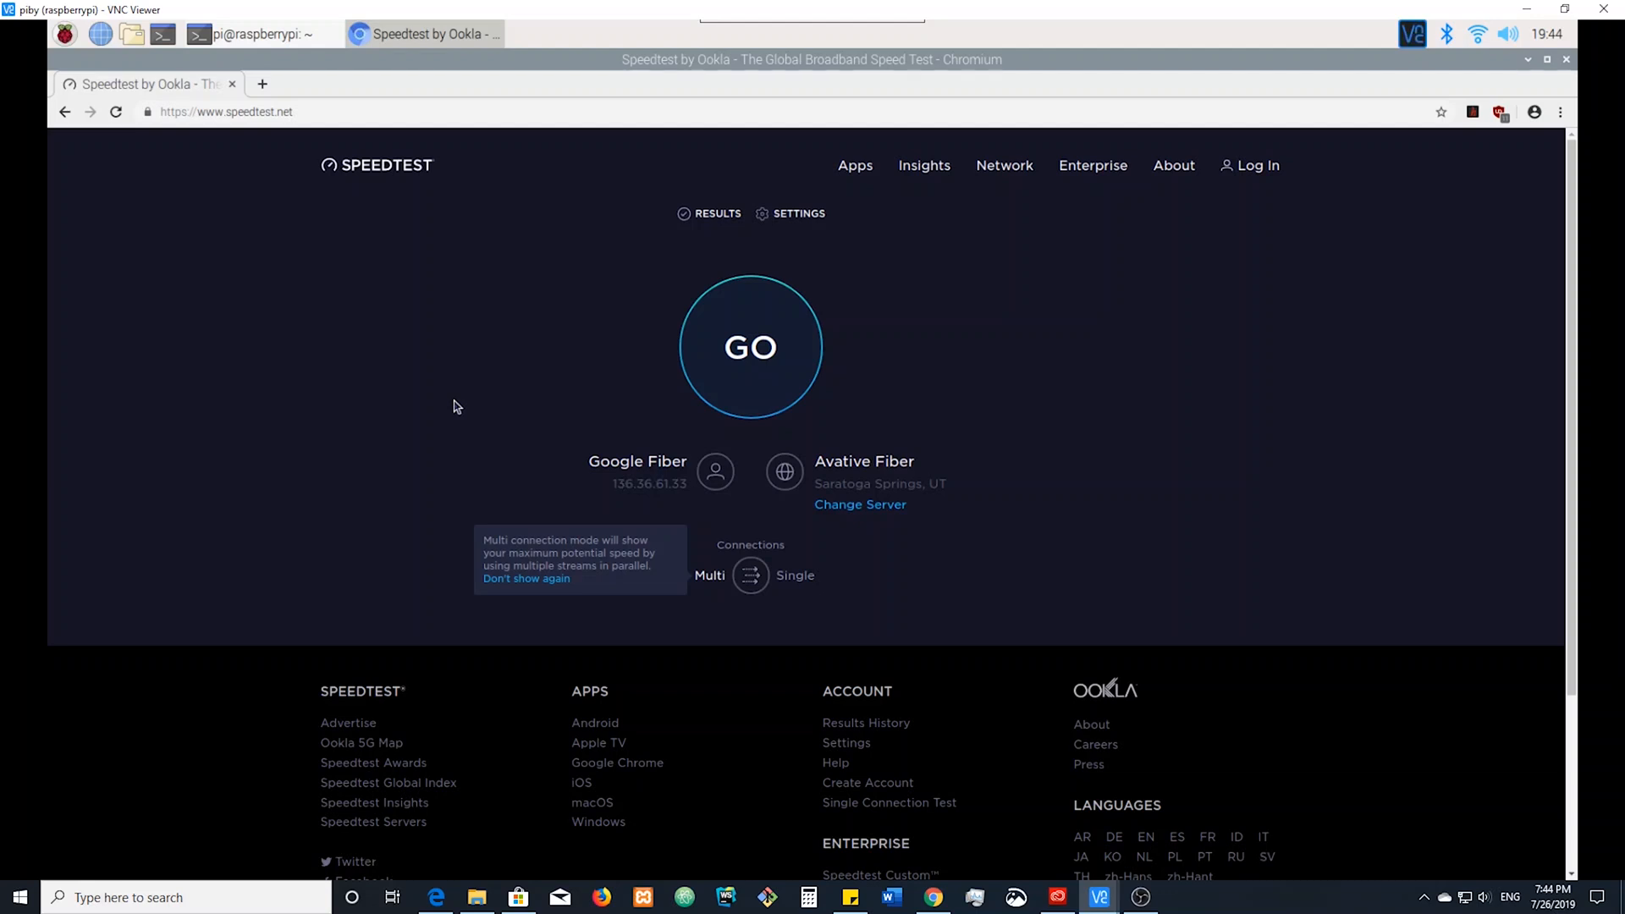
pyautogui.moveTo(636, 379)
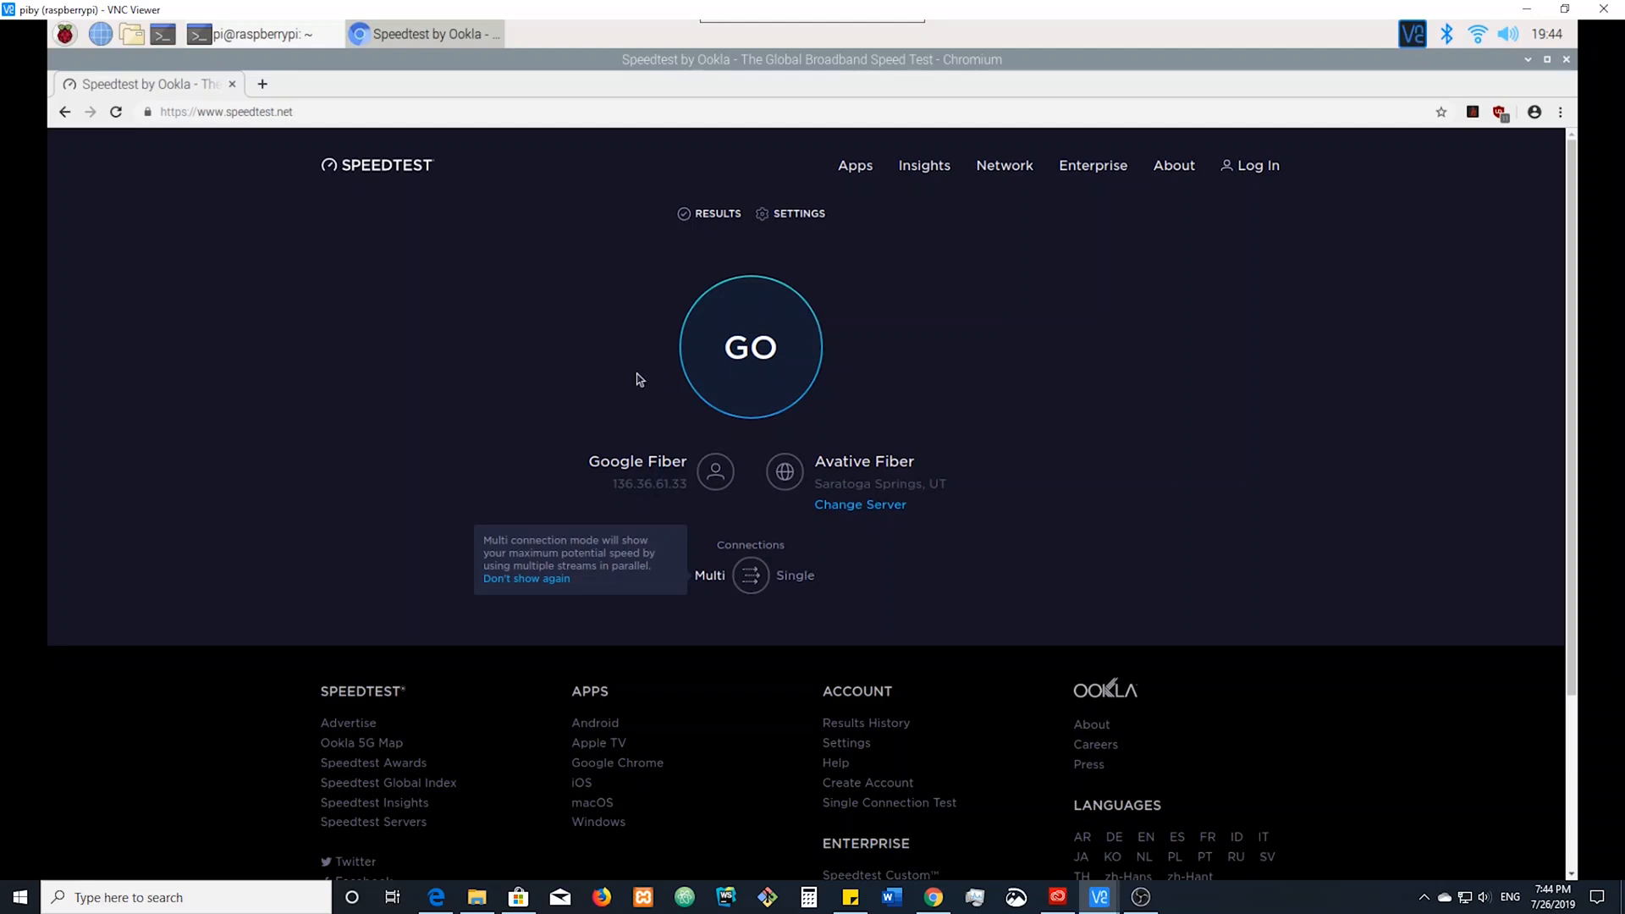
pyautogui.moveTo(740, 368)
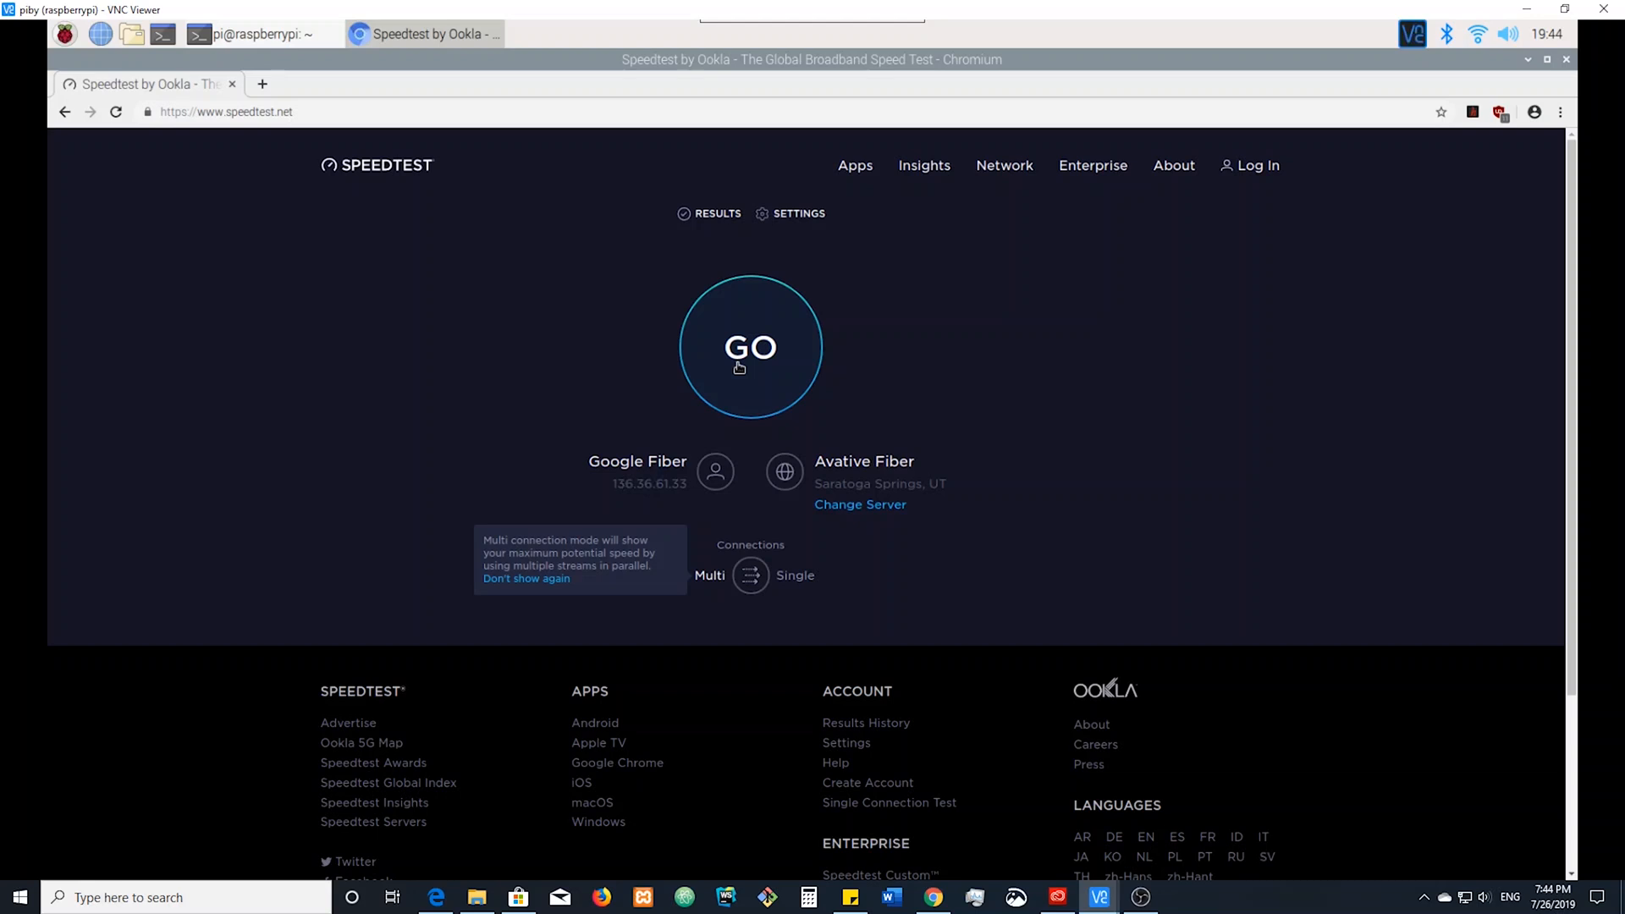
pyautogui.click(750, 346)
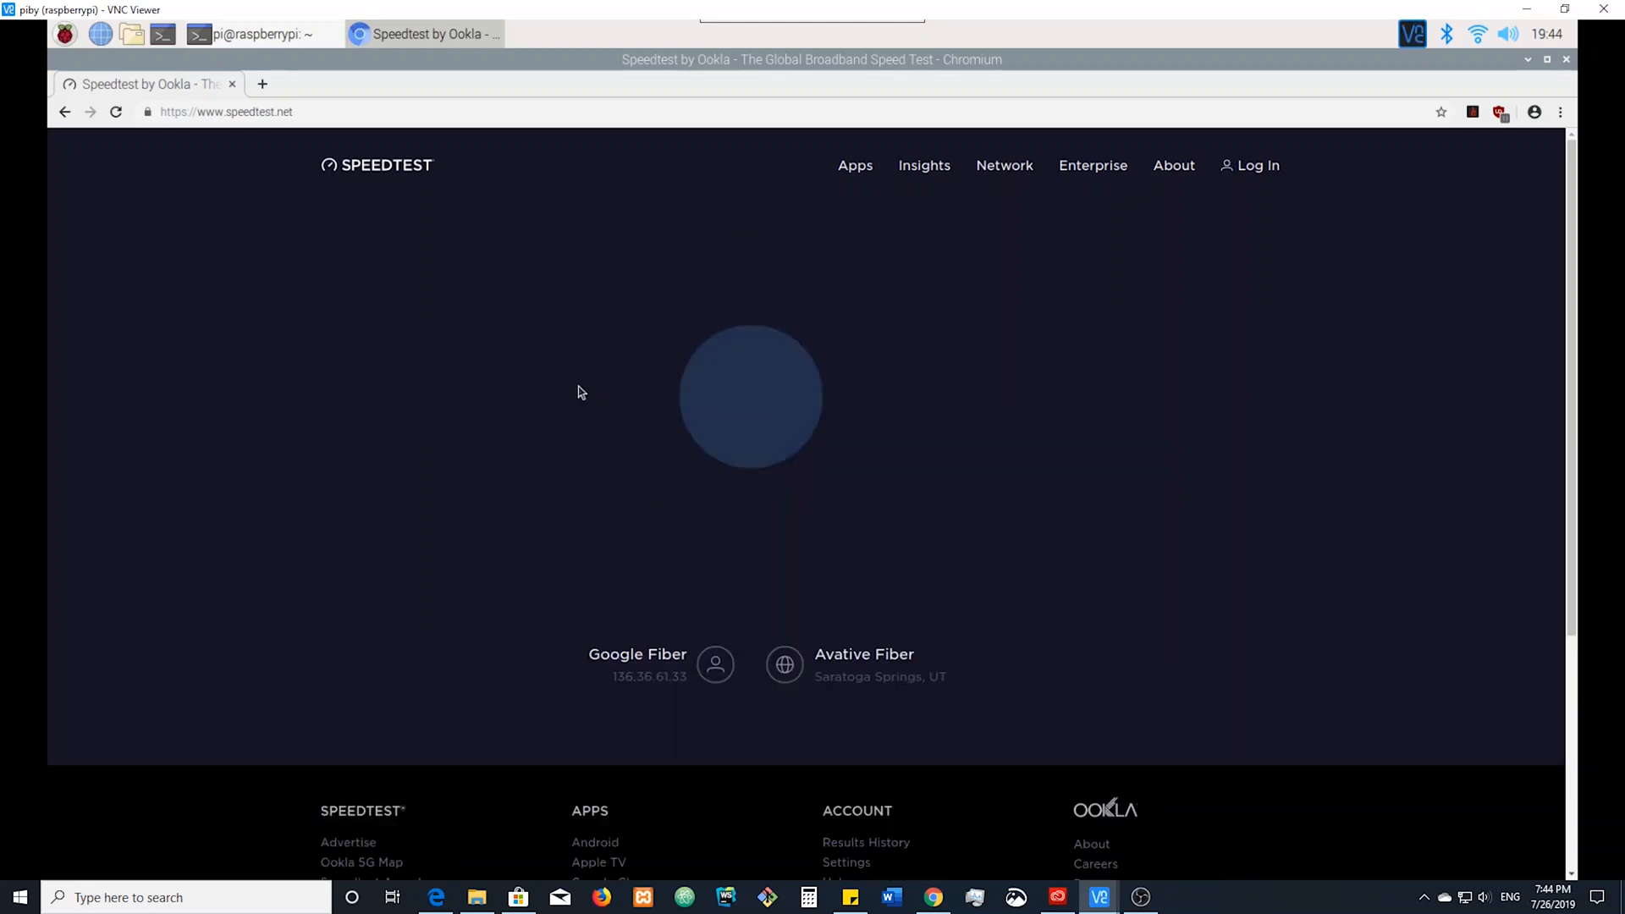
pyautogui.click(749, 396)
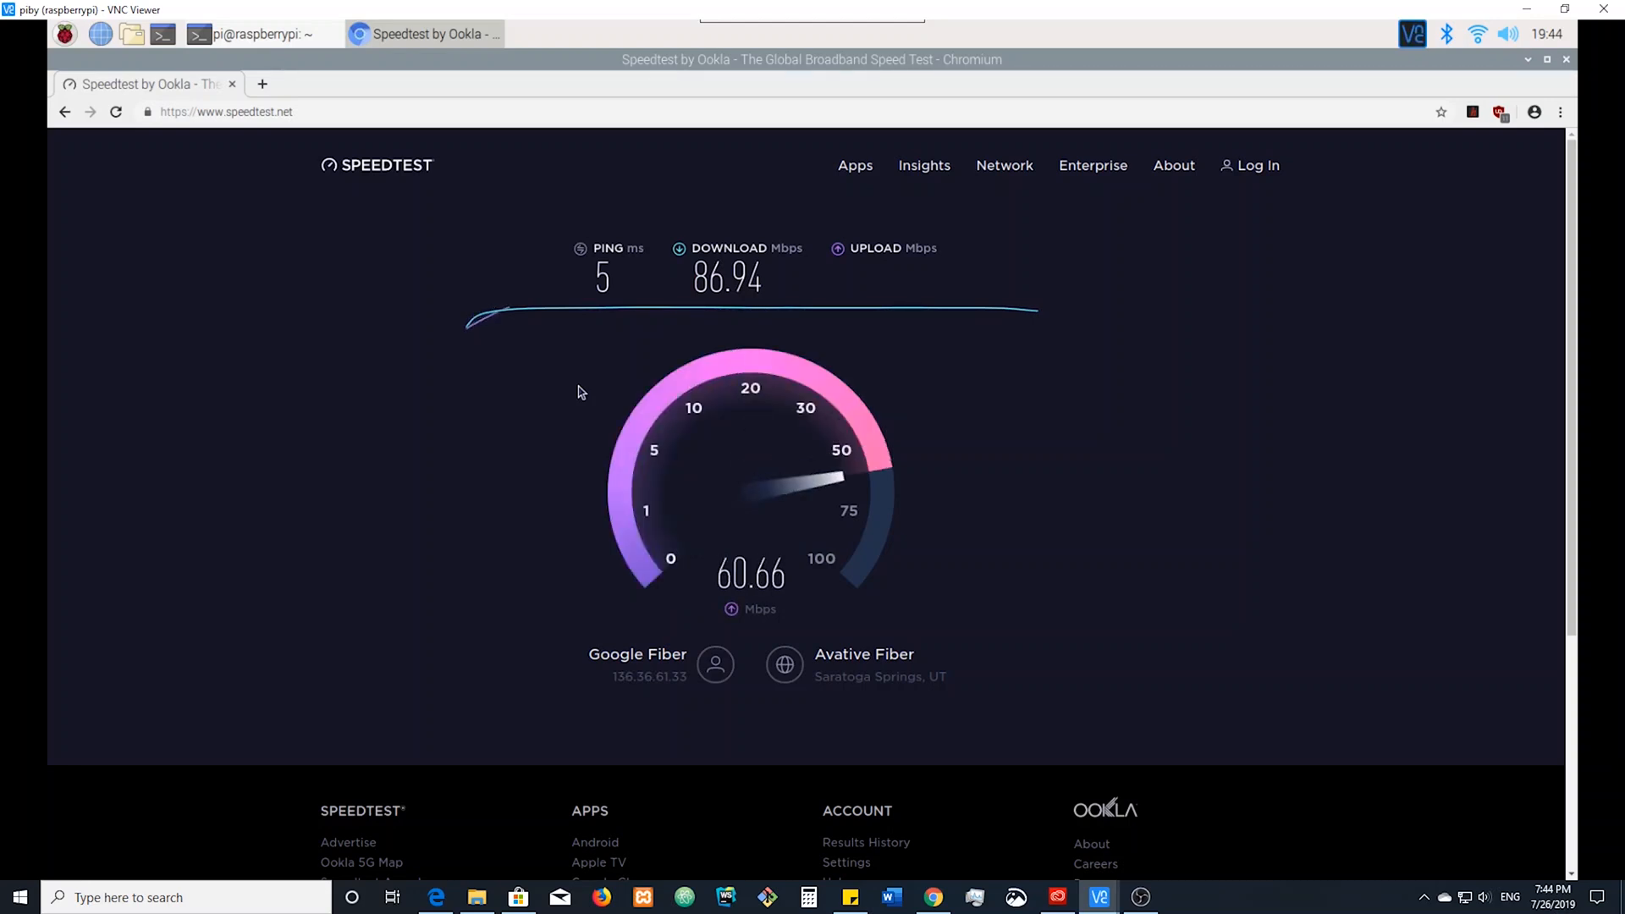
# Run /opt/vc/bin/vcgencmd measure_temp during the test, reading temp=65.0°C
pyautogui.click(252, 34)
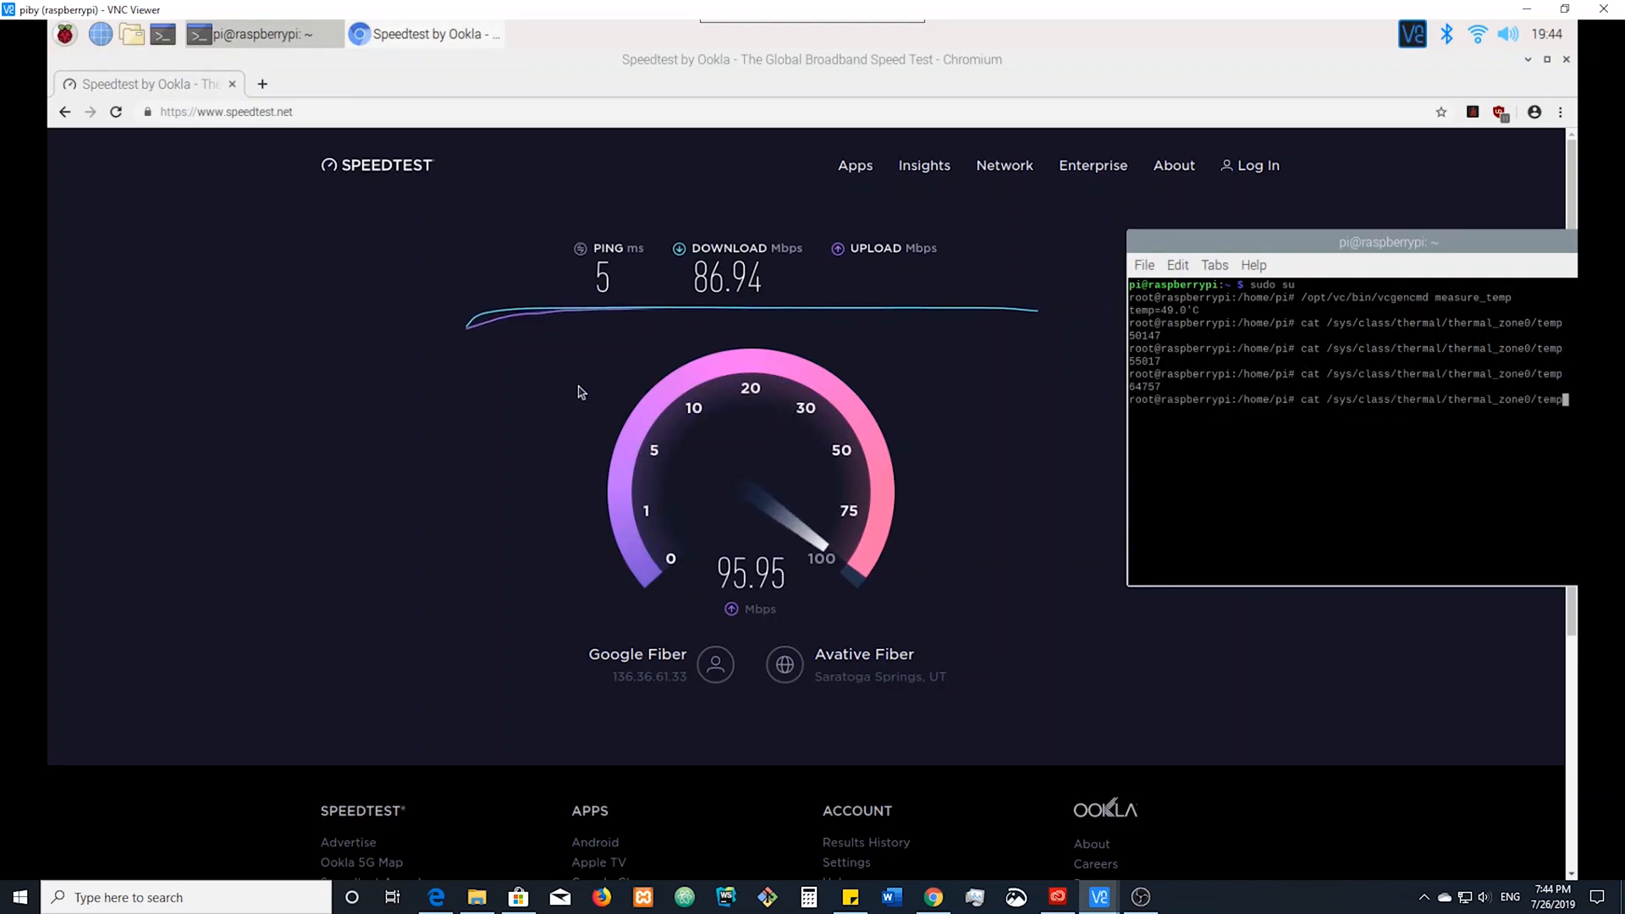
pyautogui.write('/opt/vc/bin/vcgencmd measure_temp')
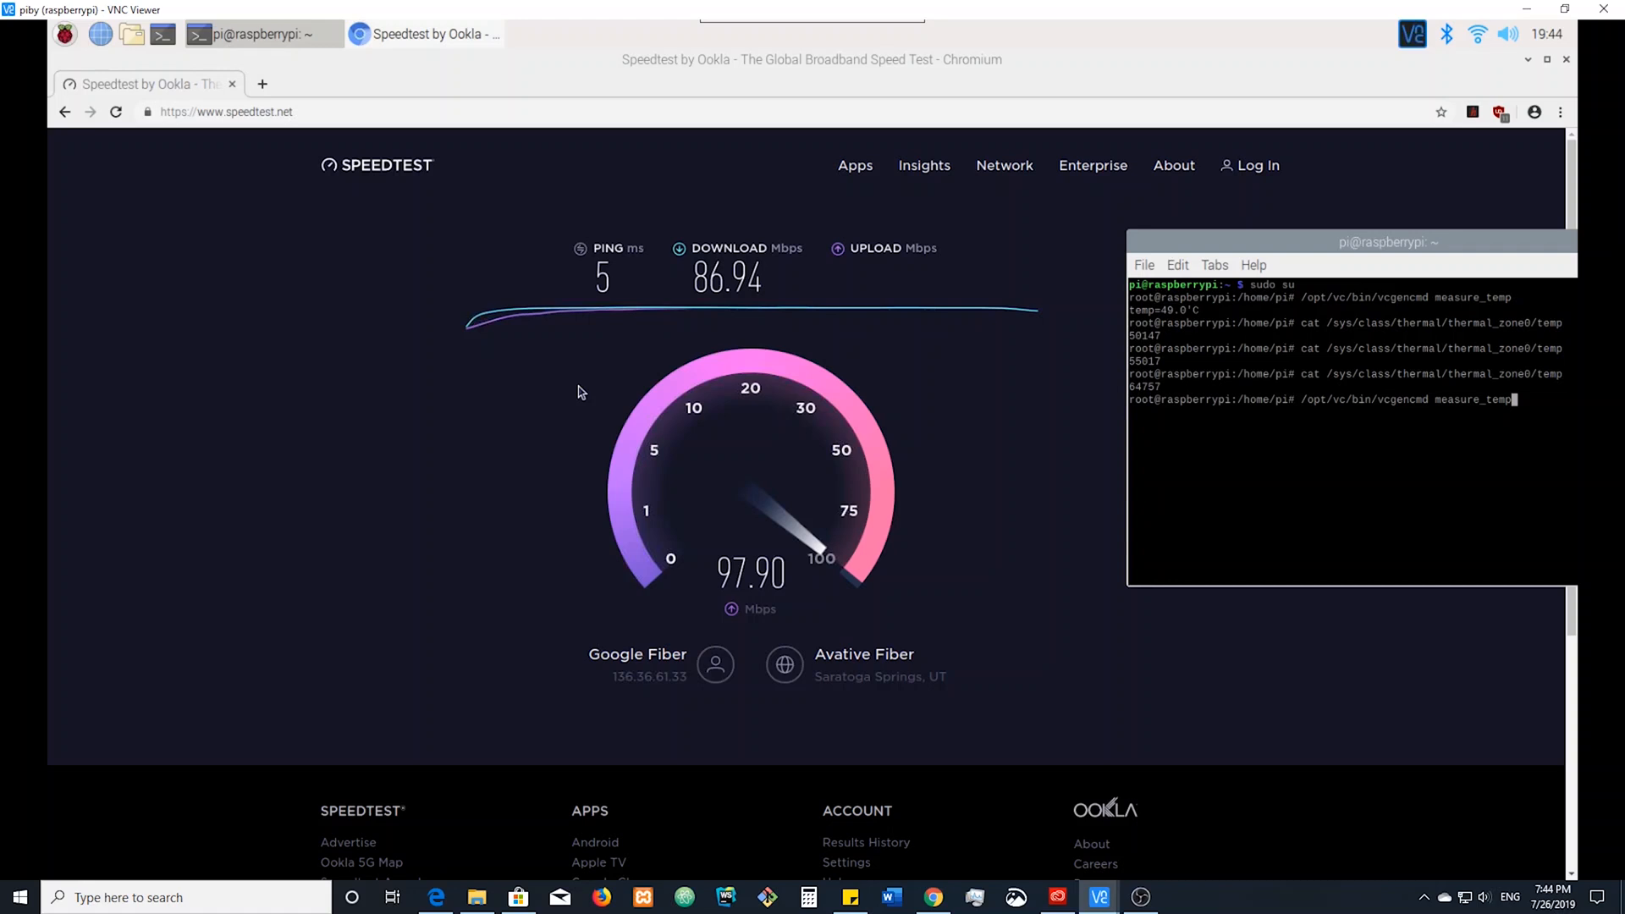
pyautogui.press('Return')
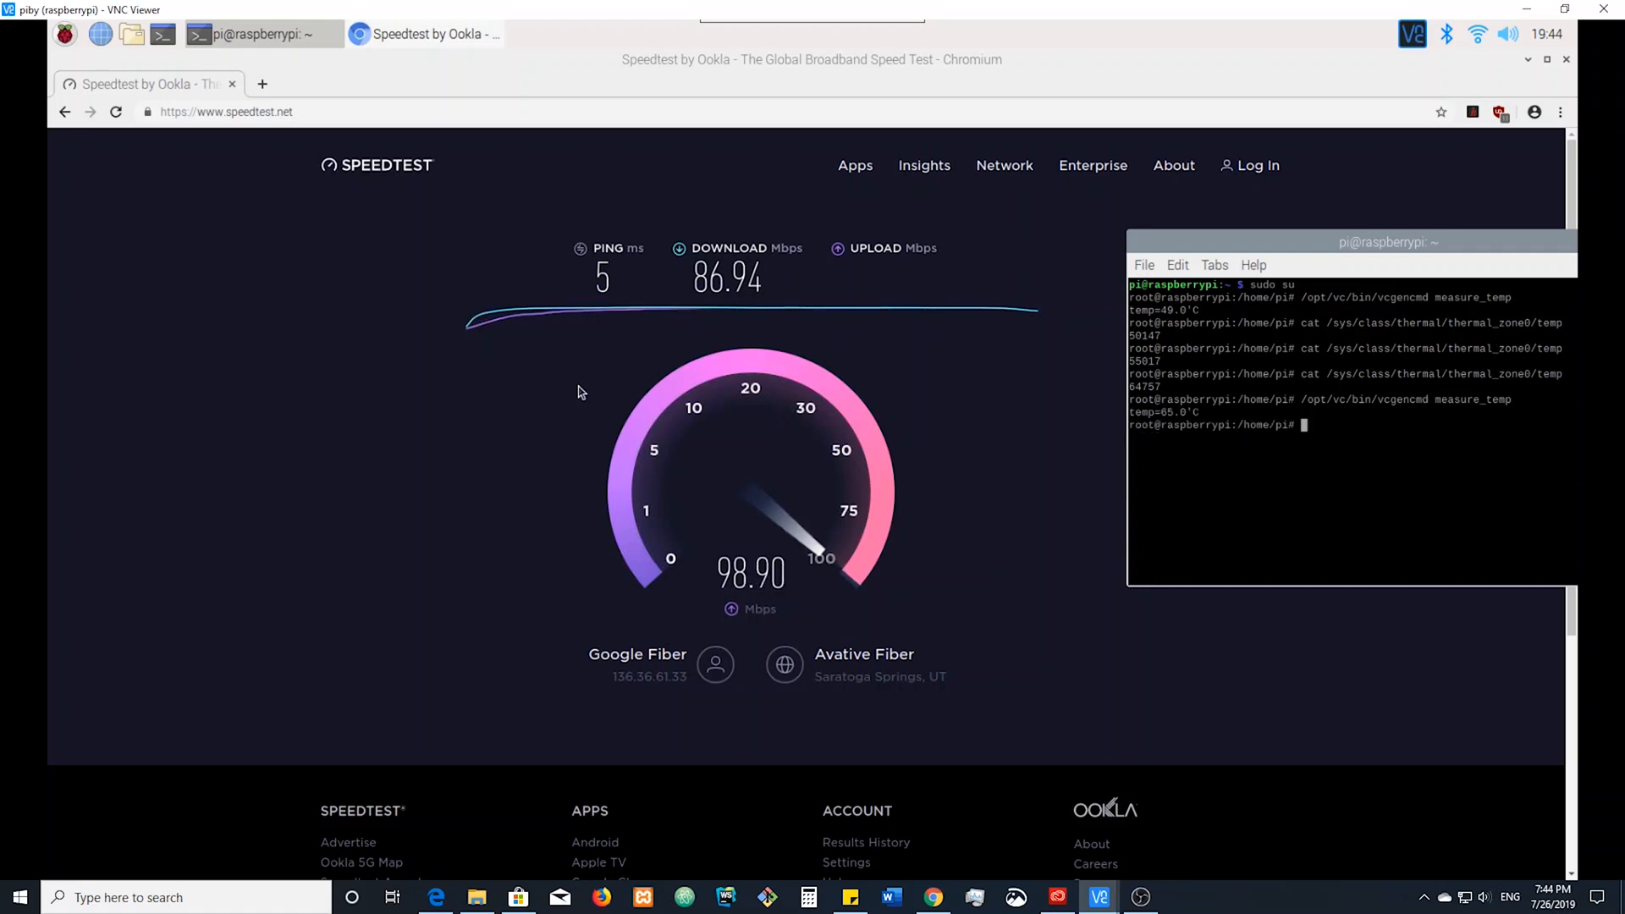
pyautogui.moveTo(1026, 547)
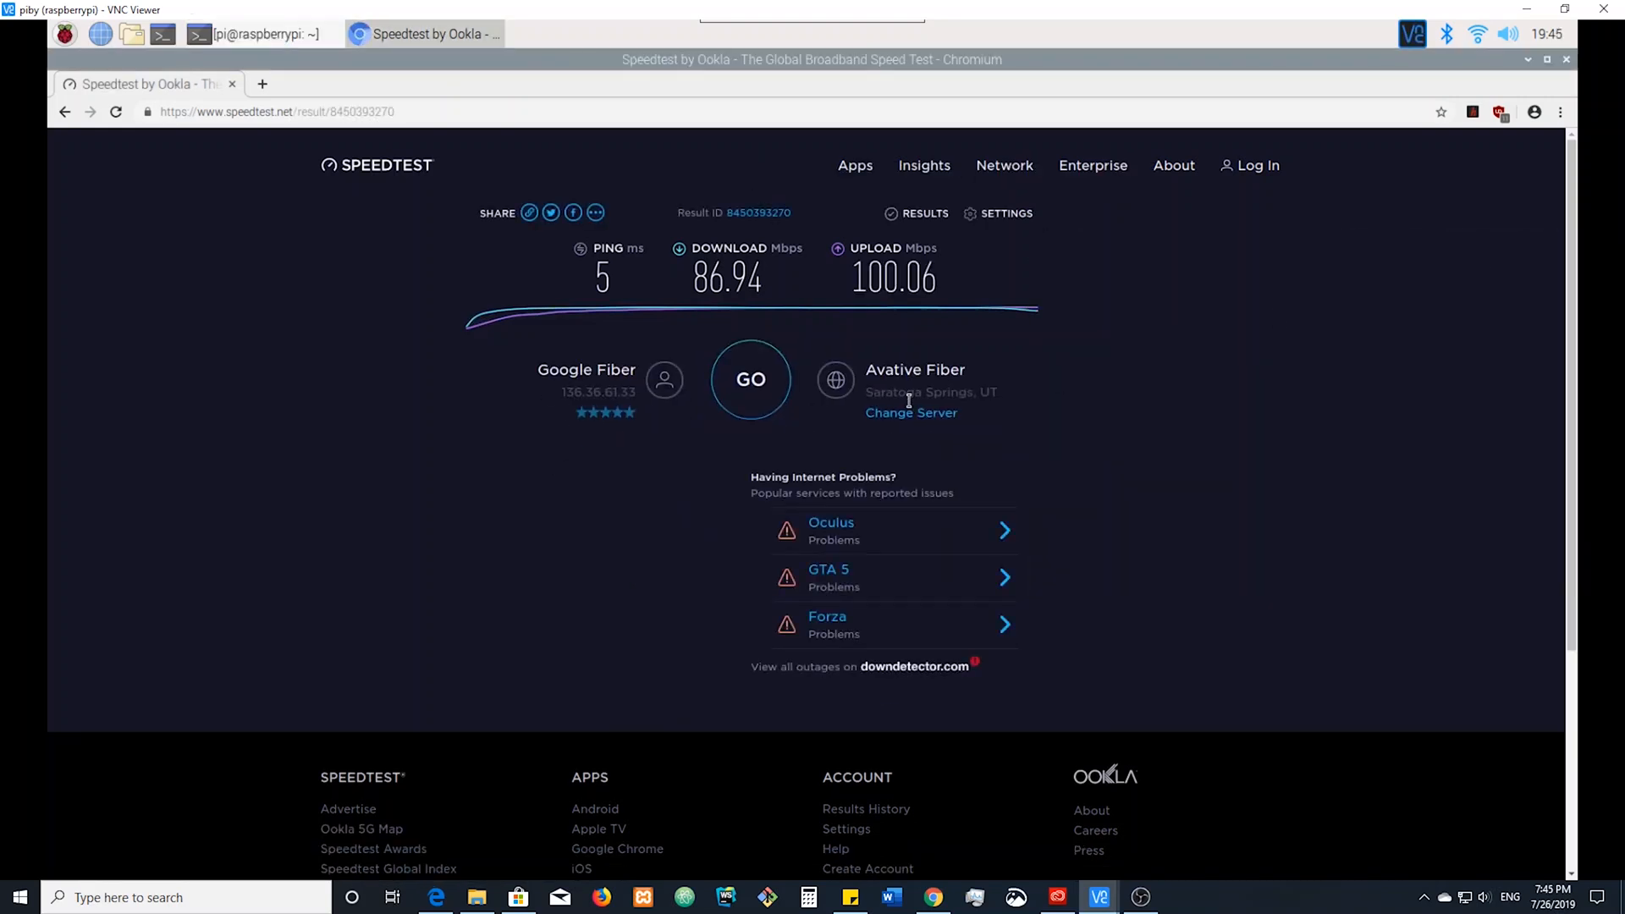
pyautogui.moveTo(246, 54)
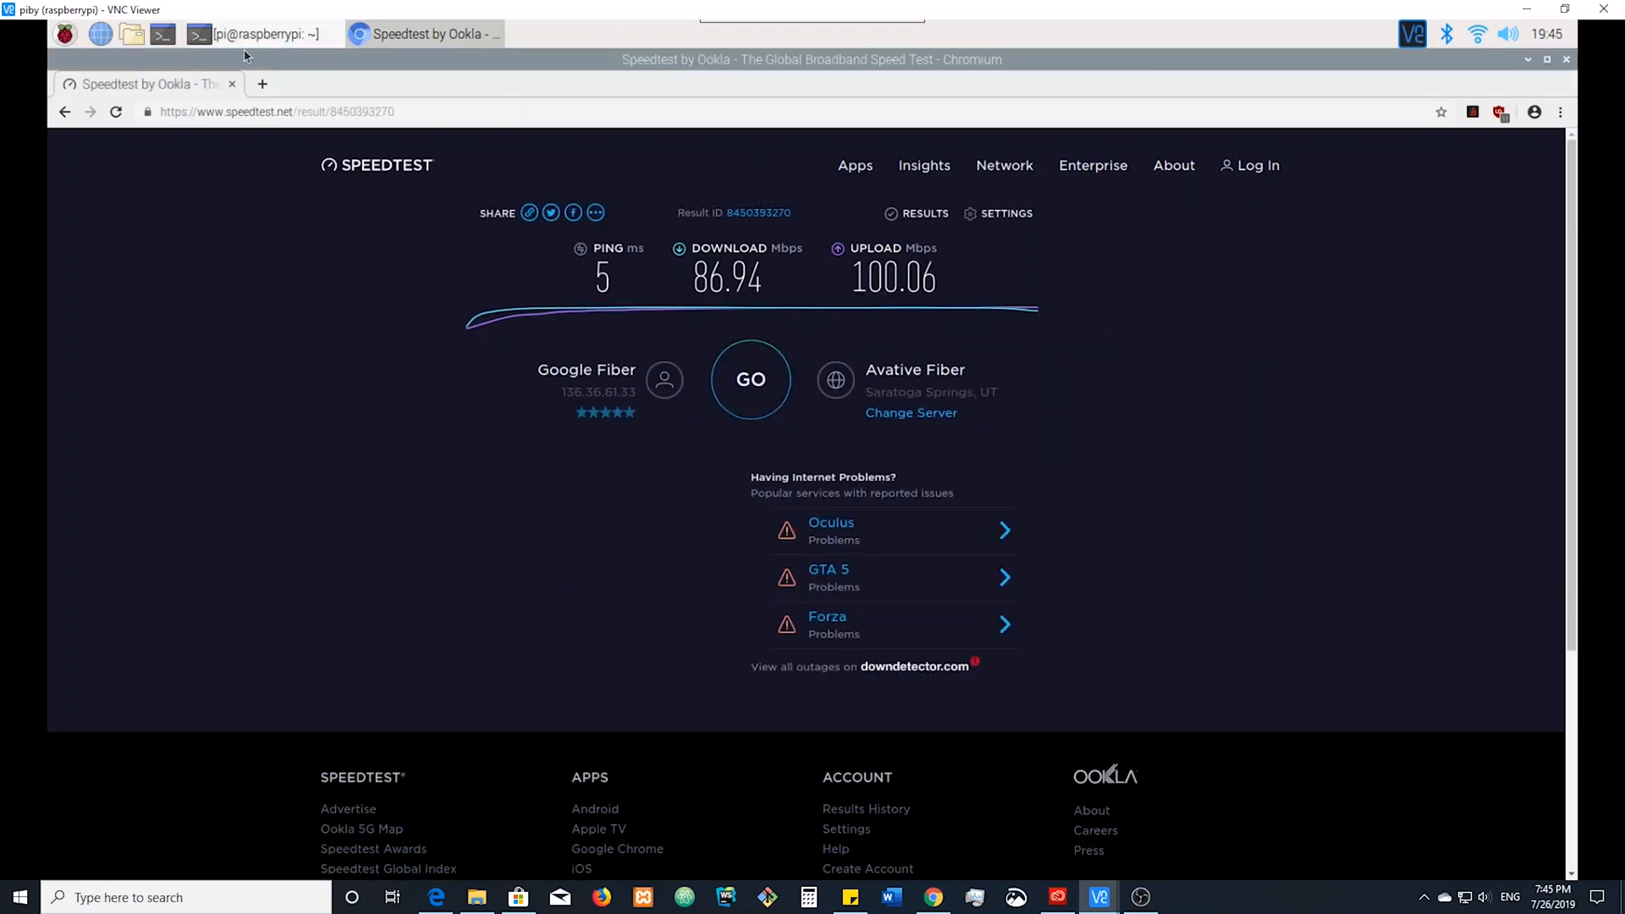
pyautogui.click(261, 85)
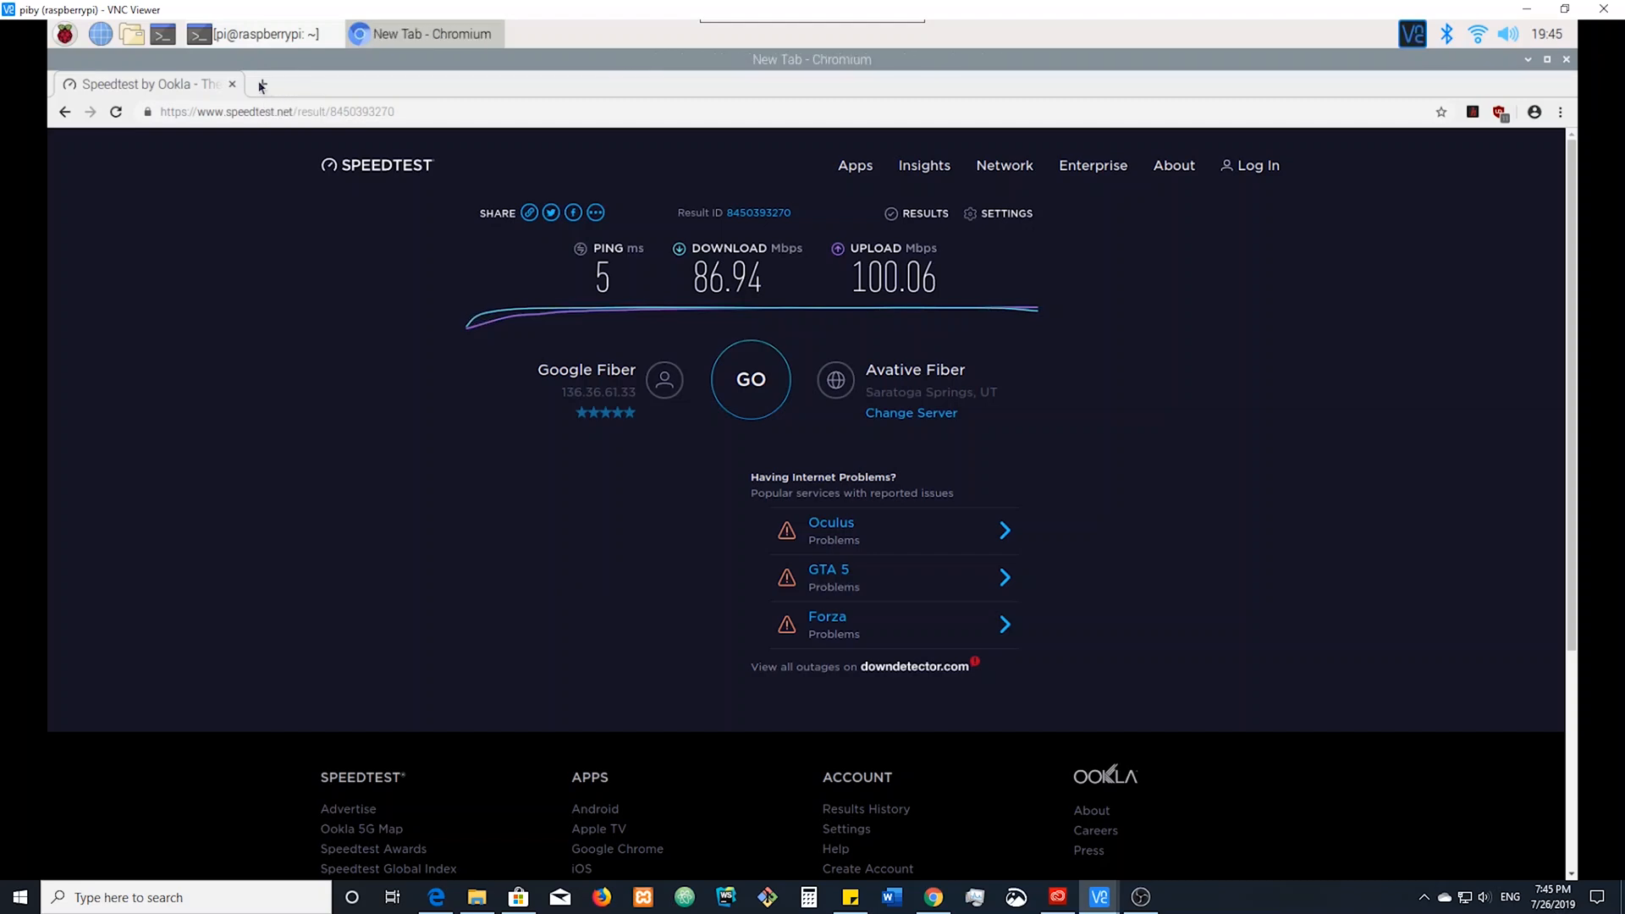